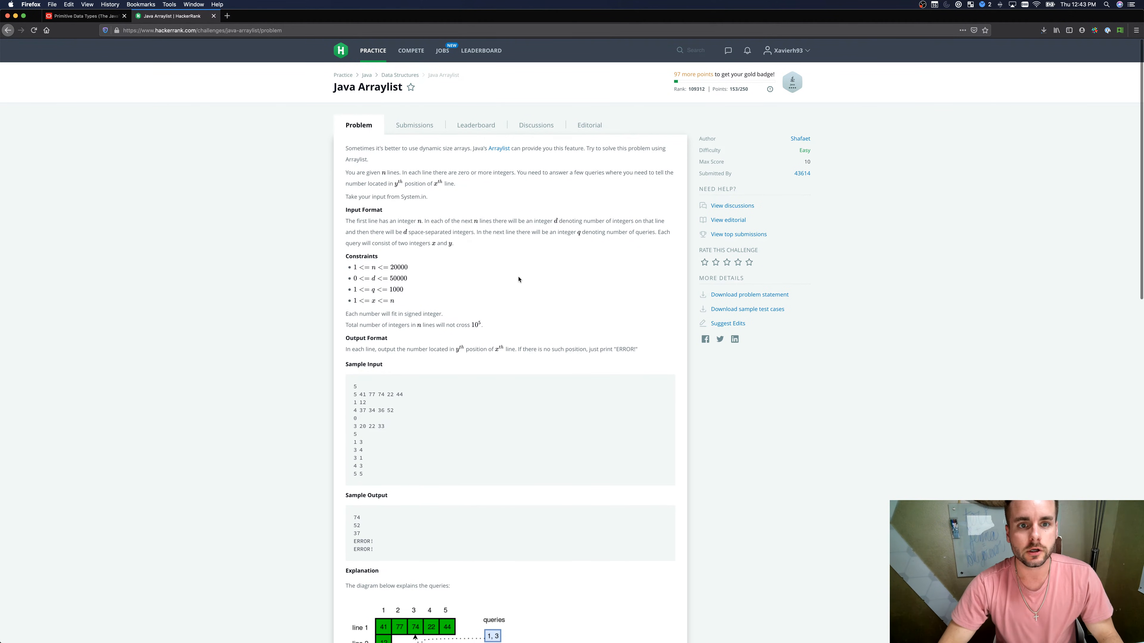
Step: Review the Java Arraylist problem statement and its five-line sample input
scroll("down", 3)
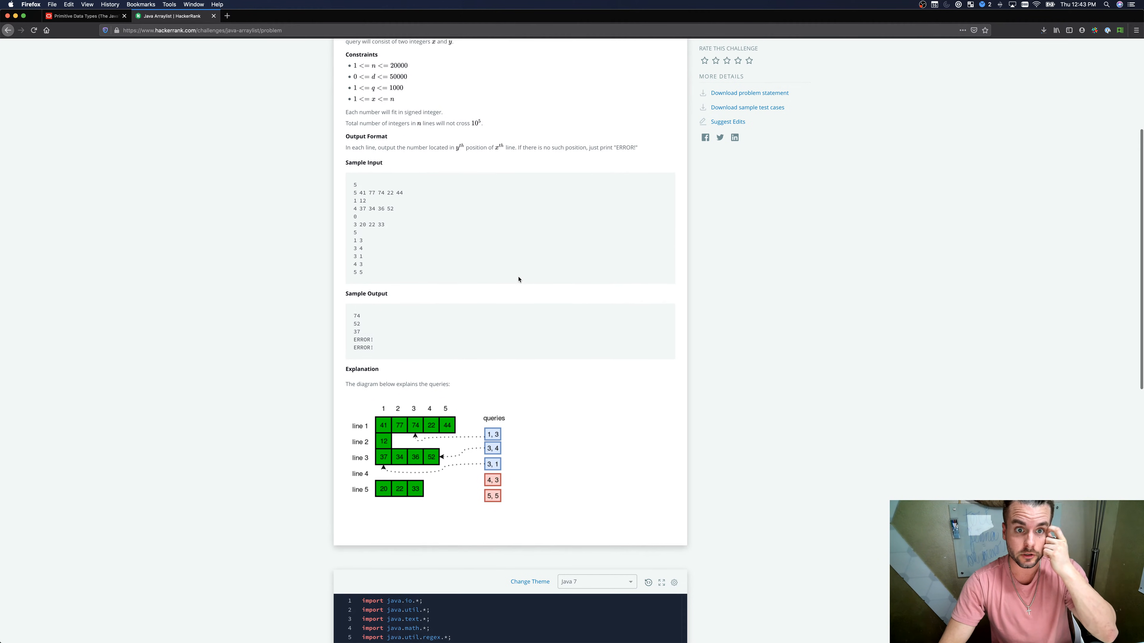
scroll("down", 3)
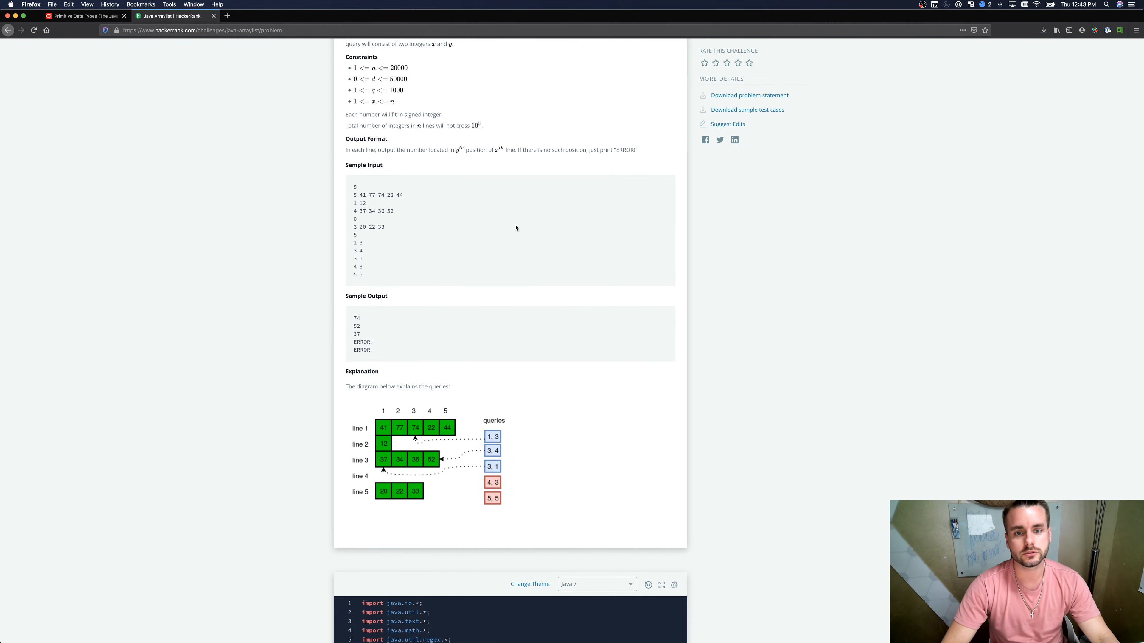
scroll("down", 3)
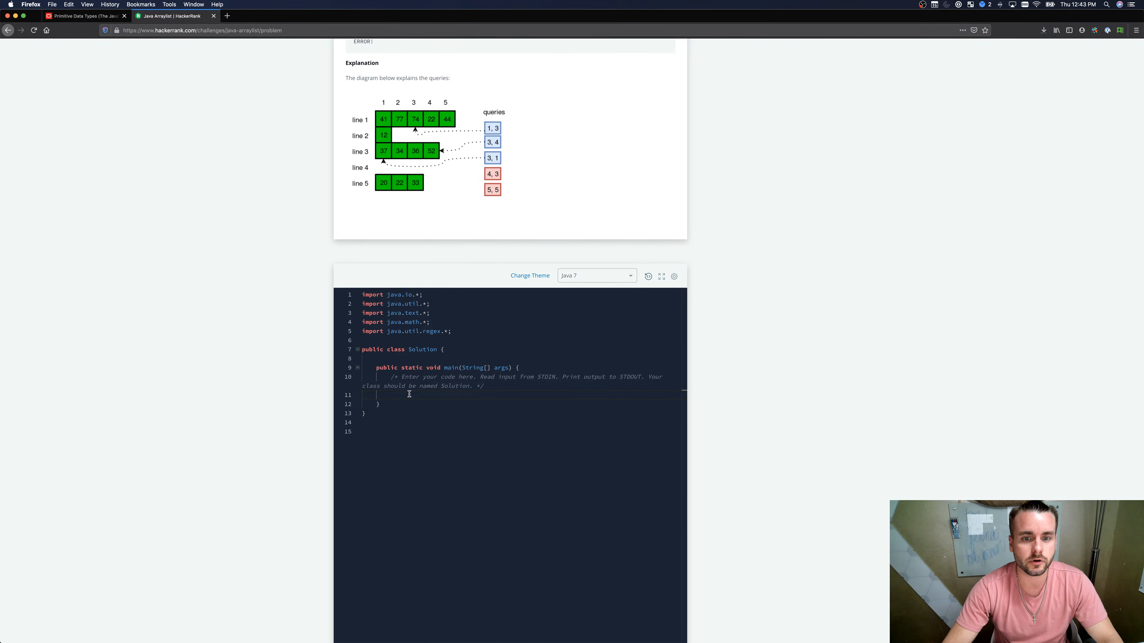
scroll("up", 3)
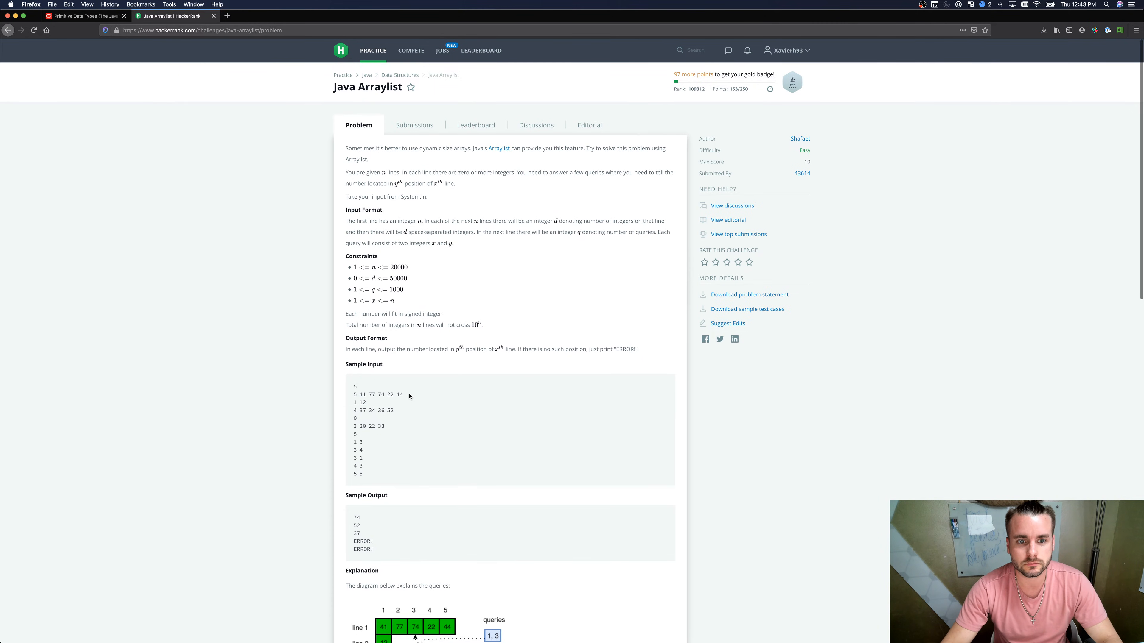
scroll("down", 3)
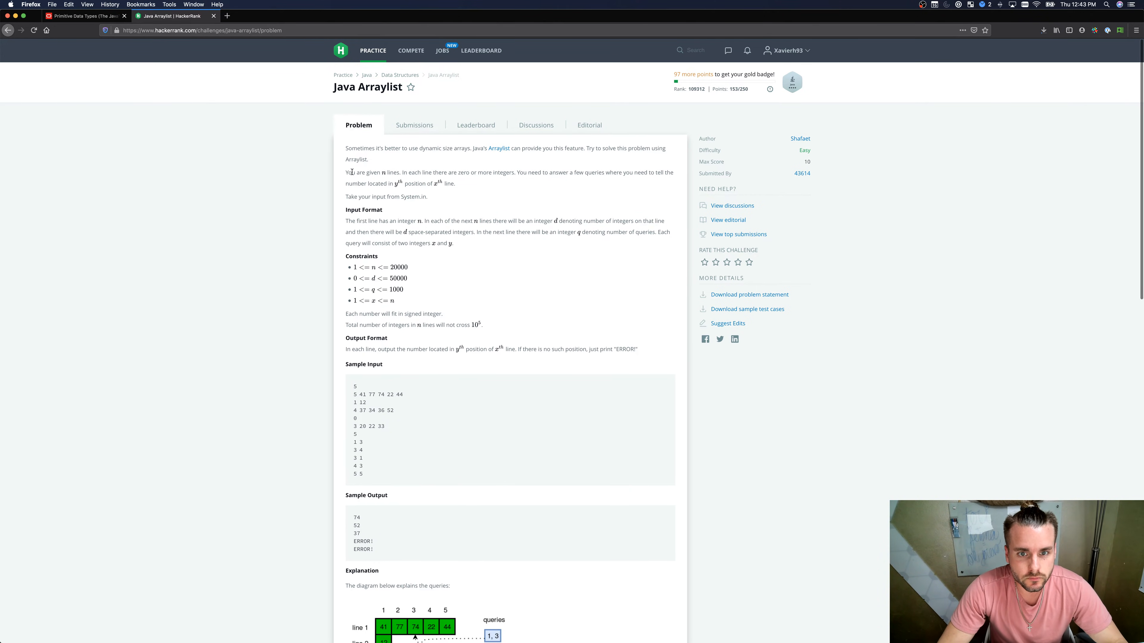
mouse_move(513, 149)
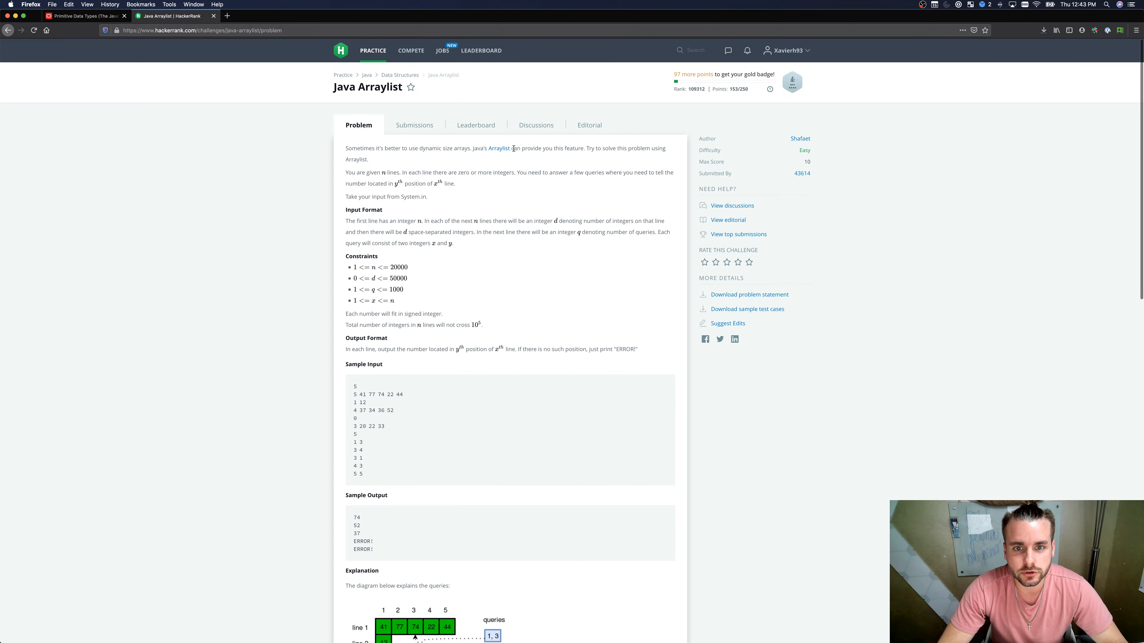
mouse_move(378, 180)
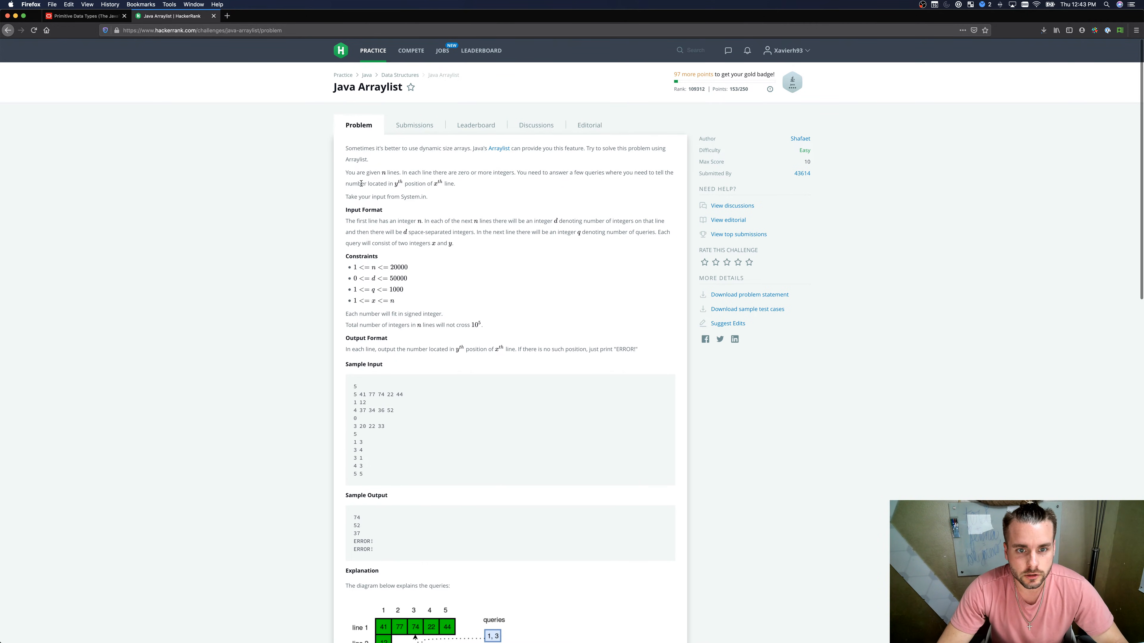
mouse_move(584, 180)
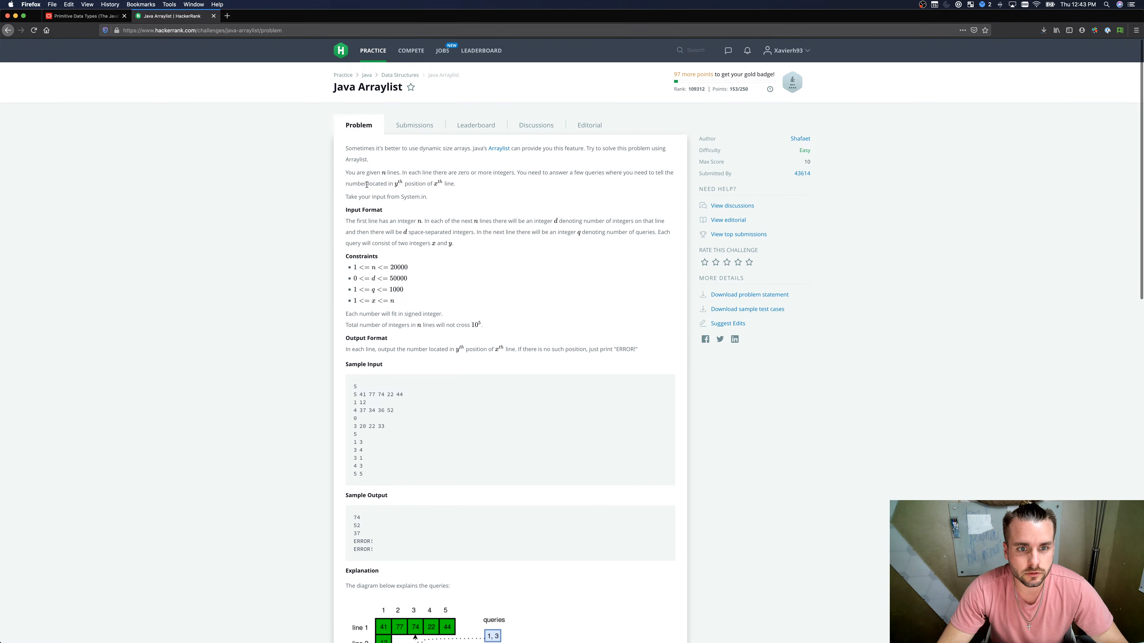
mouse_move(440, 186)
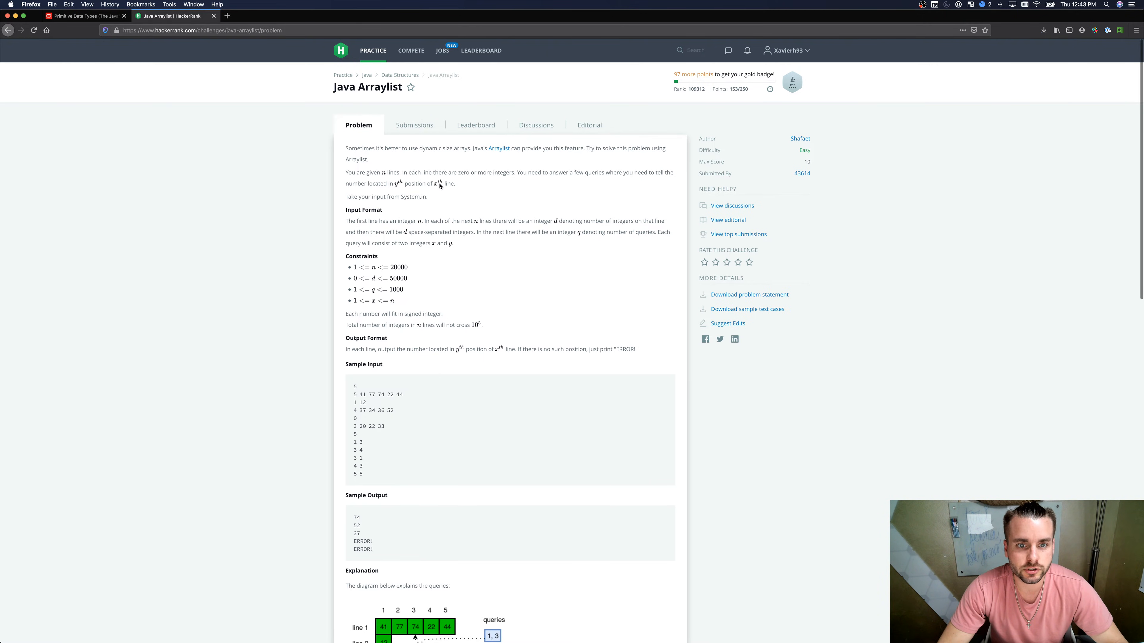
mouse_move(370, 326)
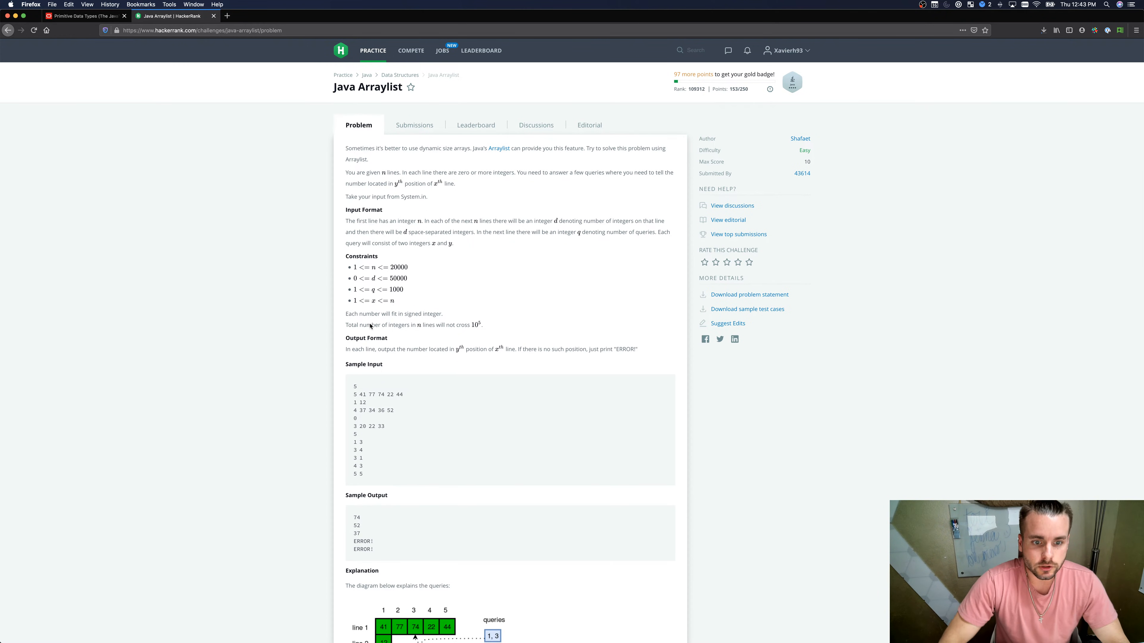
scroll("down", 3)
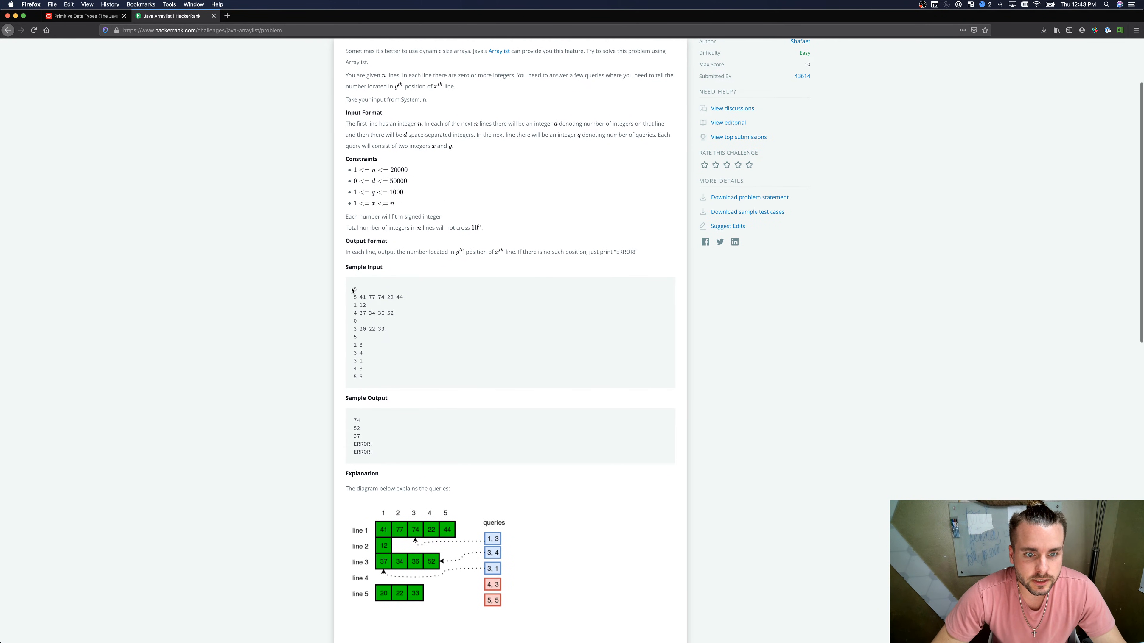
double_click(353, 288)
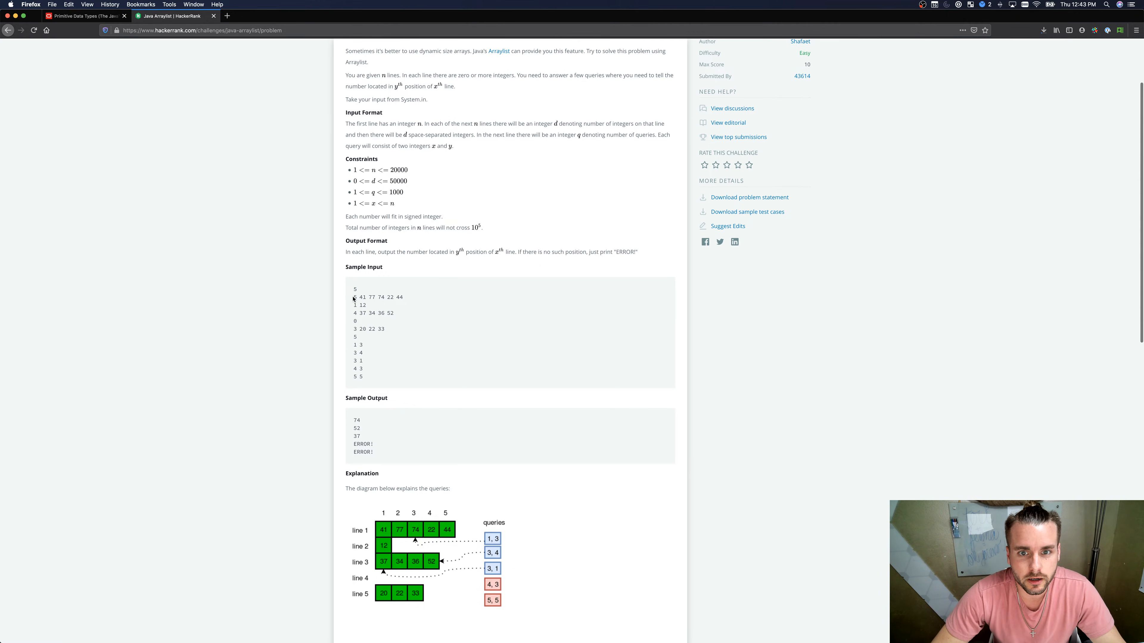
left_click_drag(353, 297, 355, 338)
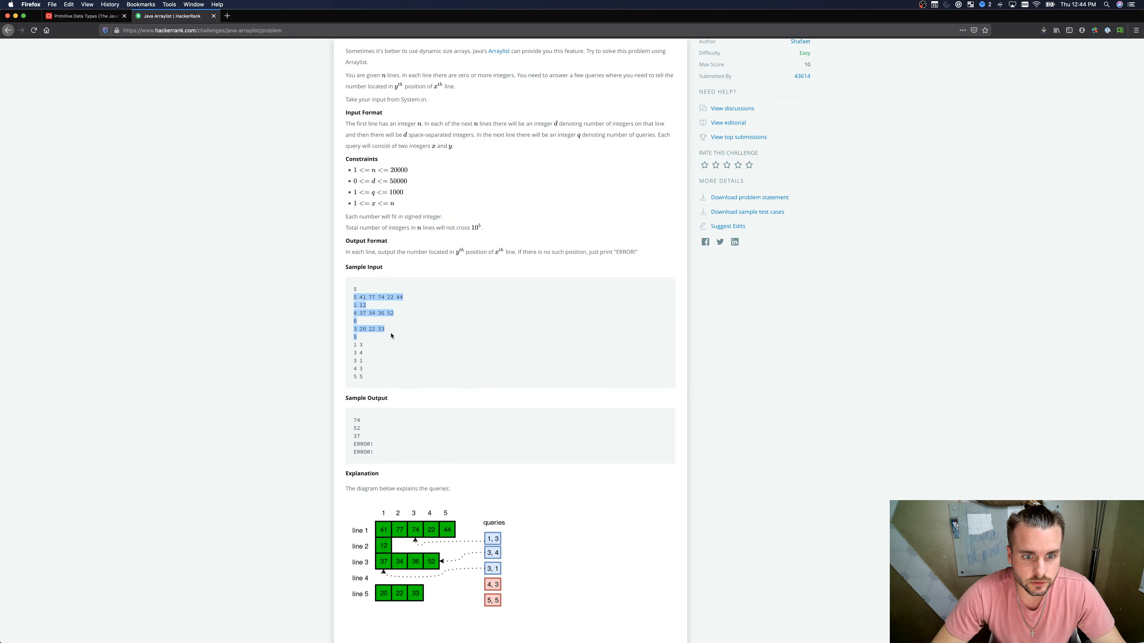
left_click(390, 335)
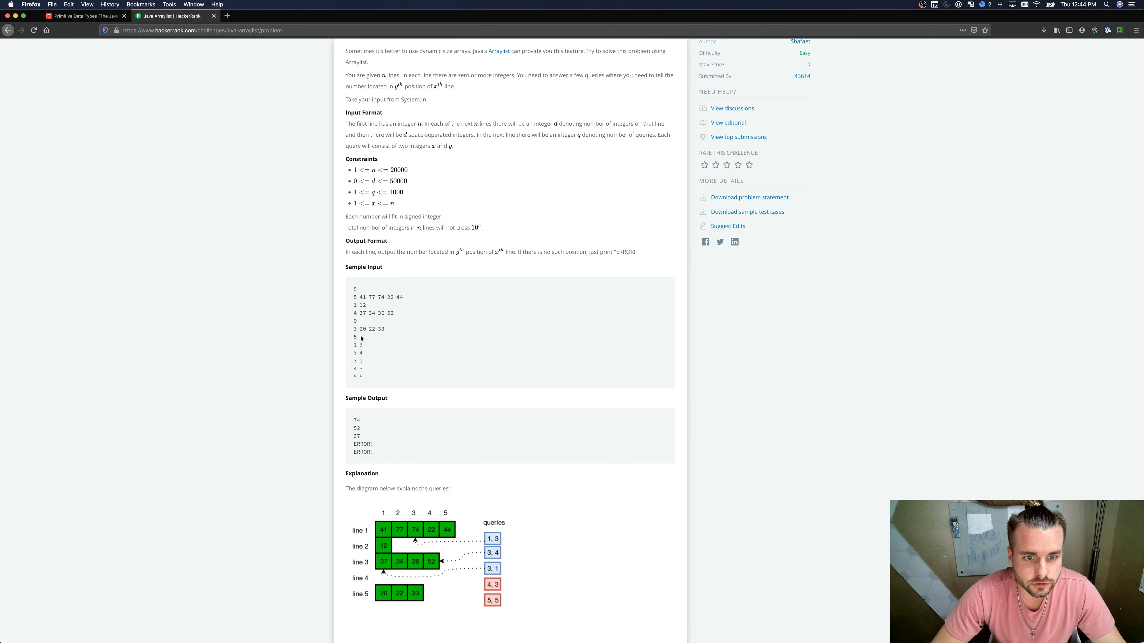
double_click(354, 344)
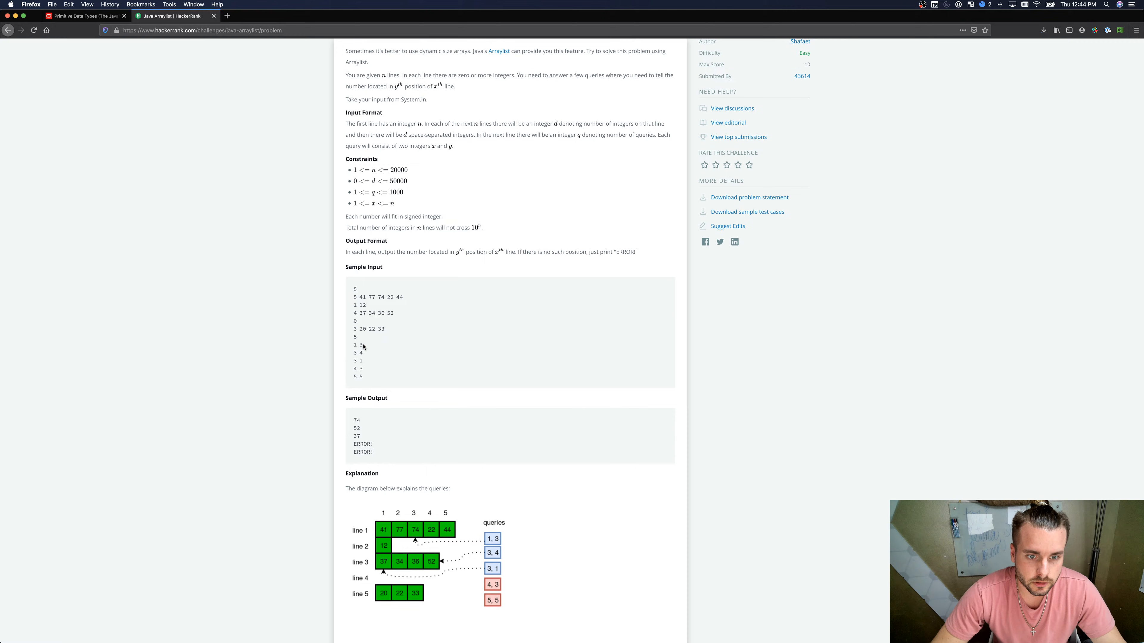
double_click(357, 344)
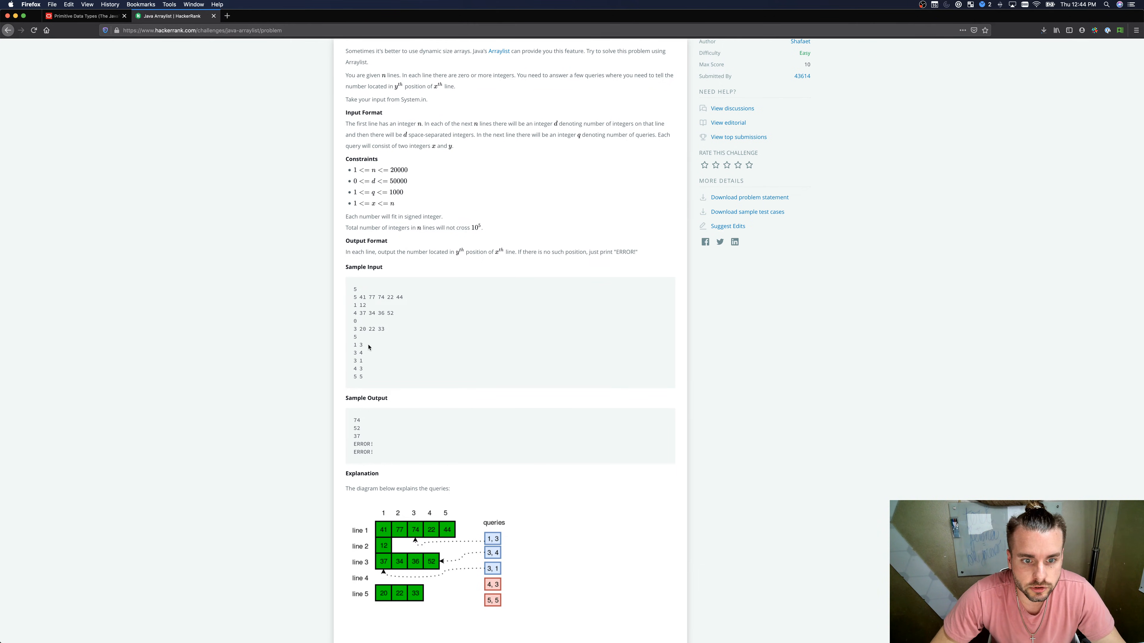
mouse_move(350, 405)
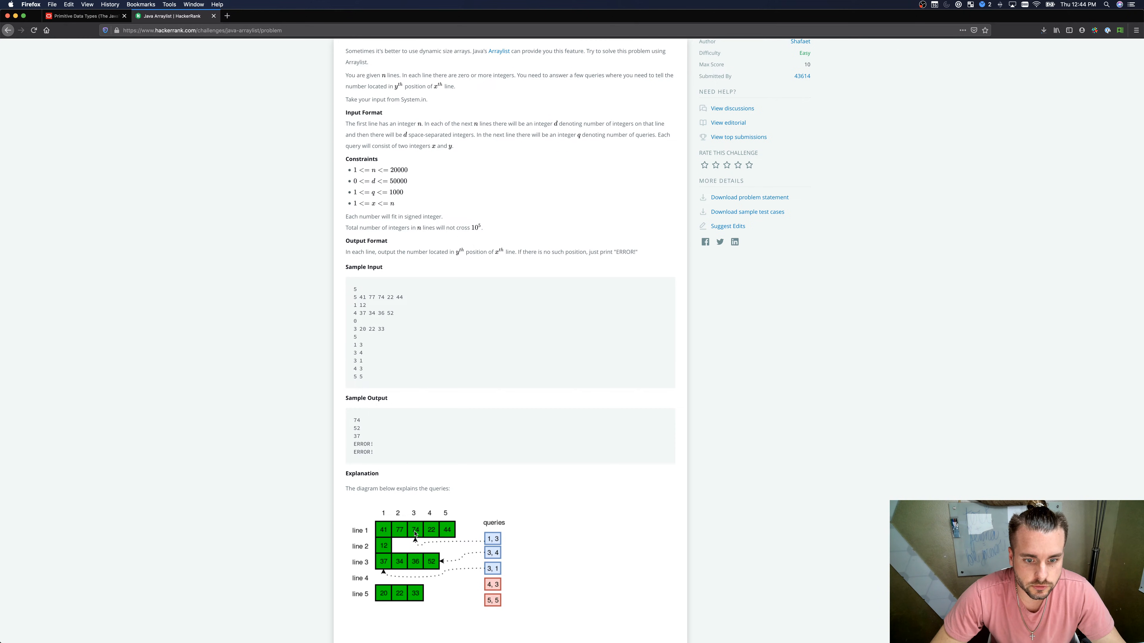
Step: Declare Scanner scanner = new Scanner(System.in) at the start of main
scroll("down", 3)
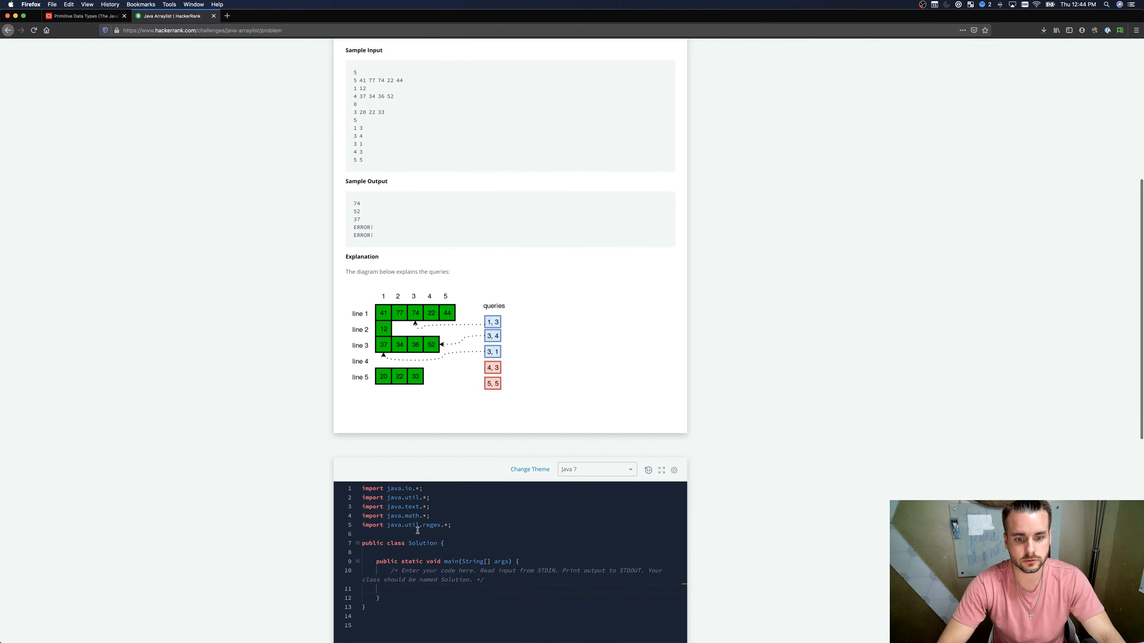
scroll("down", 3)
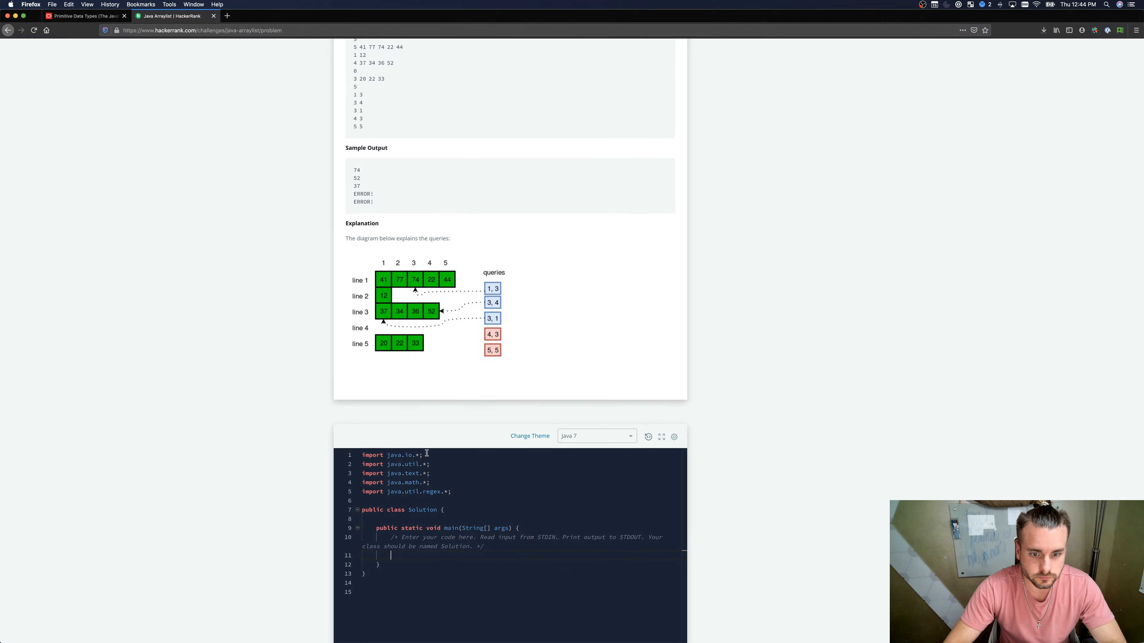
type("Scanner")
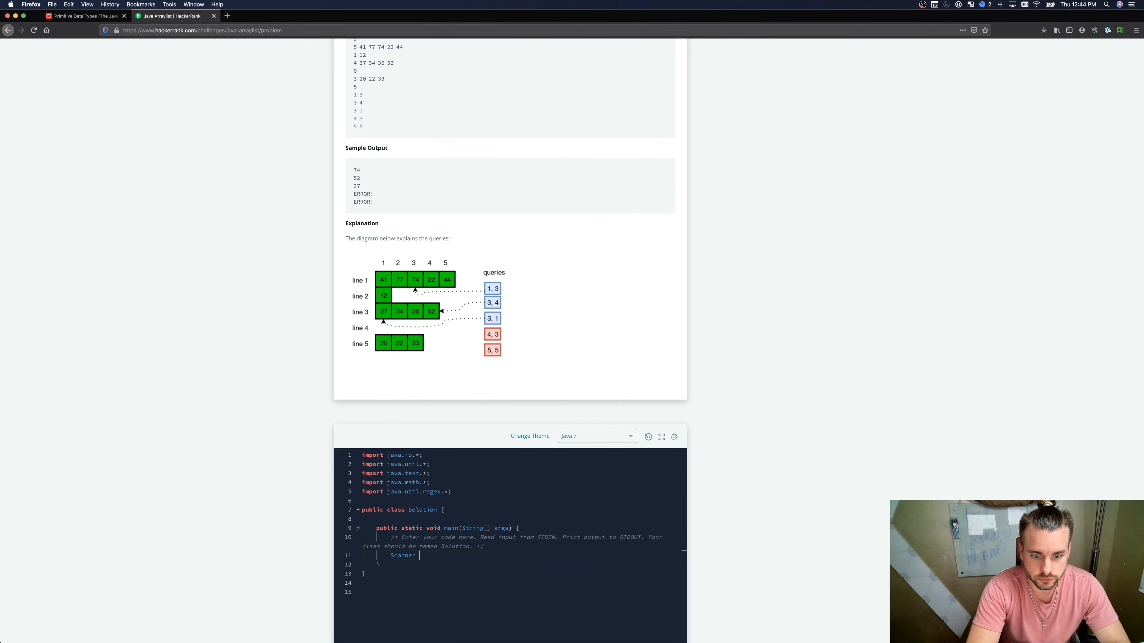
type("scanner =")
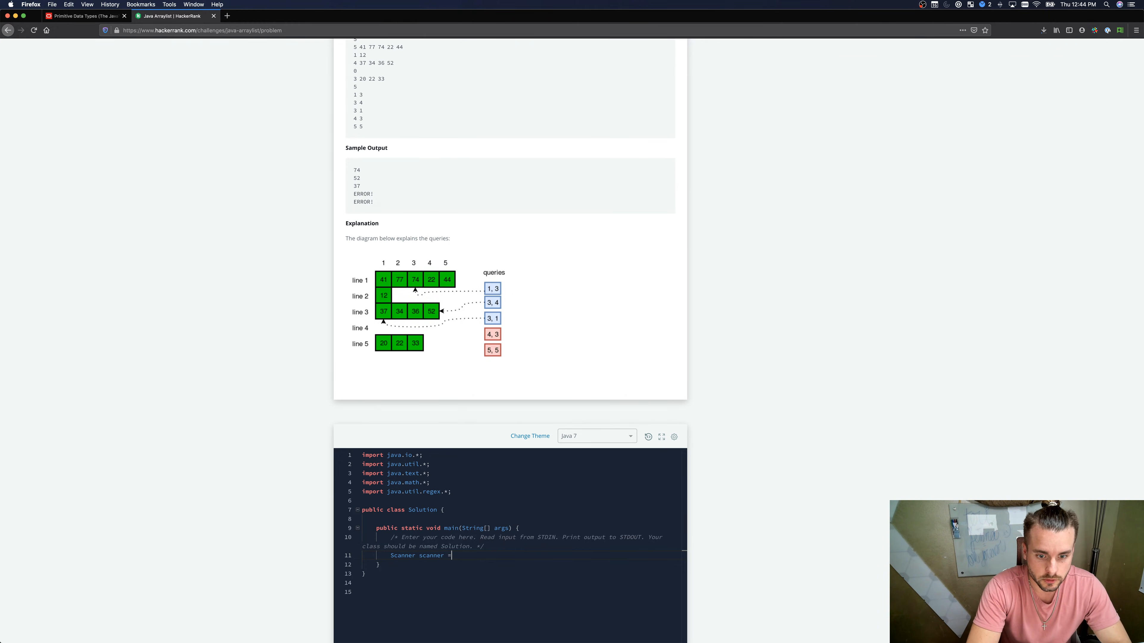
type("new Scanner(St")
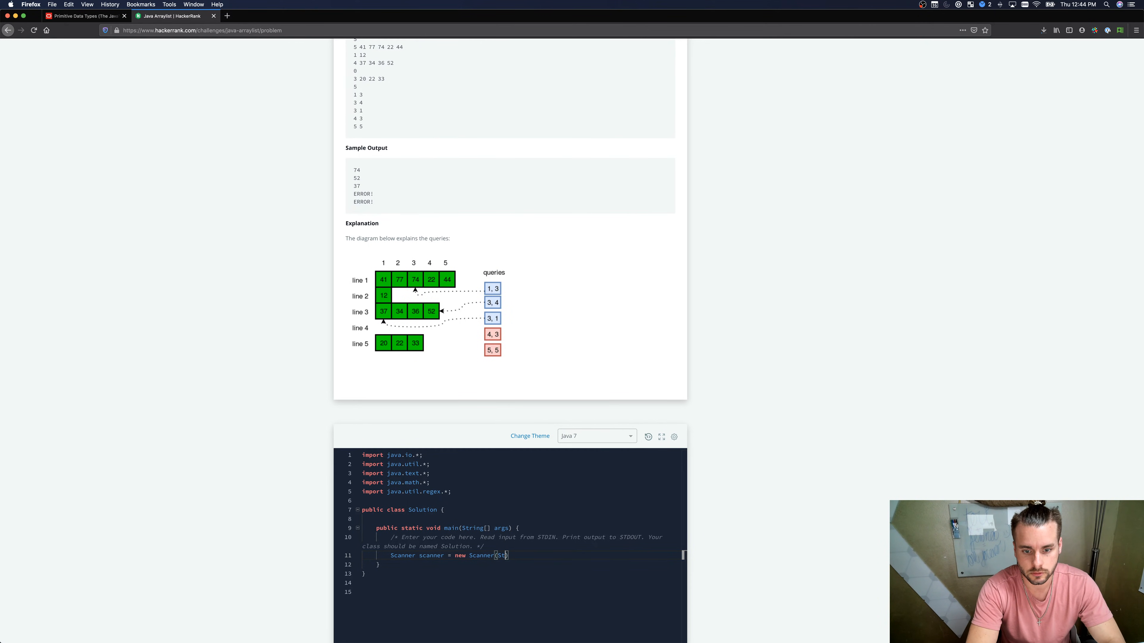
type("System.in")
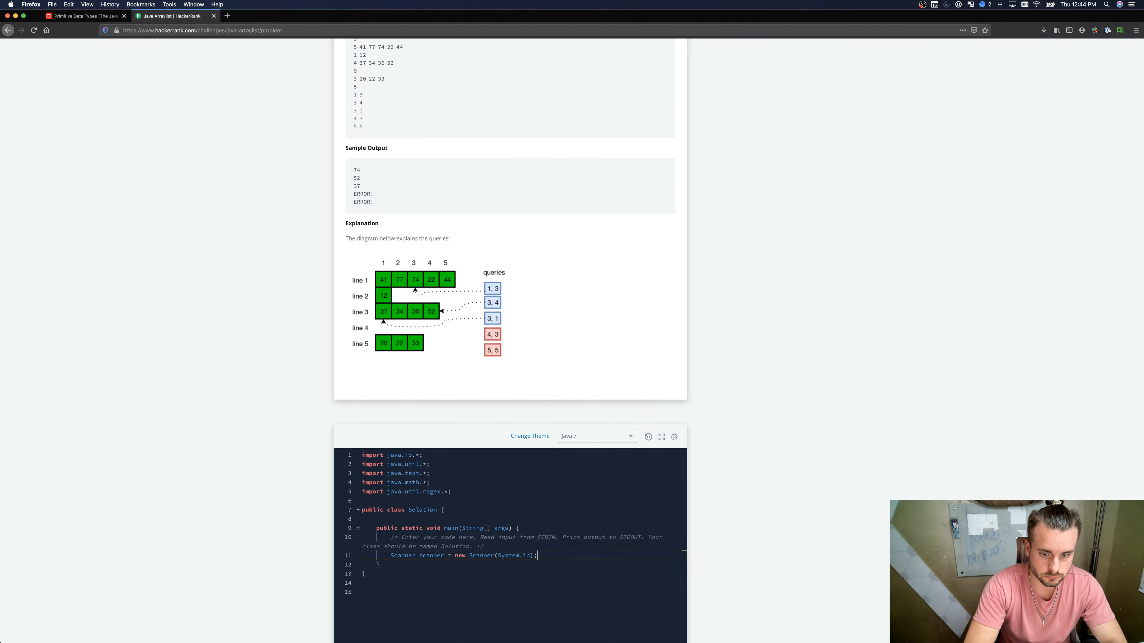
type("sc")
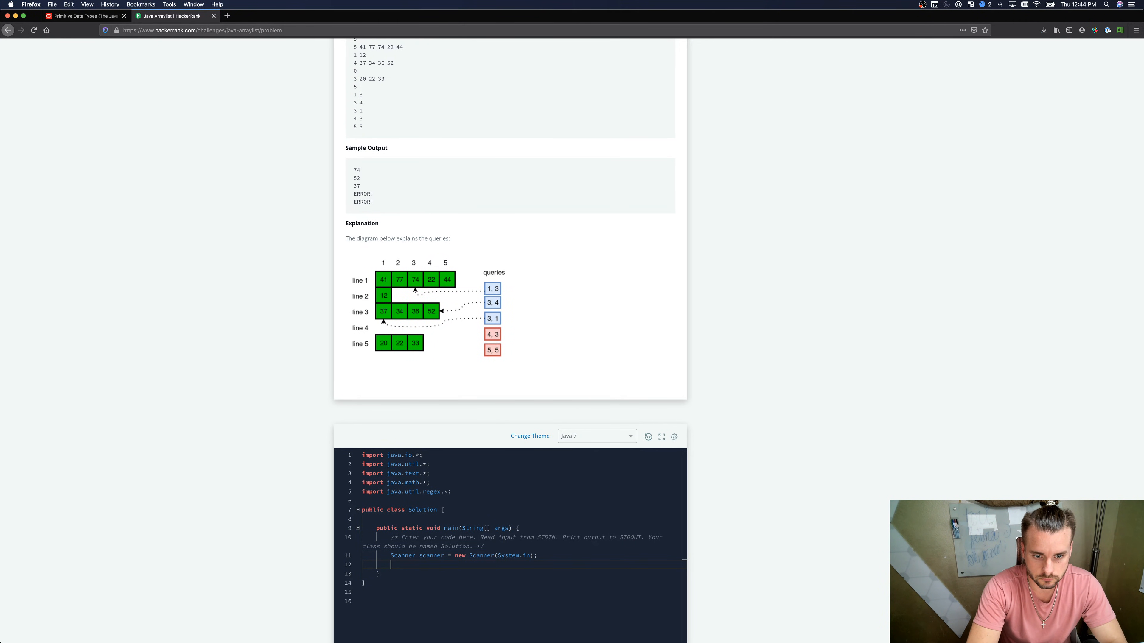
type("scanner.")
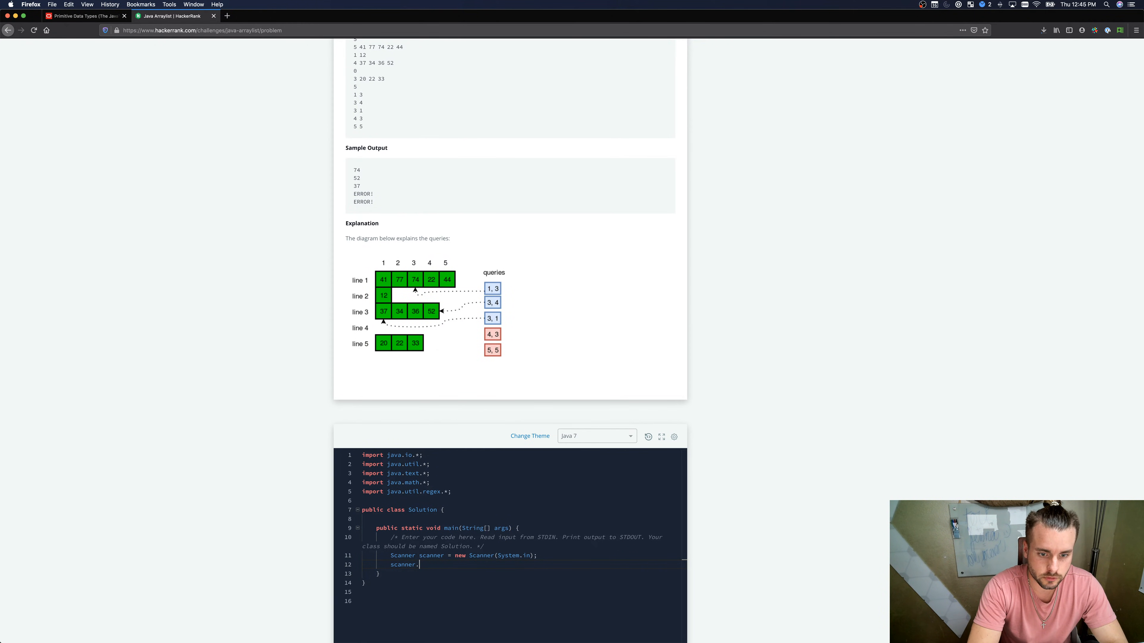
Step: Read the line count with int n = scanner.nextInt();
type("int n =")
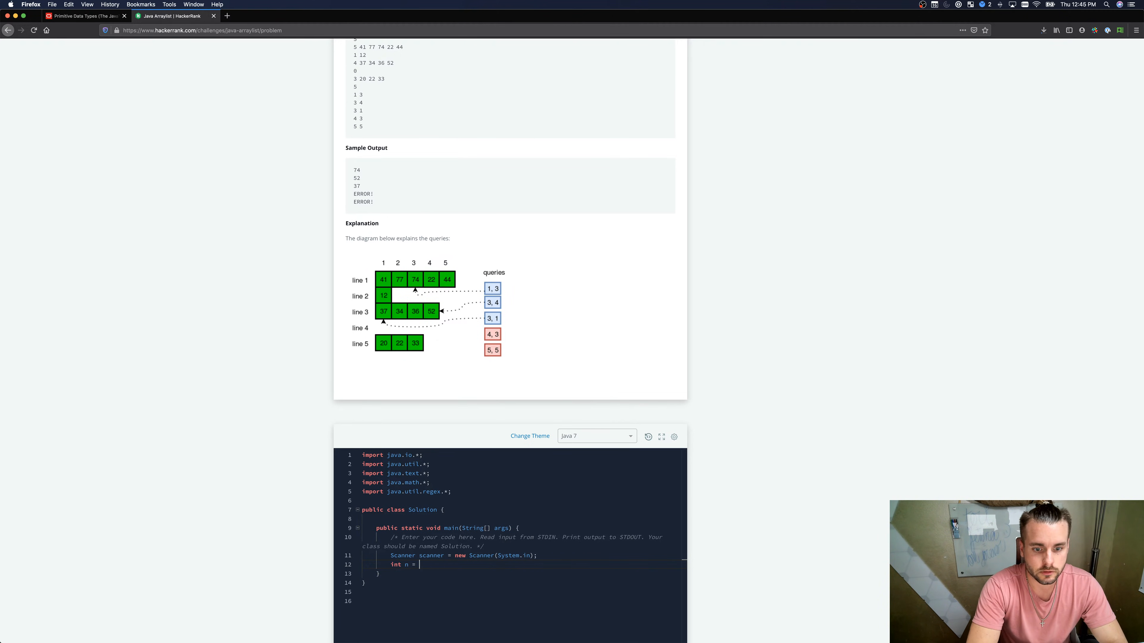
type("scanner")
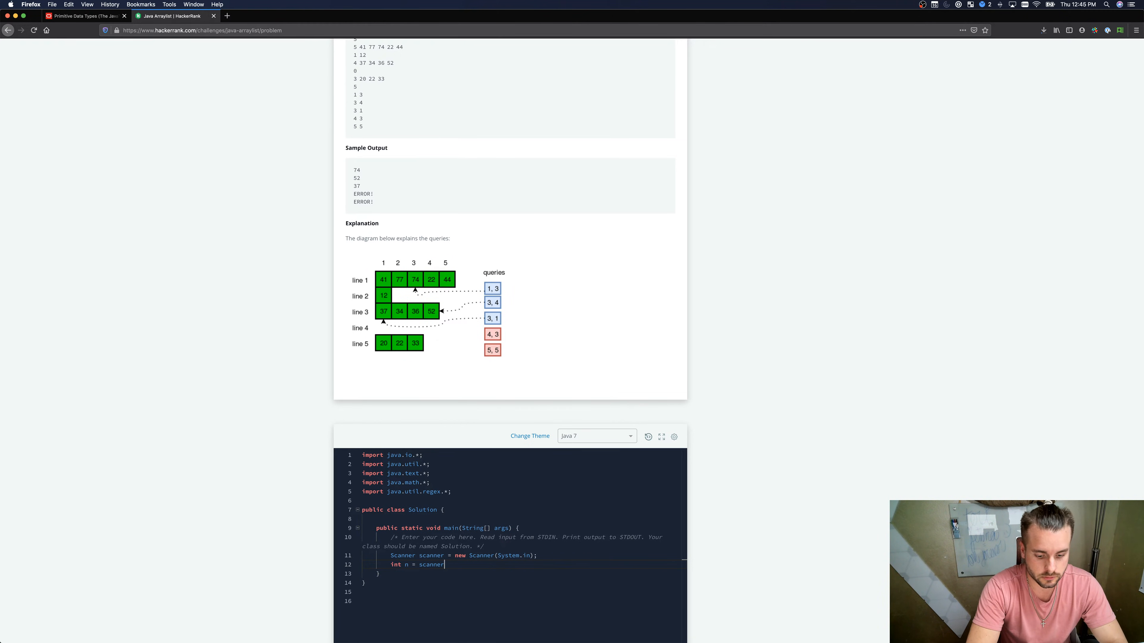
type(".nextInt();")
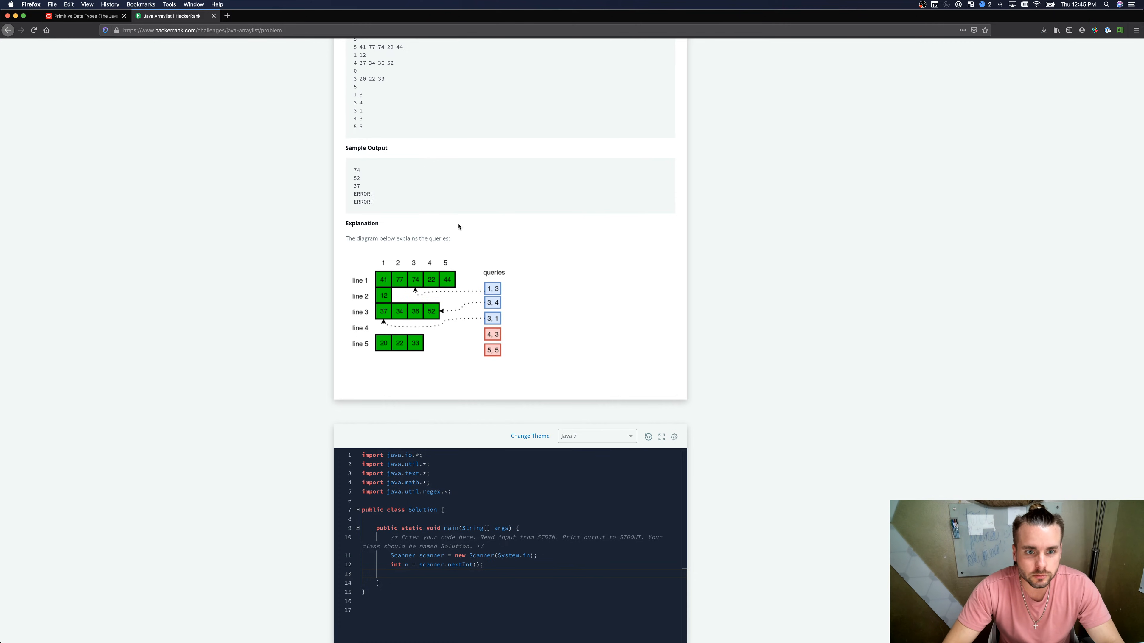
mouse_move(623, 274)
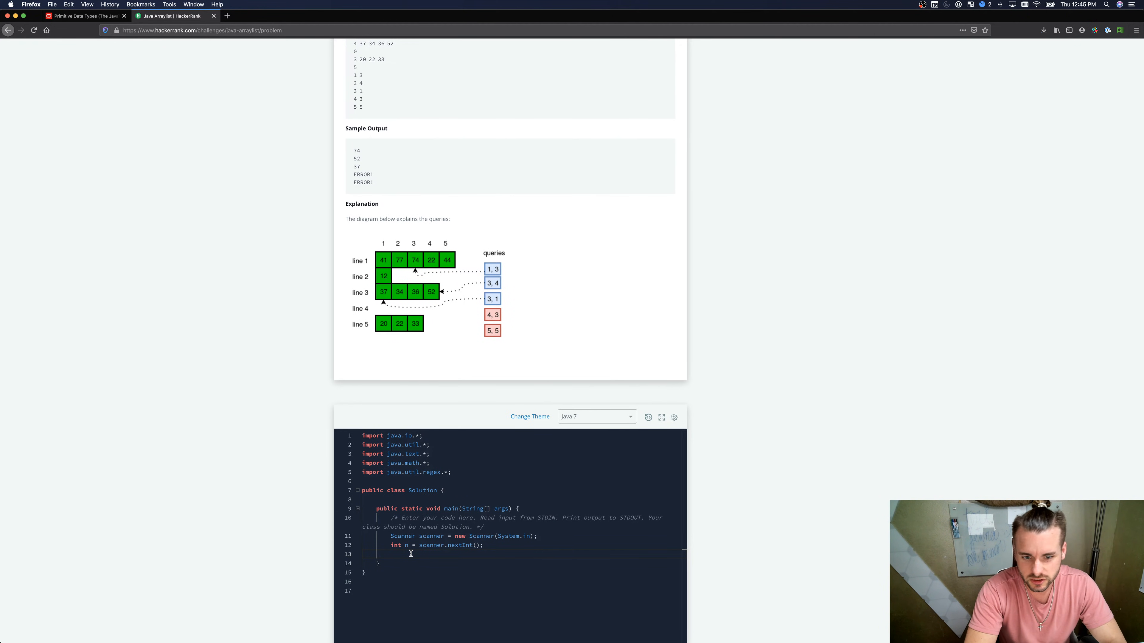
Step: Declare ArrayList<ArrayList<Integer>> list = new ArrayList<ArrayList<Integer>>(); and move to a new line
type("A")
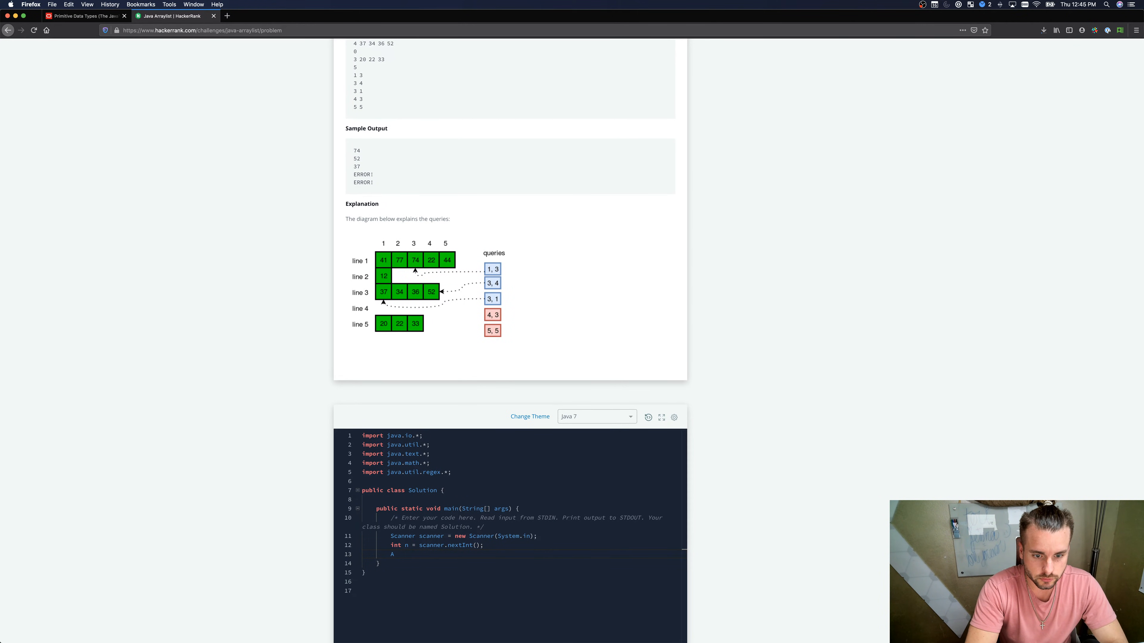
type("rrayList<Arrazy")
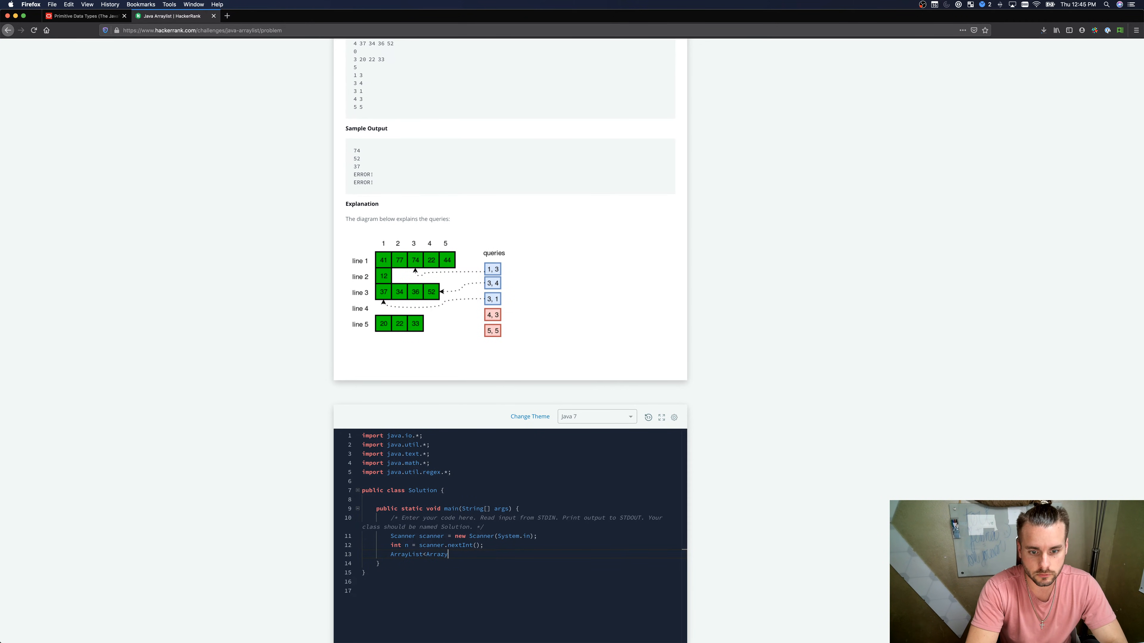
type("List")
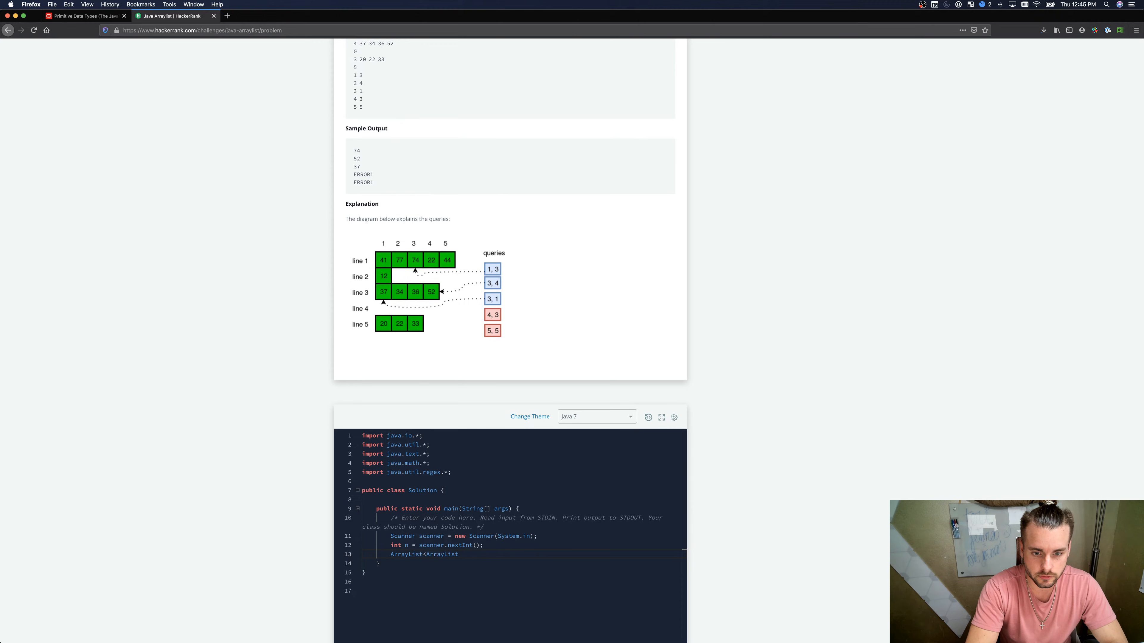
type("<Inte")
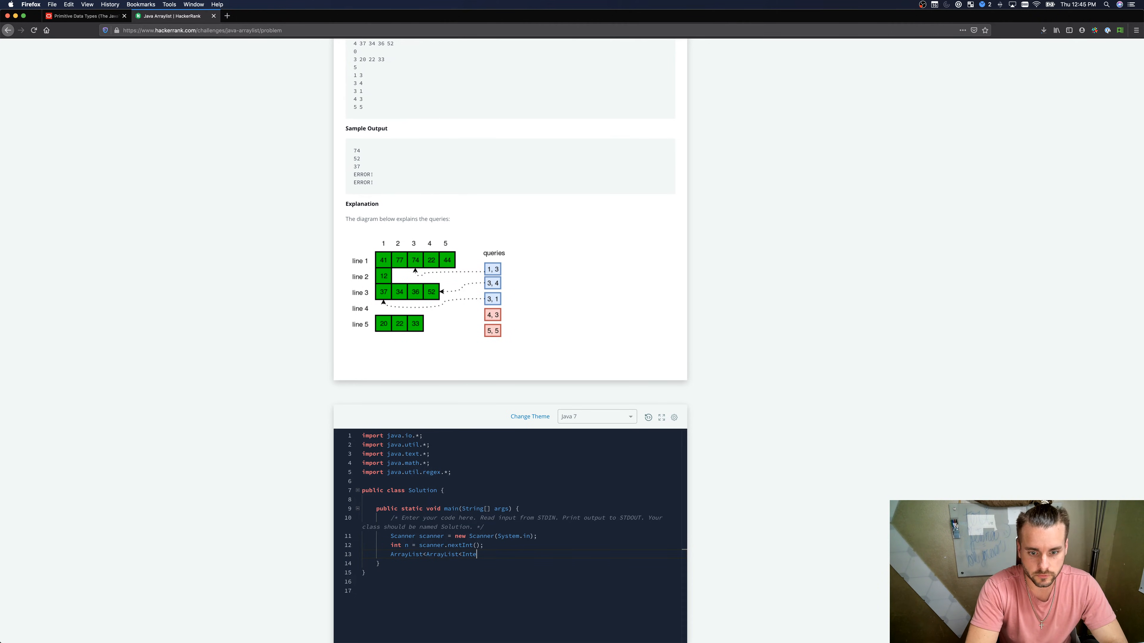
type("ger>>")
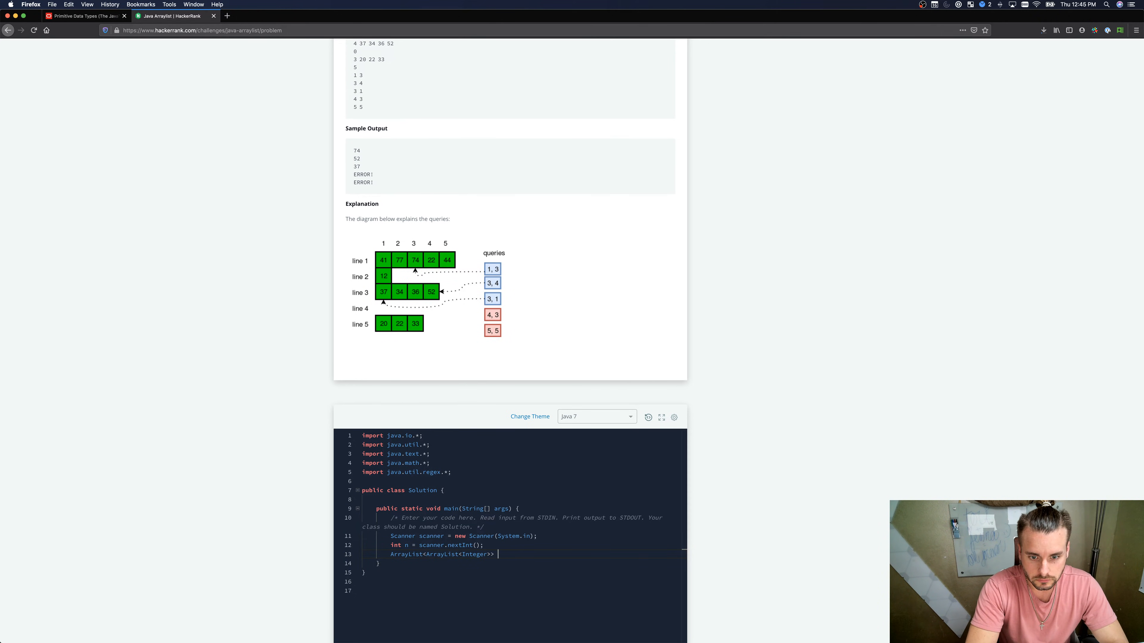
type("list")
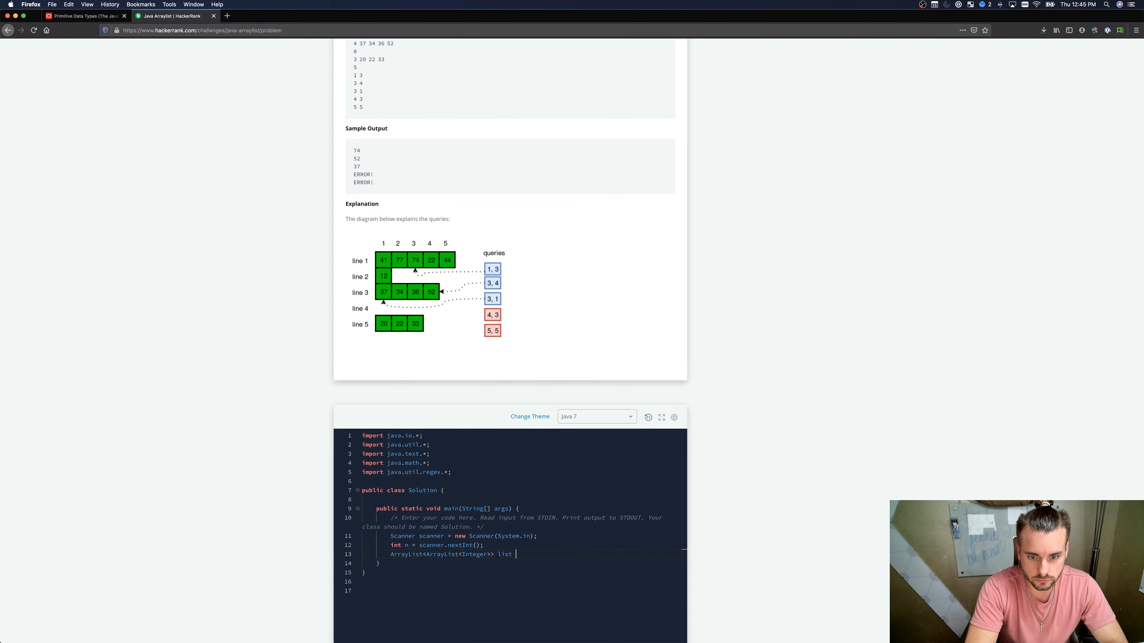
type("= new")
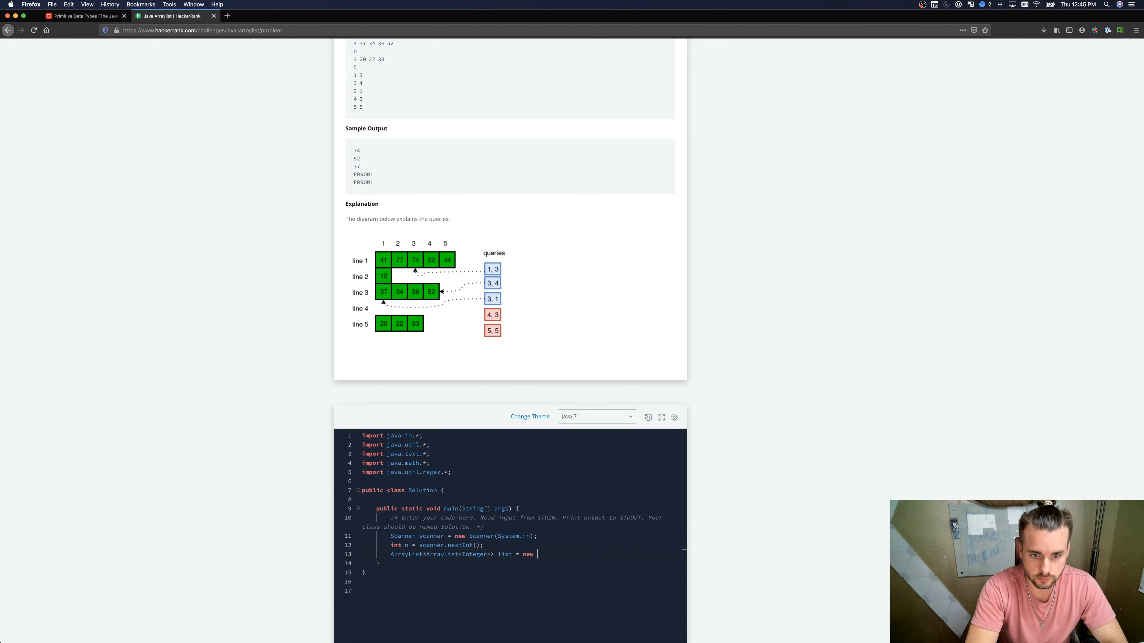
type("ArrayList<ArrayList<I")
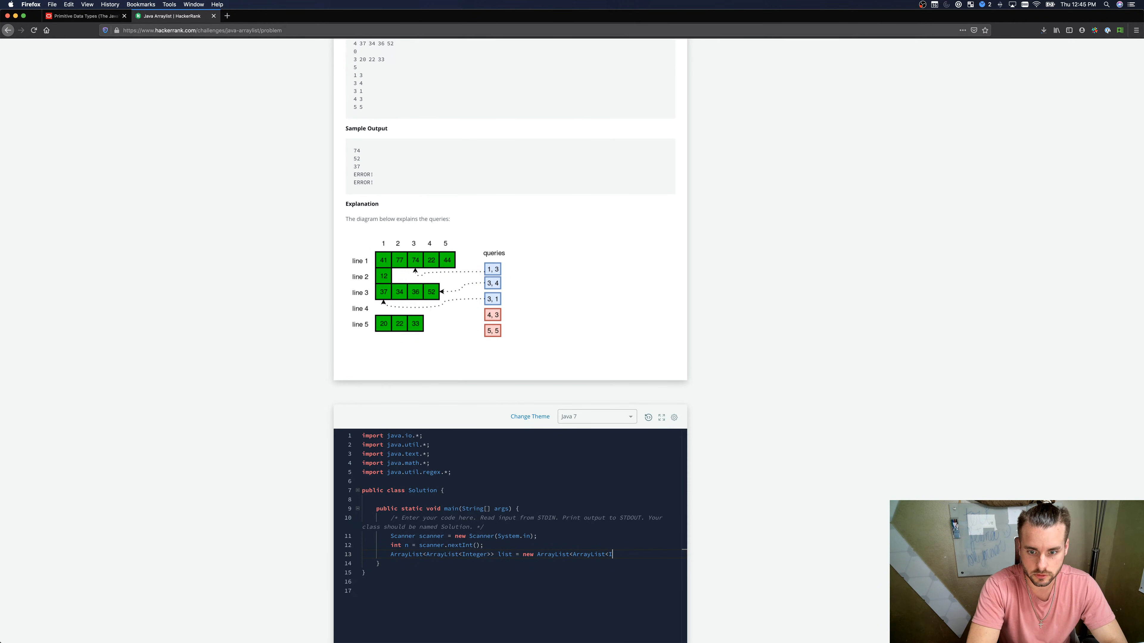
type("nteger>")
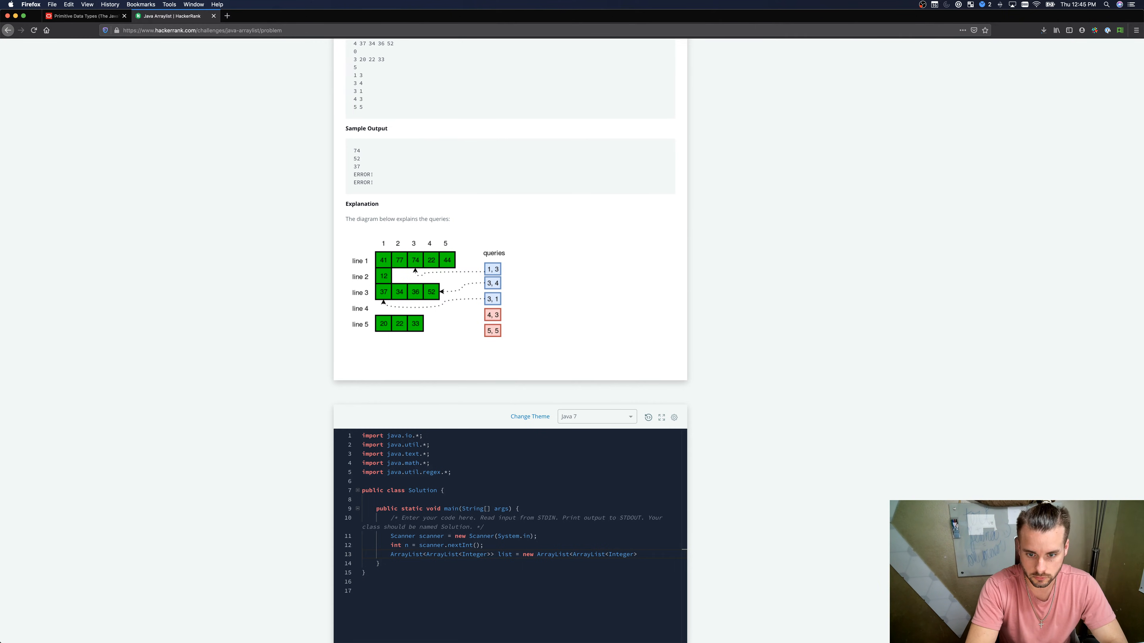
type("();")
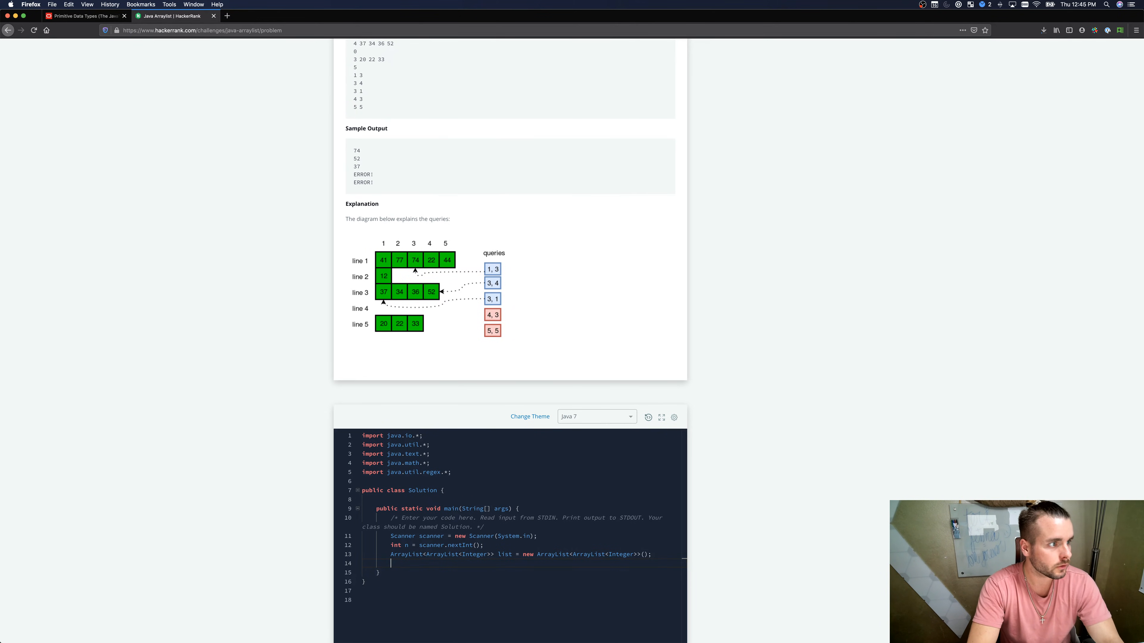
key("enter")
type("for (int )")
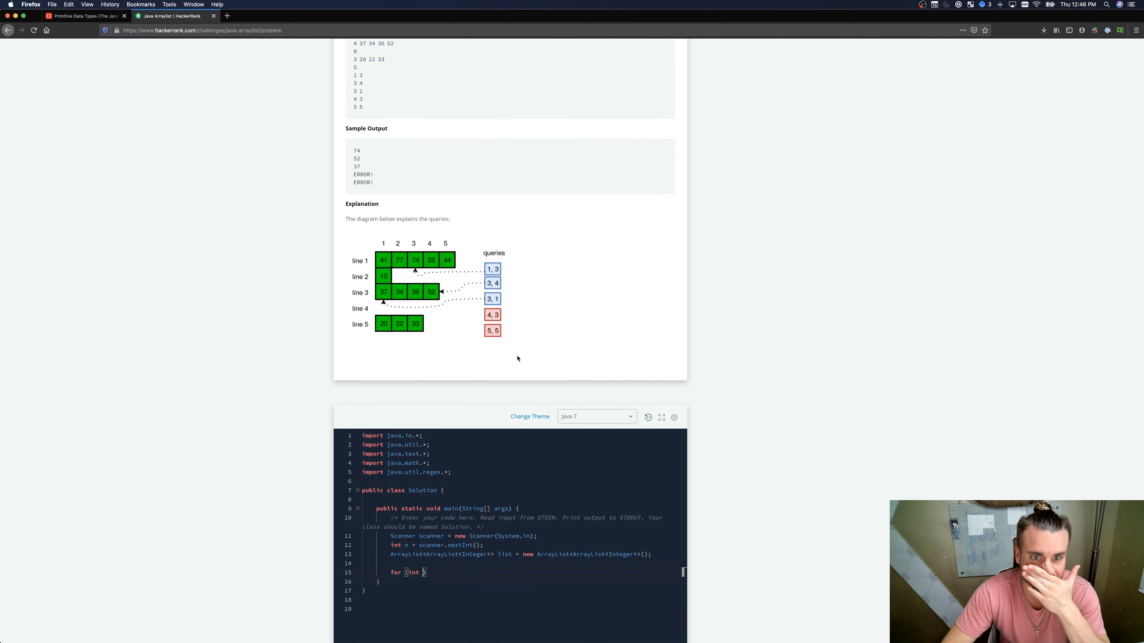
Step: Complete the outer for loop header and read int d = scanner.nextInt(); inside it
scroll("down", 3)
type("i ")
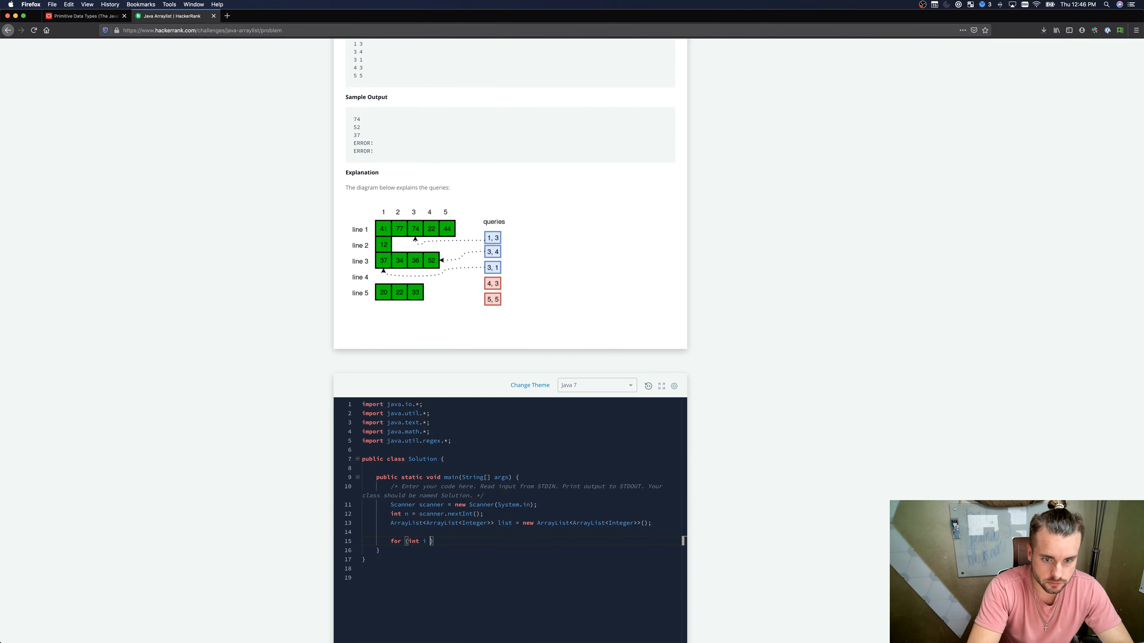
type("= 0")
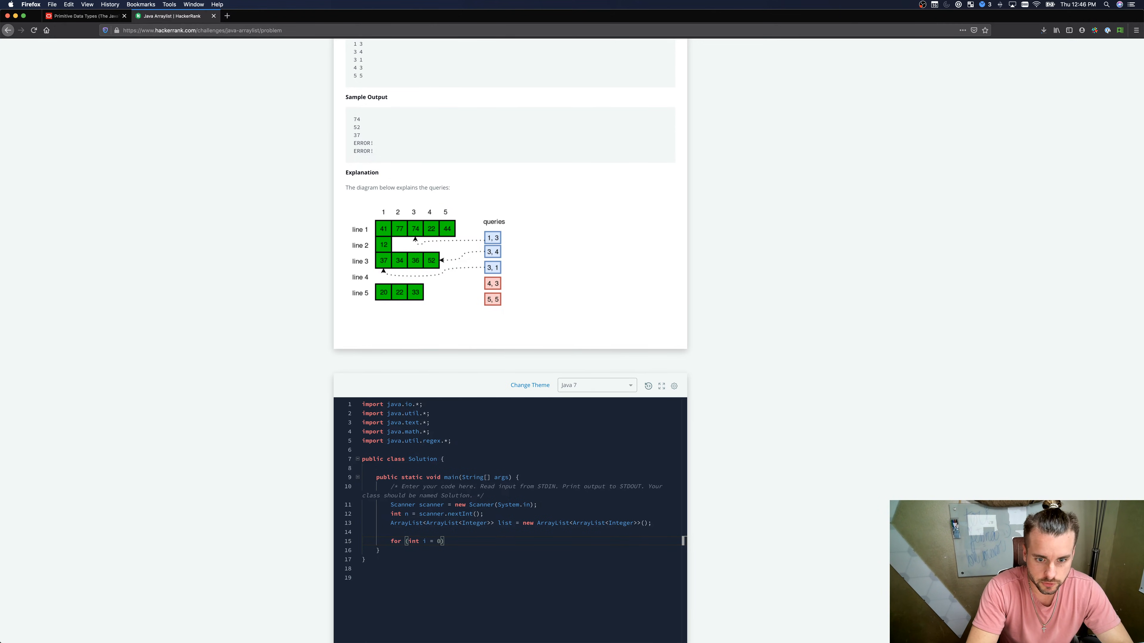
type("; i < n")
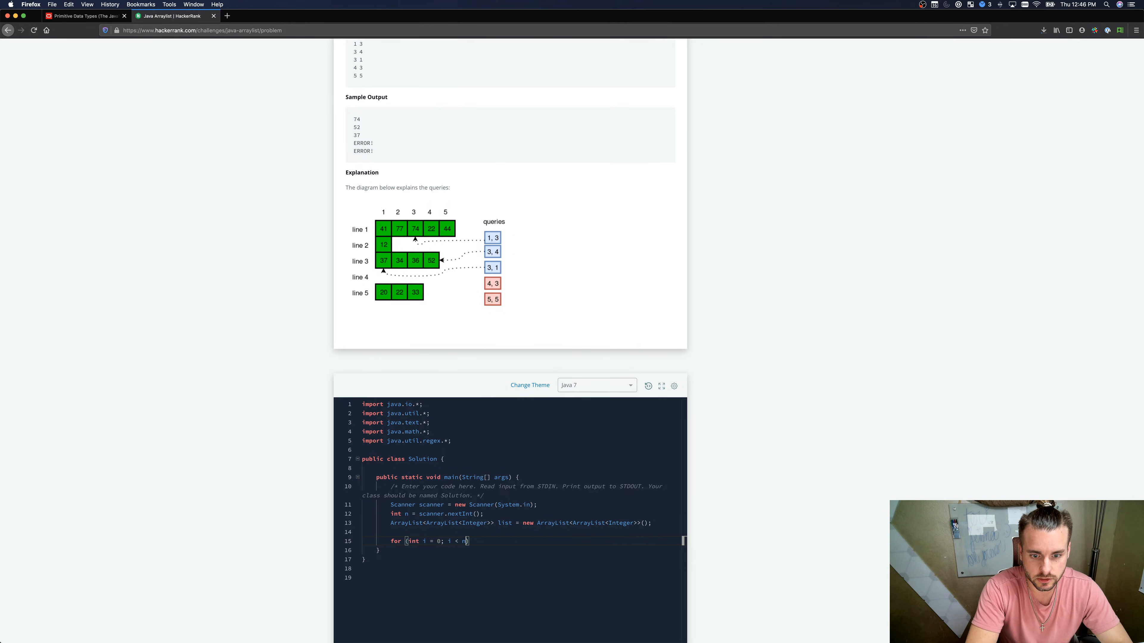
type("; i++")
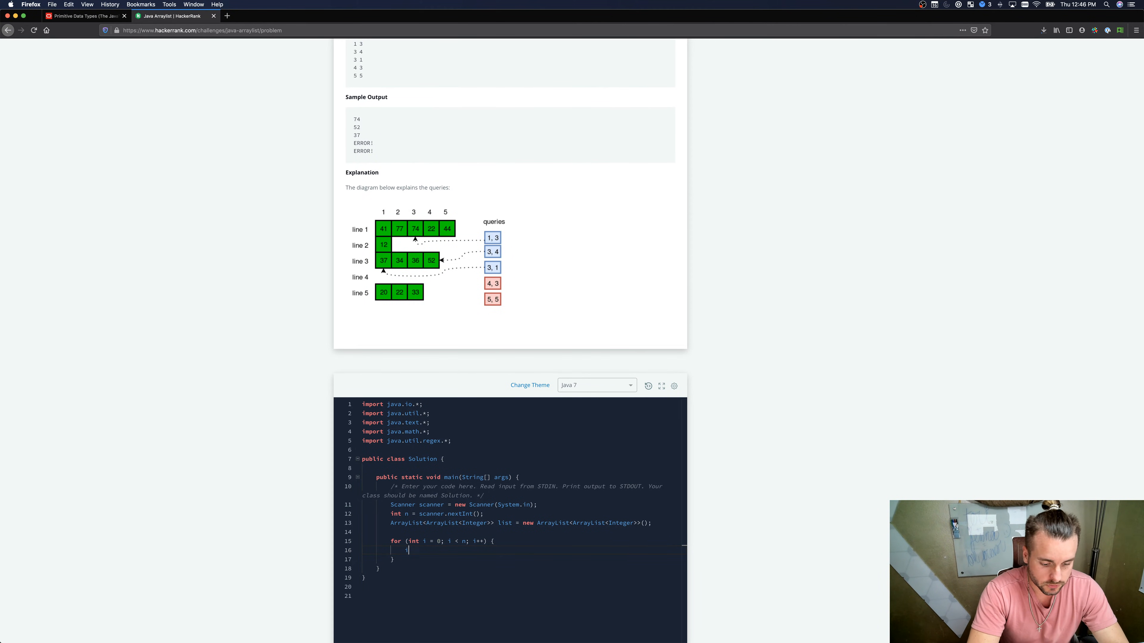
type("int d")
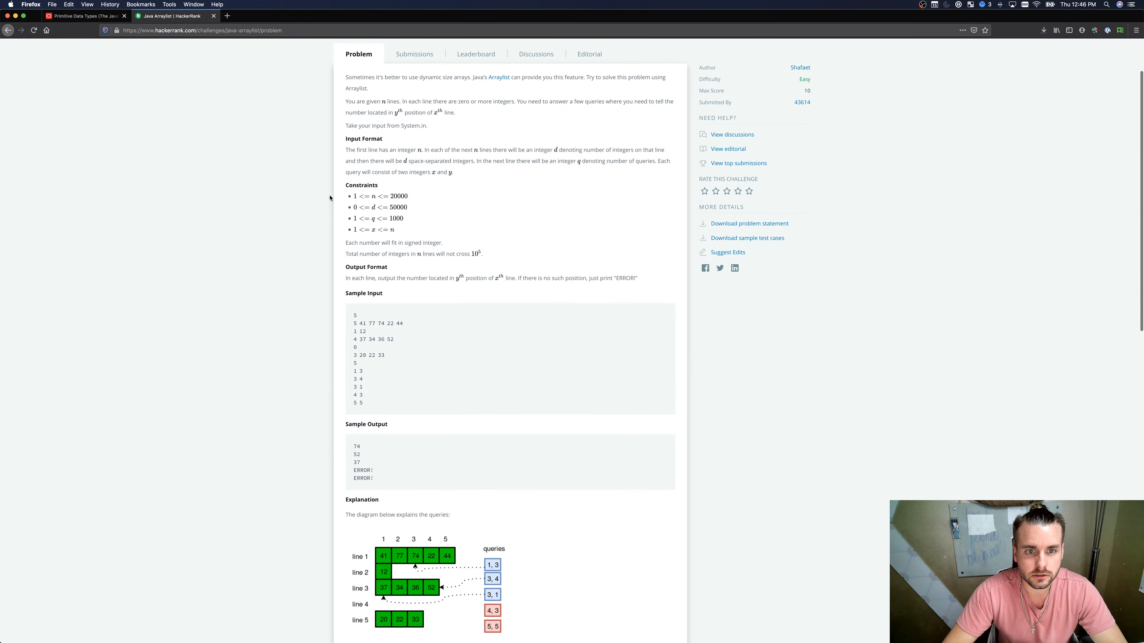
scroll("down", 3)
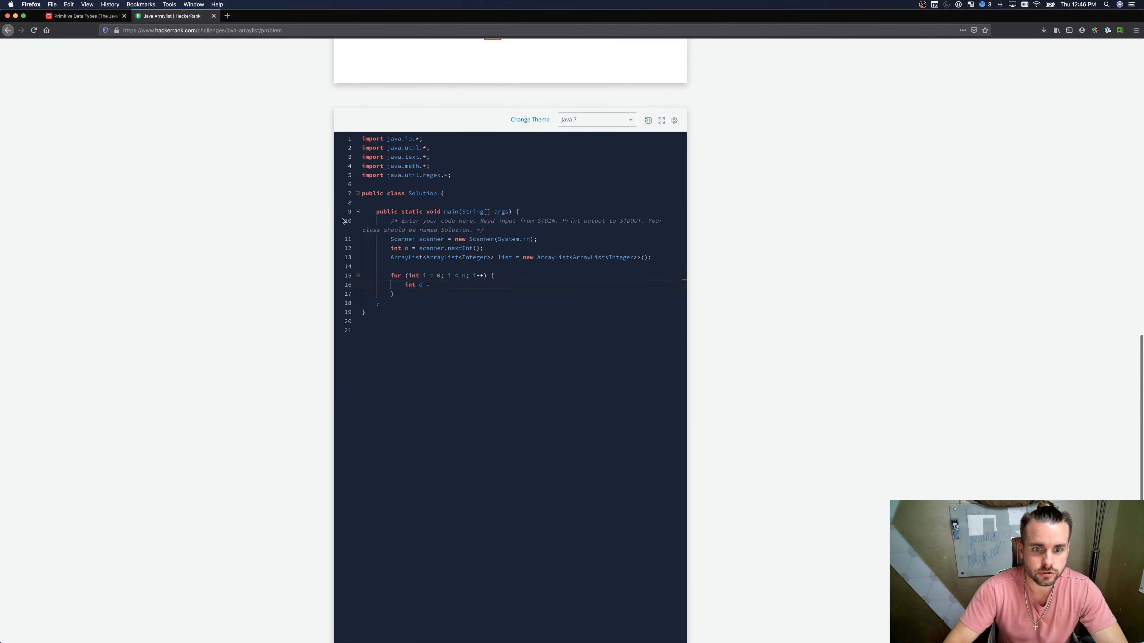
type("scanner.")
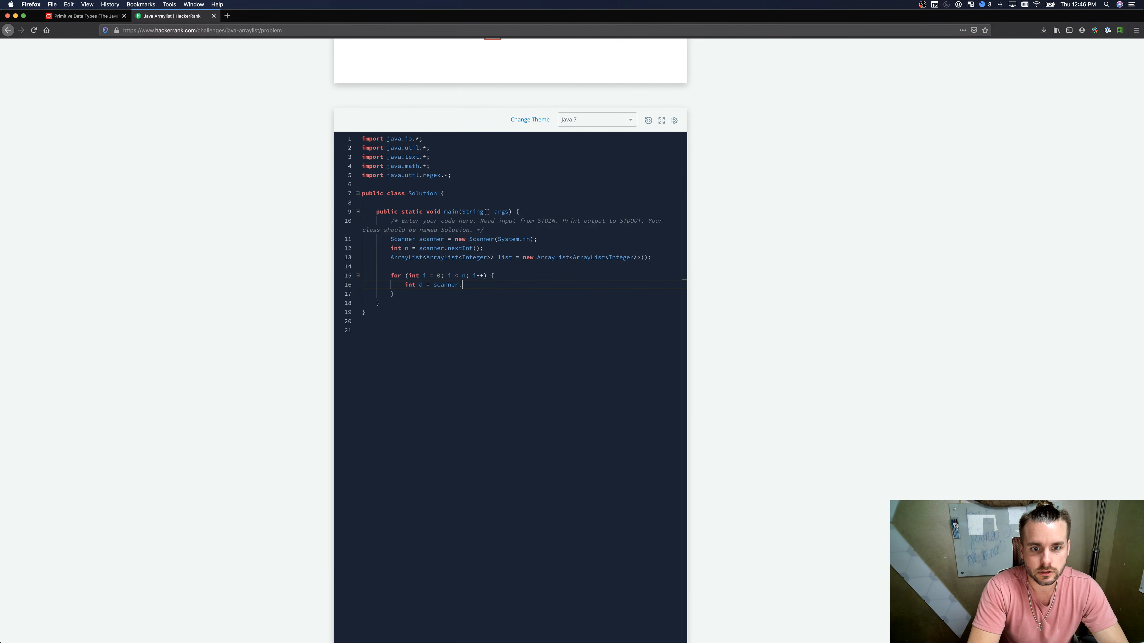
type("nextInt();")
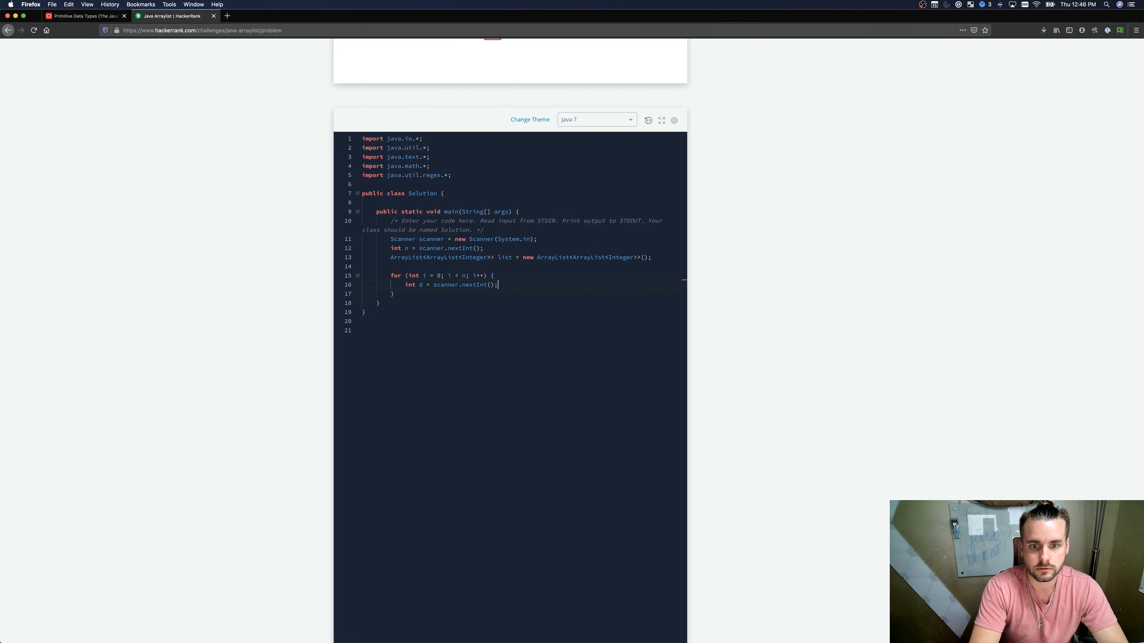
Step: Declare ArrayList<Integer> row = new ArrayList<Integer>(d); inside the loop
type("Ar")
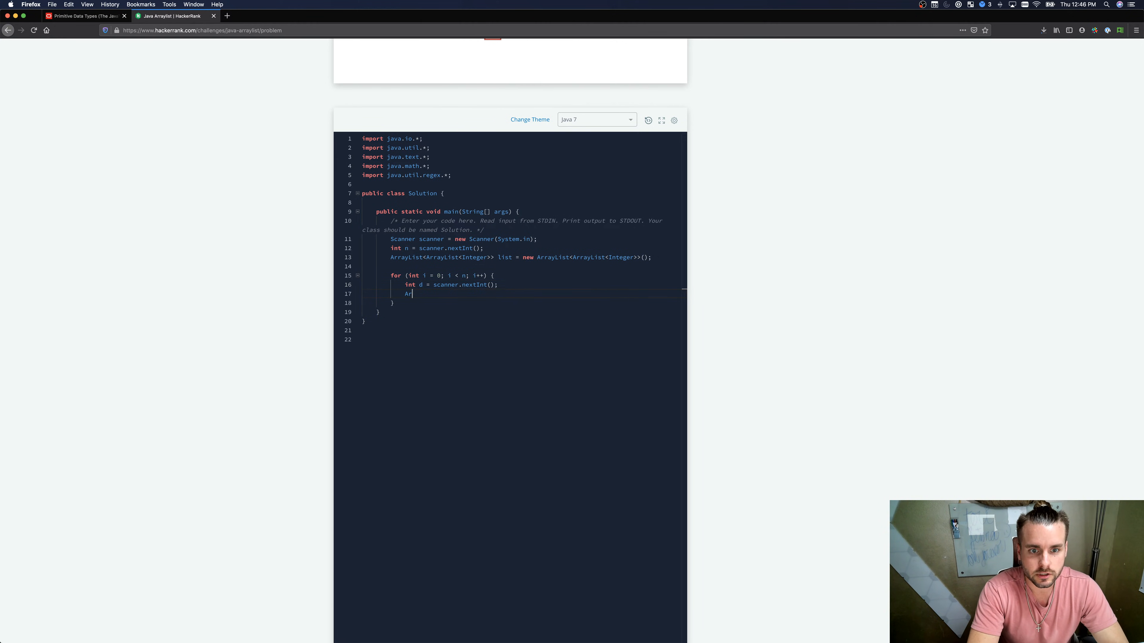
type("rayList")
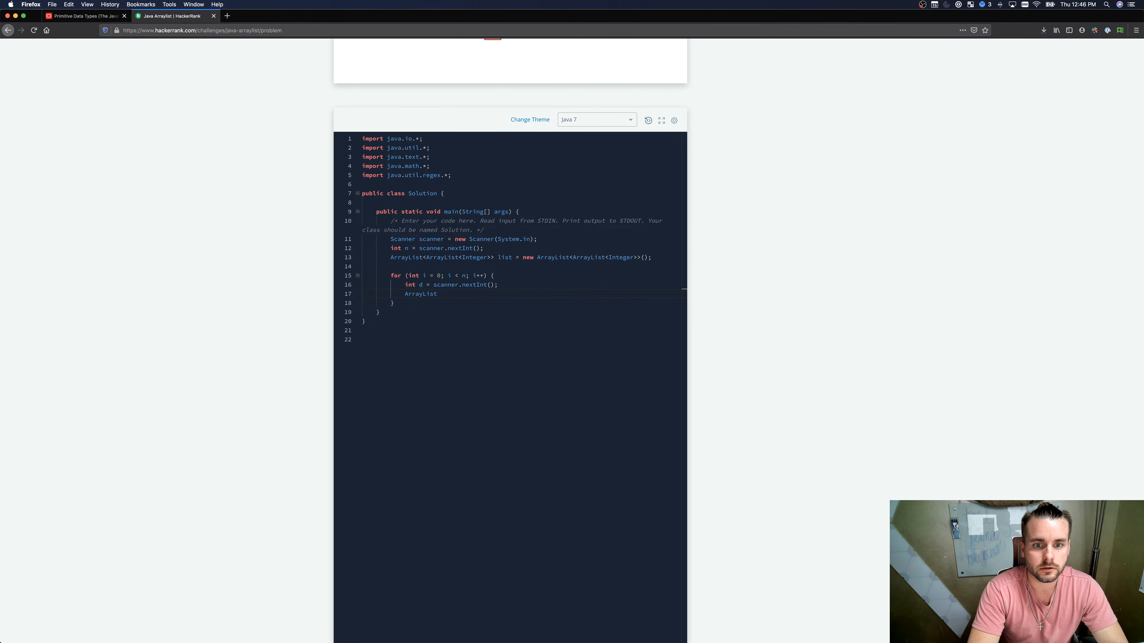
type("<Integer")
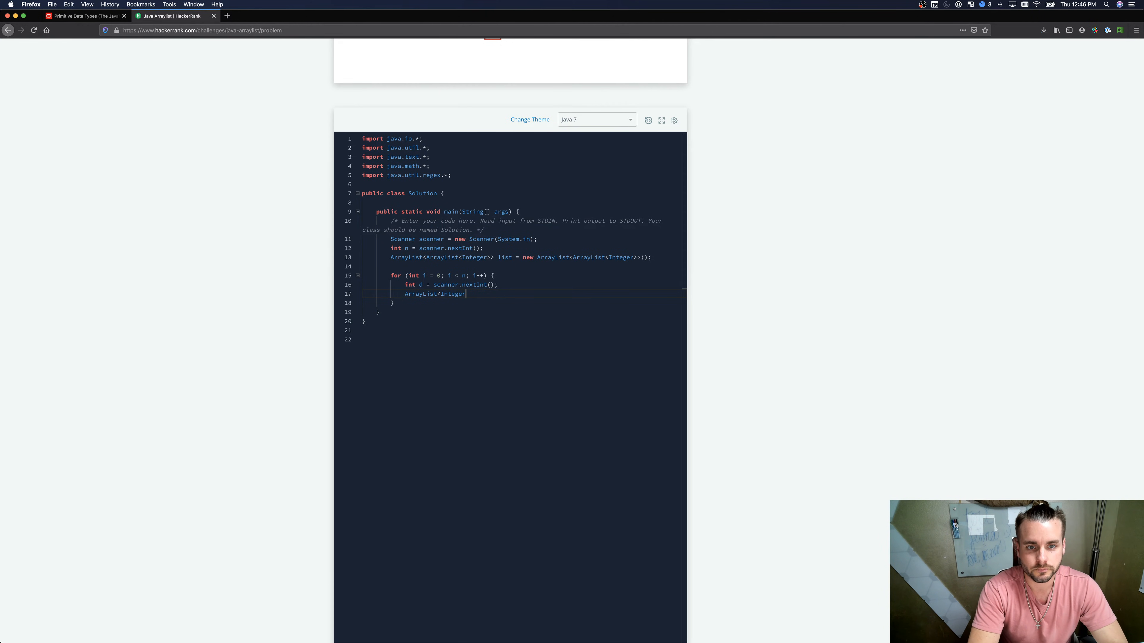
type(">")
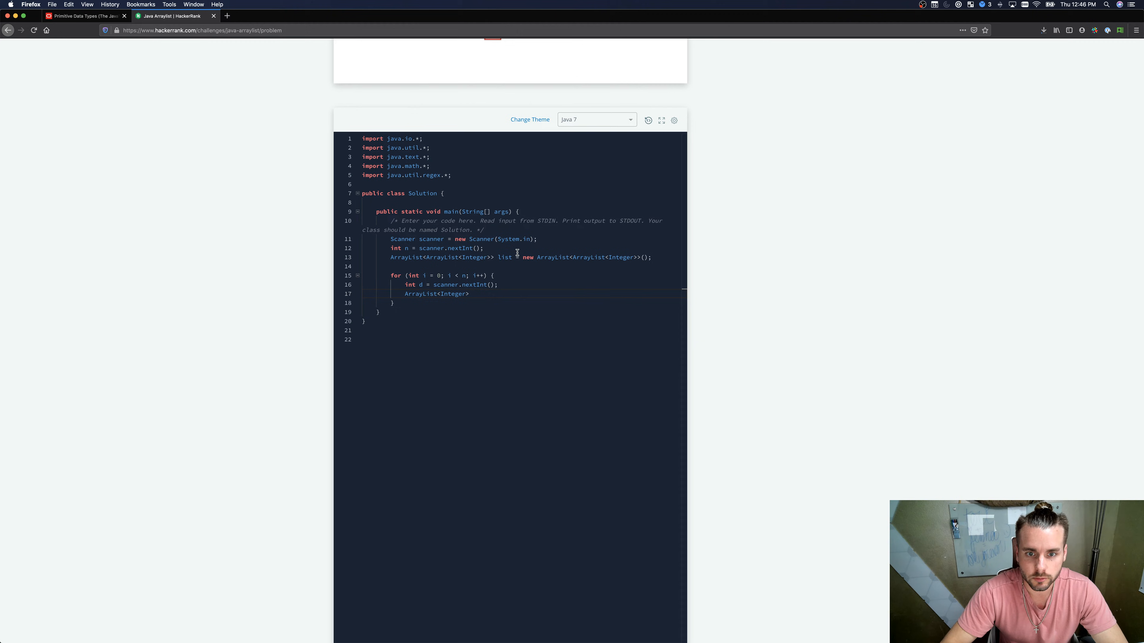
mouse_move(520, 304)
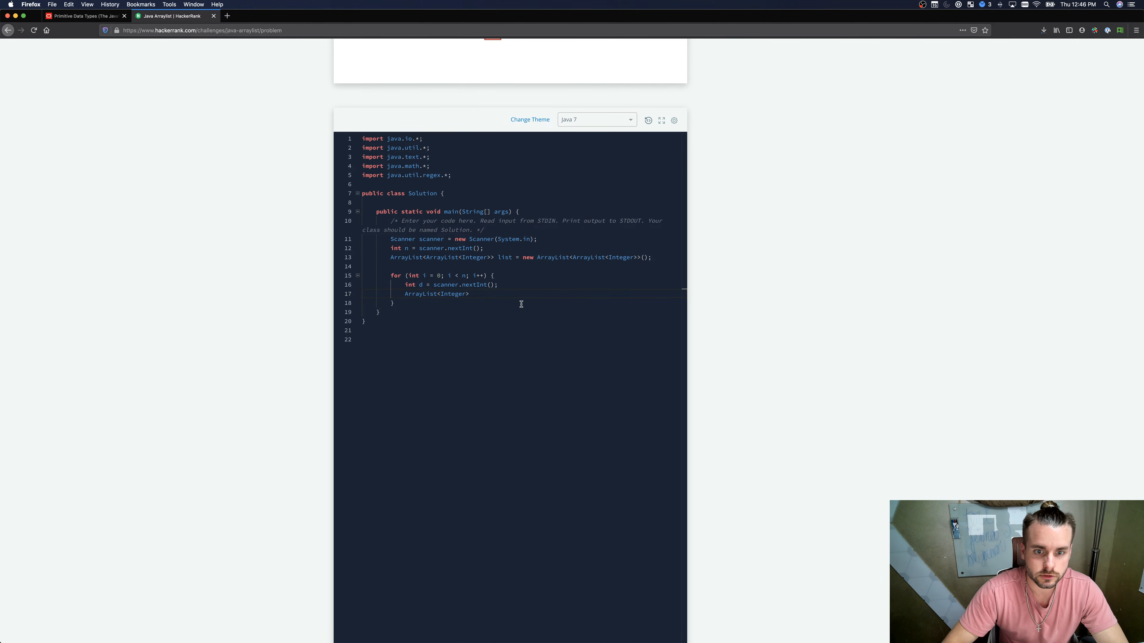
type("row = new A")
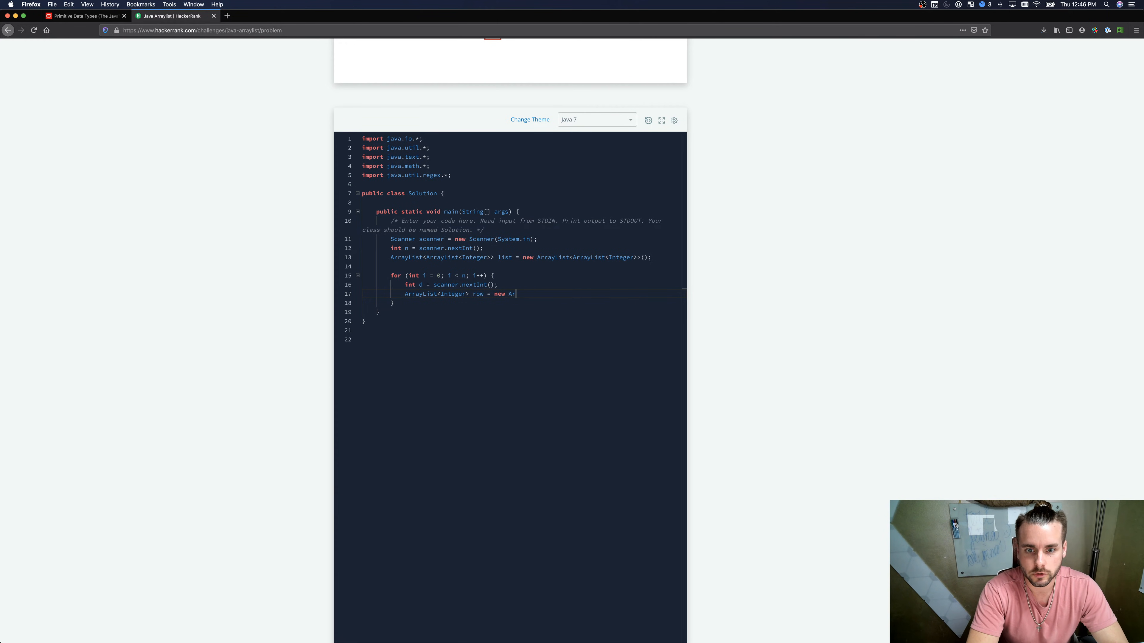
type("rayLis")
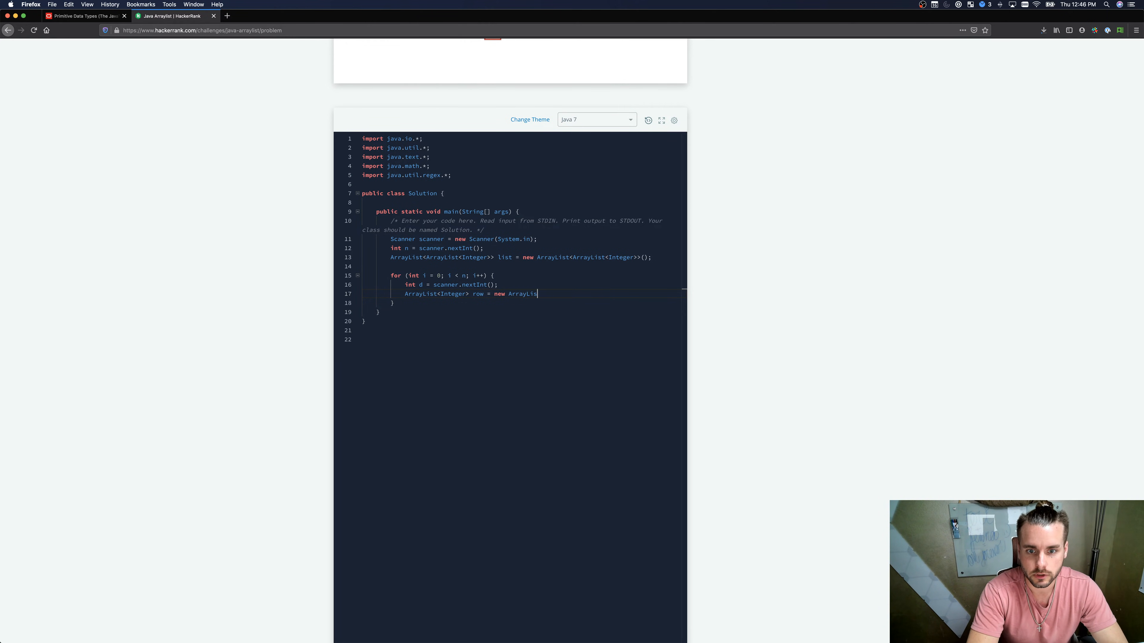
type("<in")
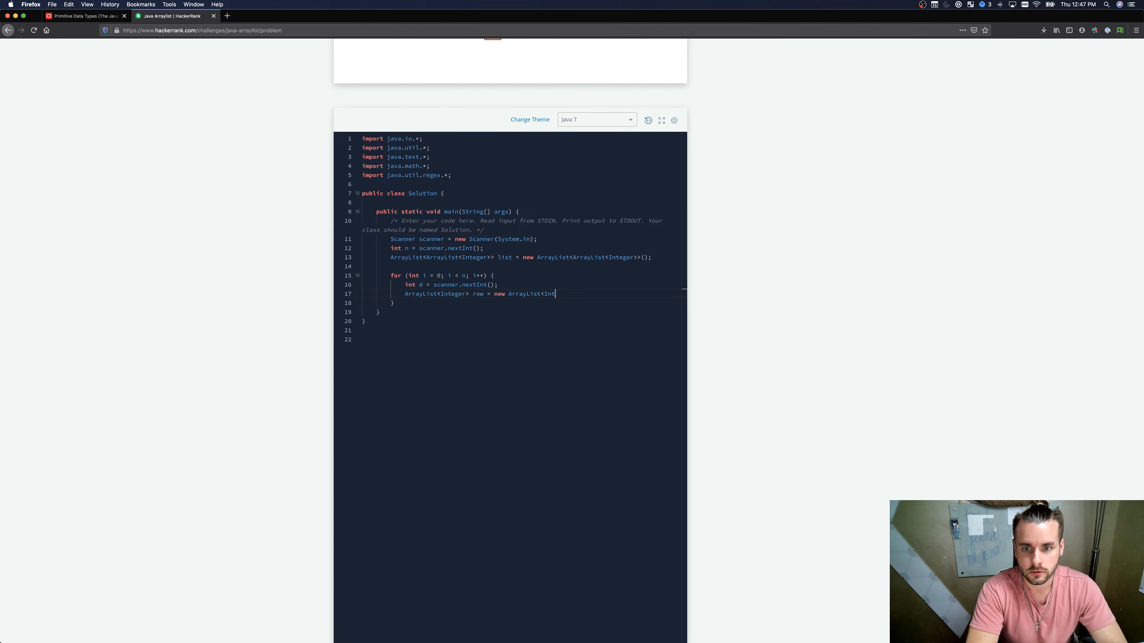
type("eger")
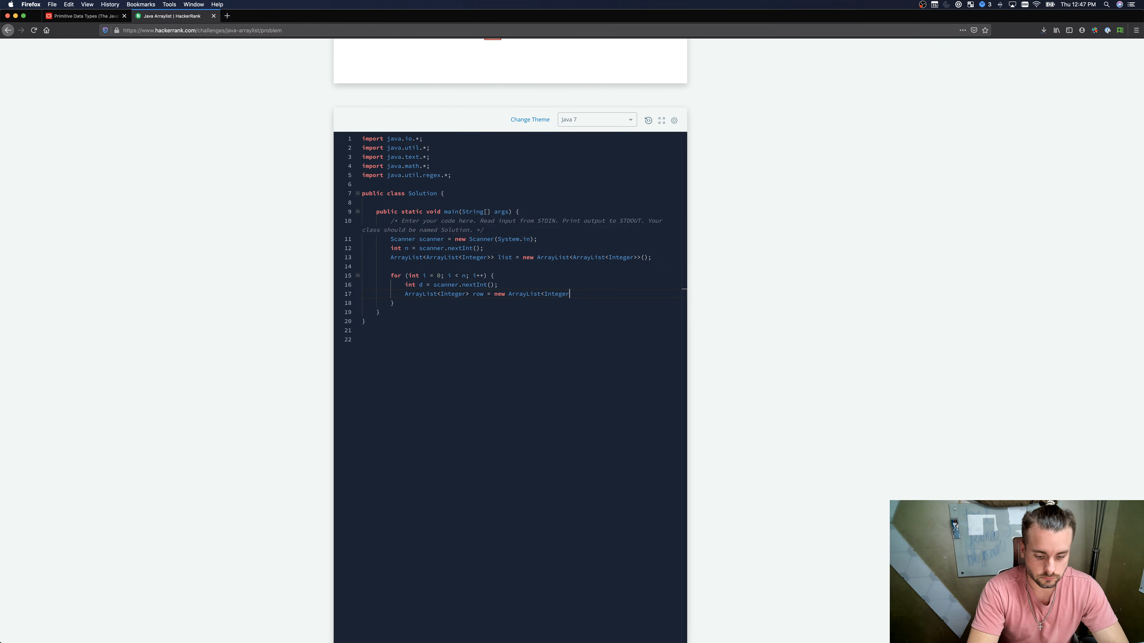
type("()")
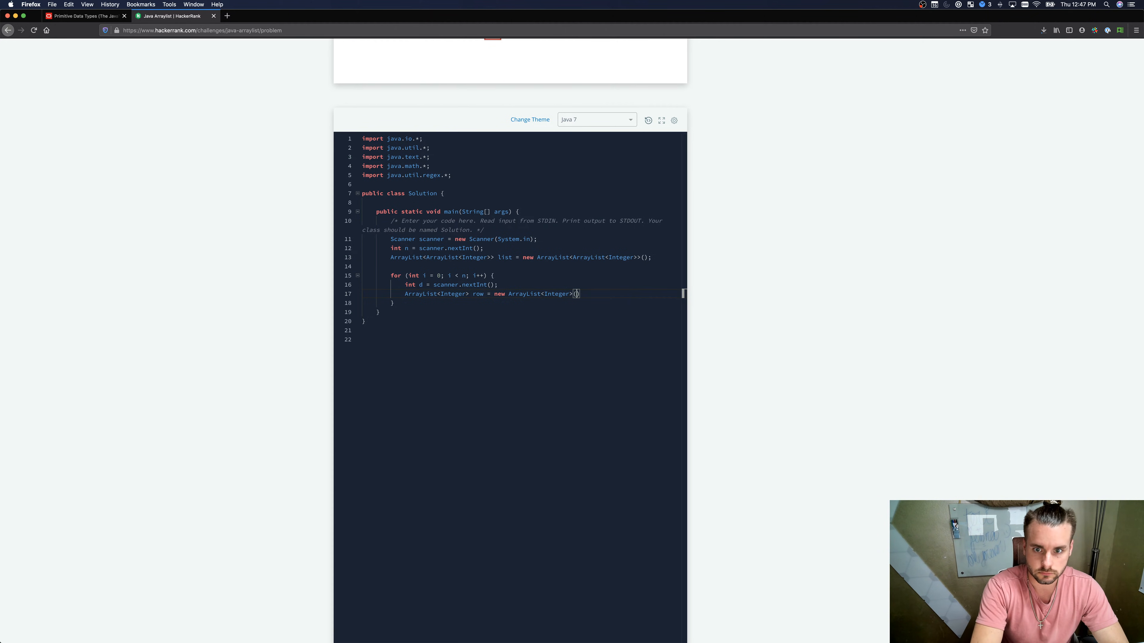
type("();")
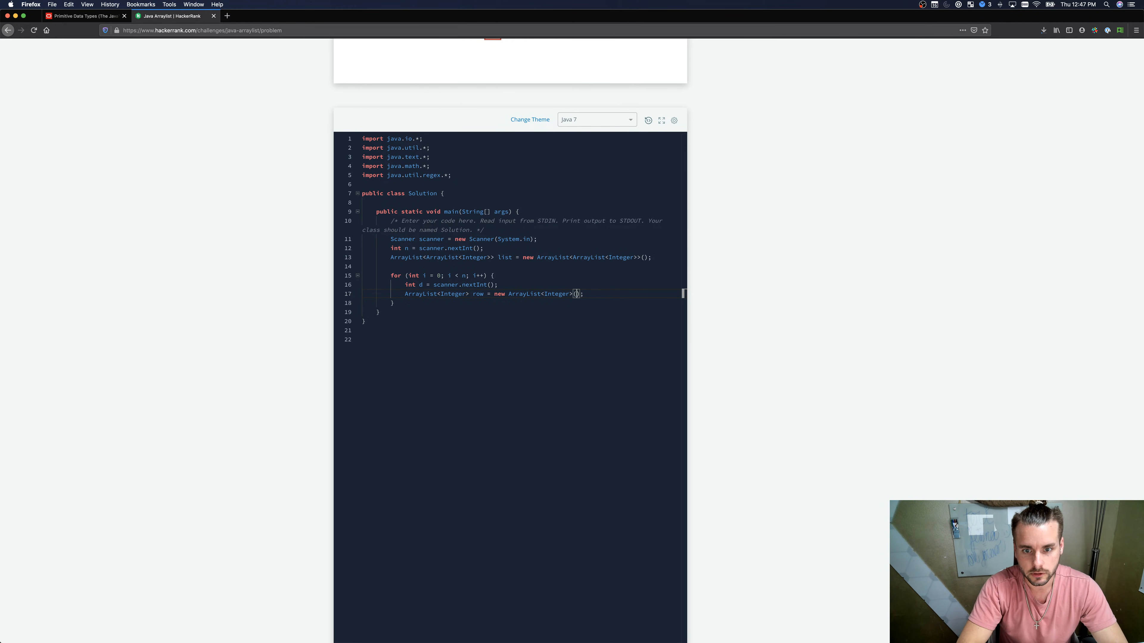
type("d")
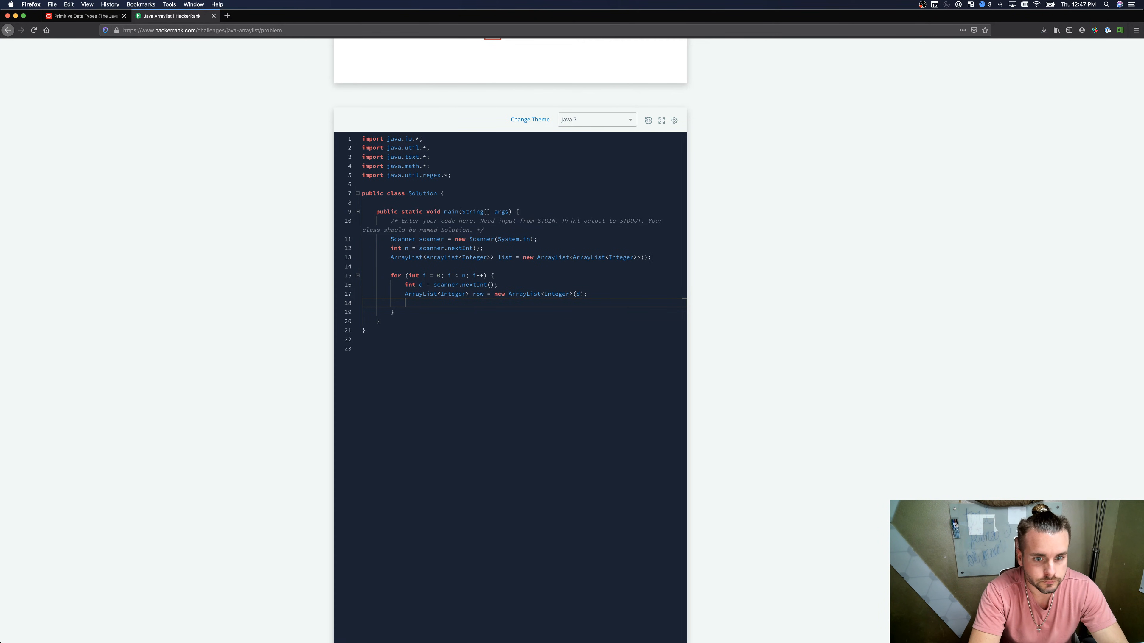
Step: Write the inner loop header for (int j = 0; j < d; j++) {
type("forn")
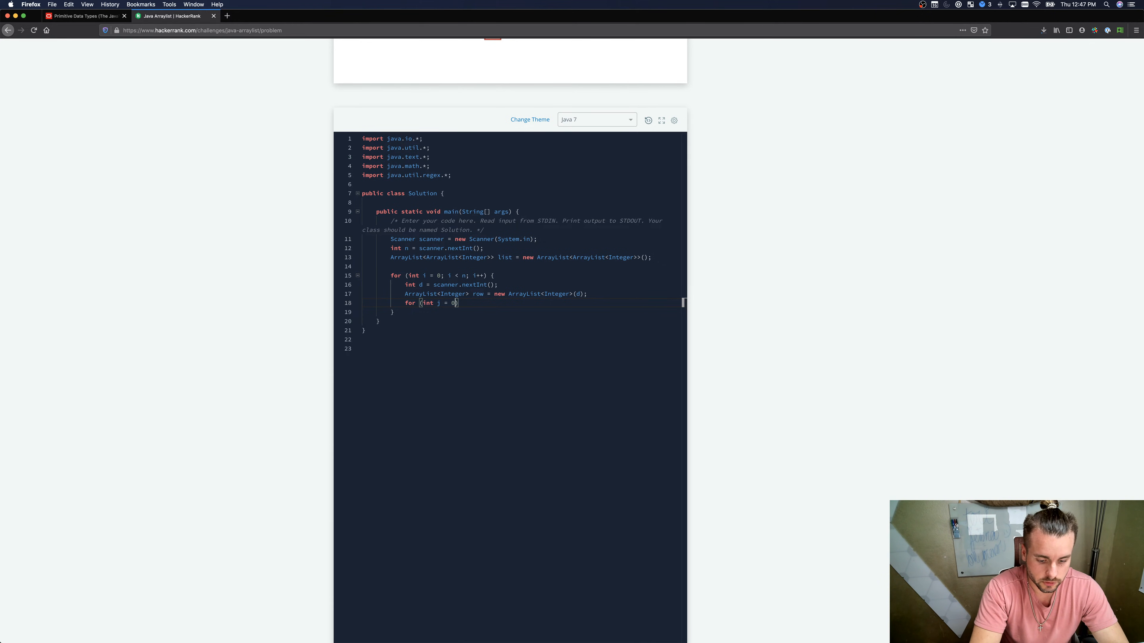
type(";")
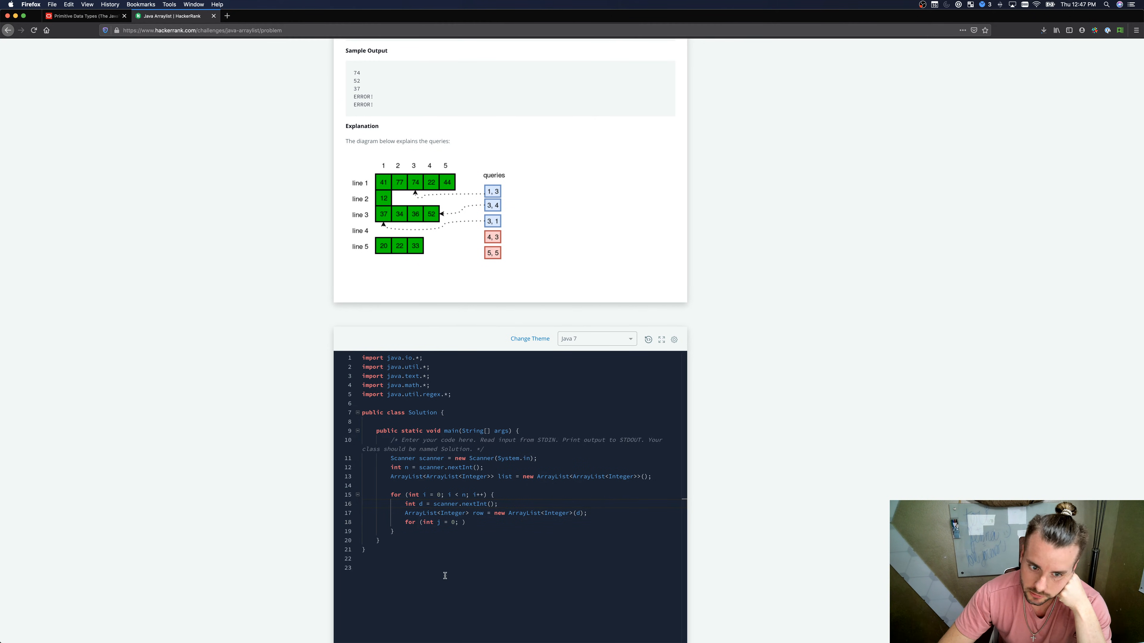
mouse_move(399, 201)
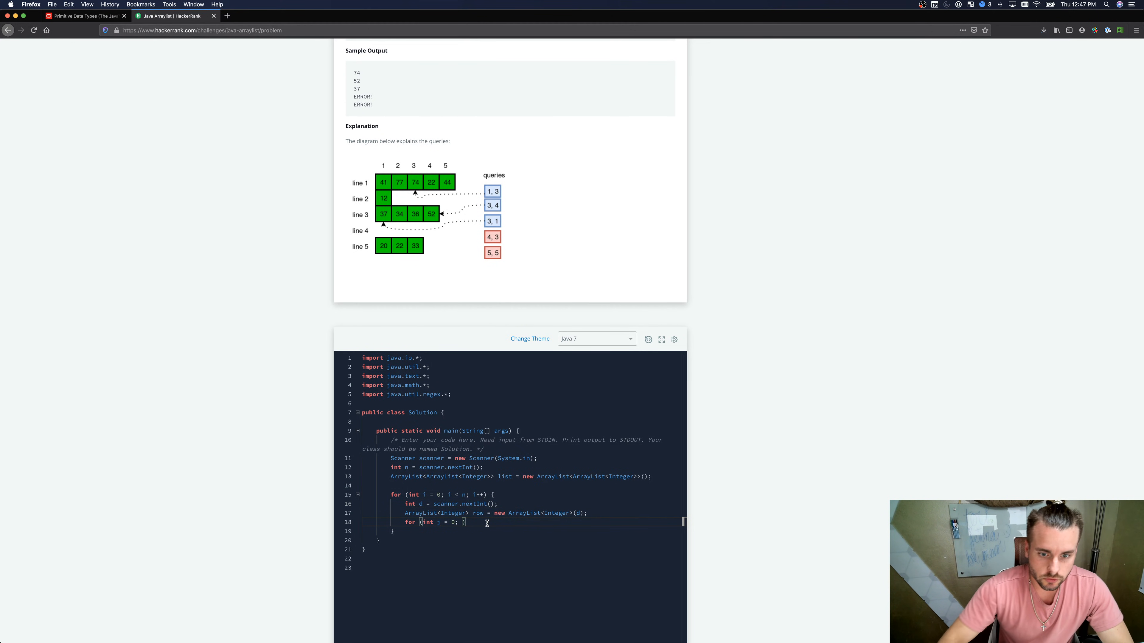
type("j < d; j++")
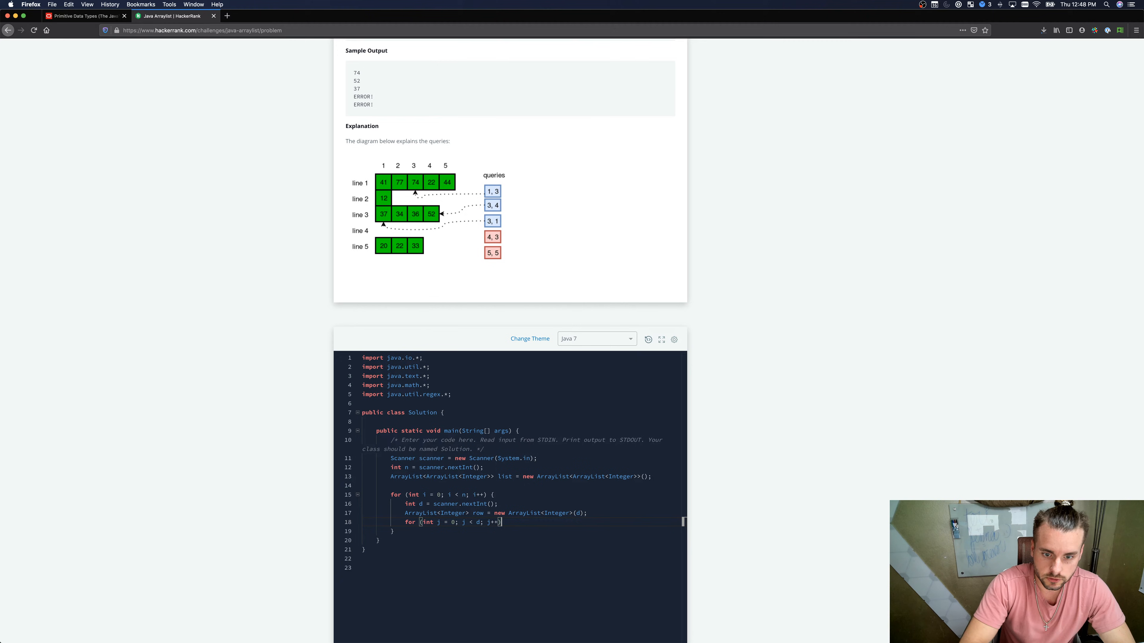
type("{")
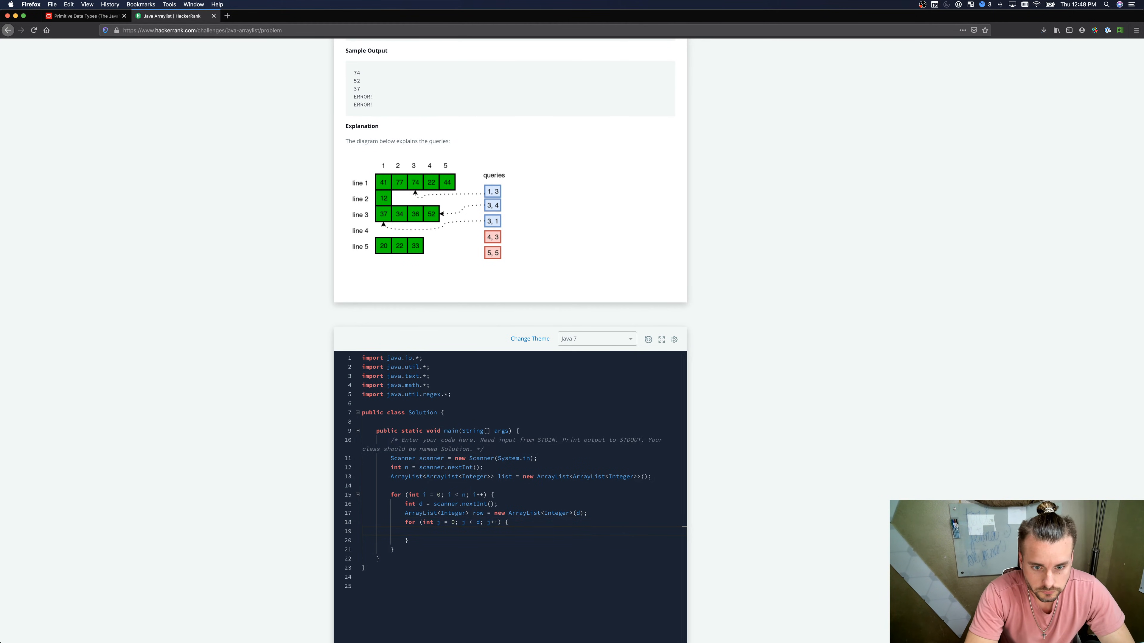
type("int")
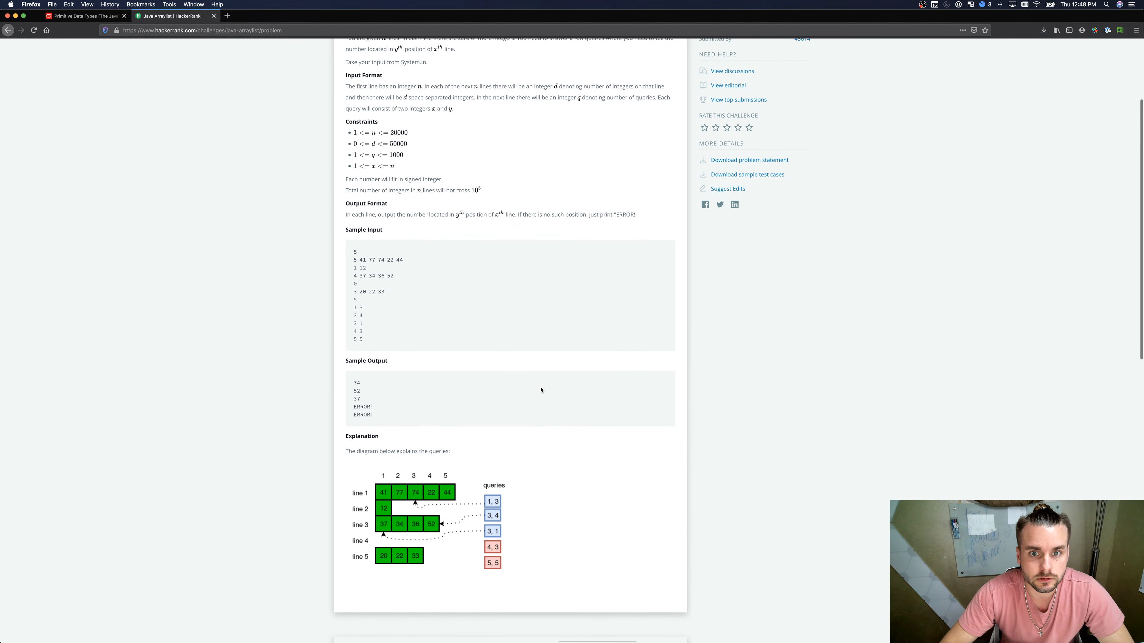
Step: Read int value = scanner.nextInt(); and add it with row.add(value)
scroll("down", 3)
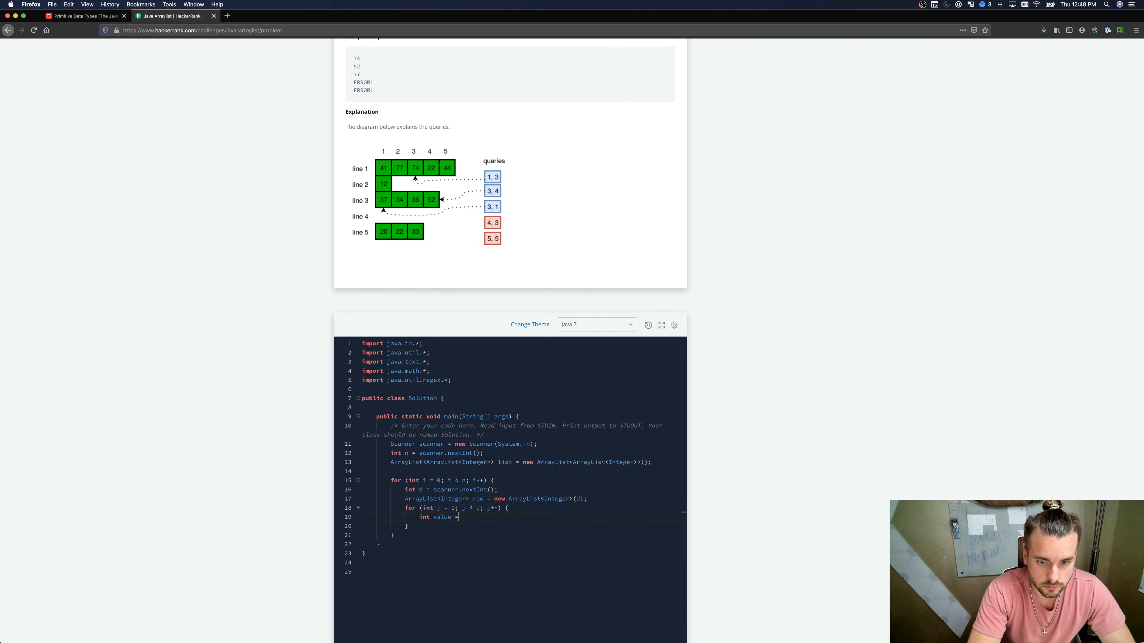
type("scanner.nextIn")
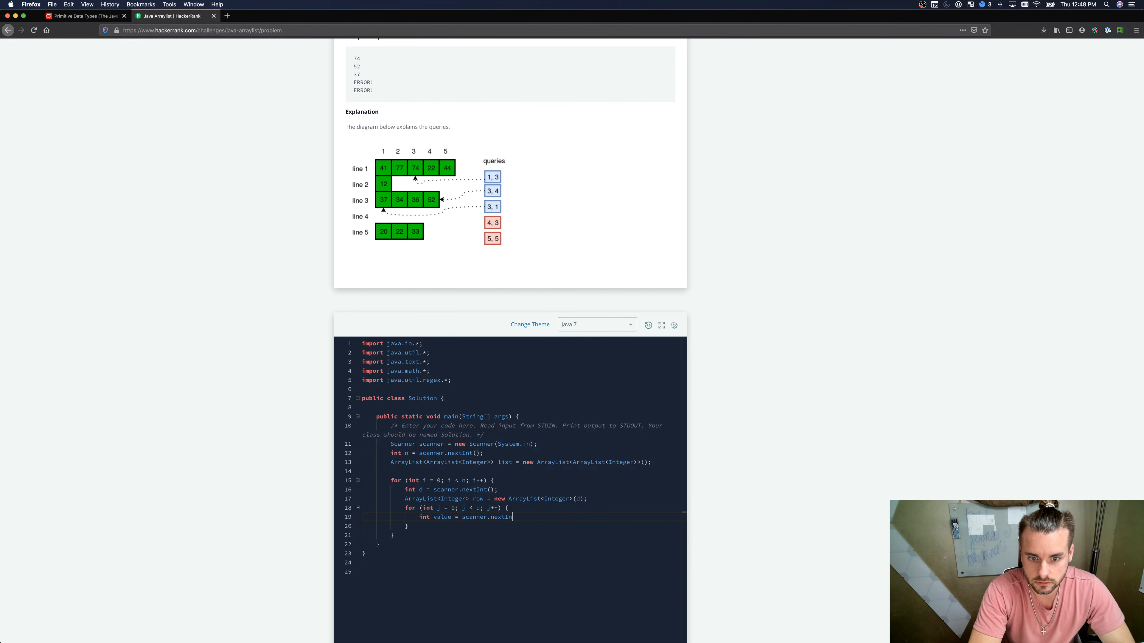
type("();")
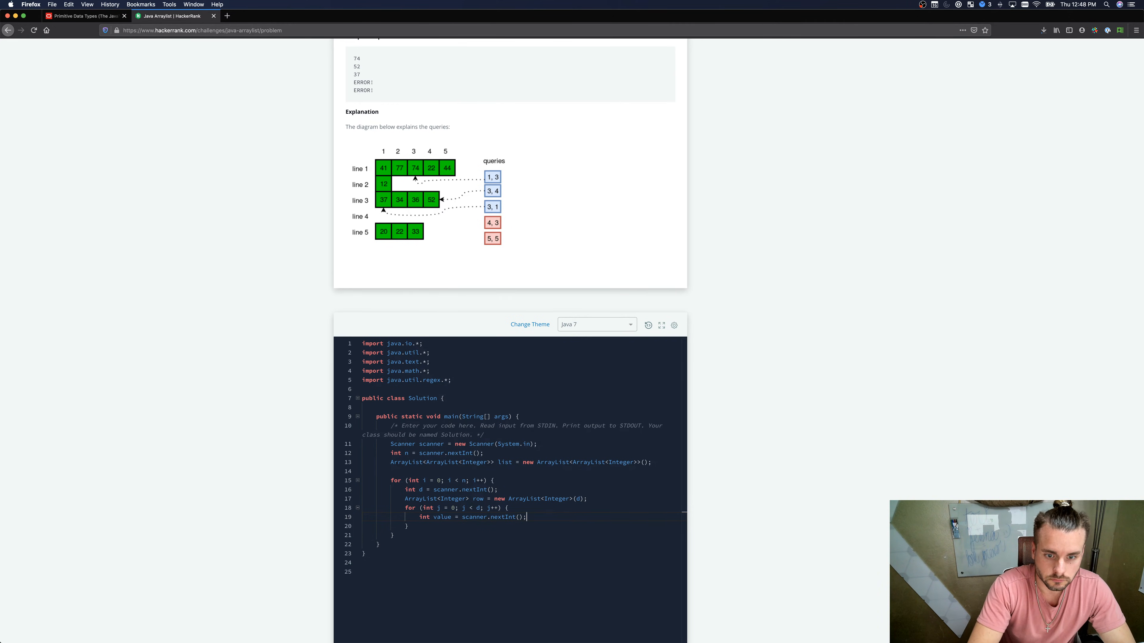
type("row")
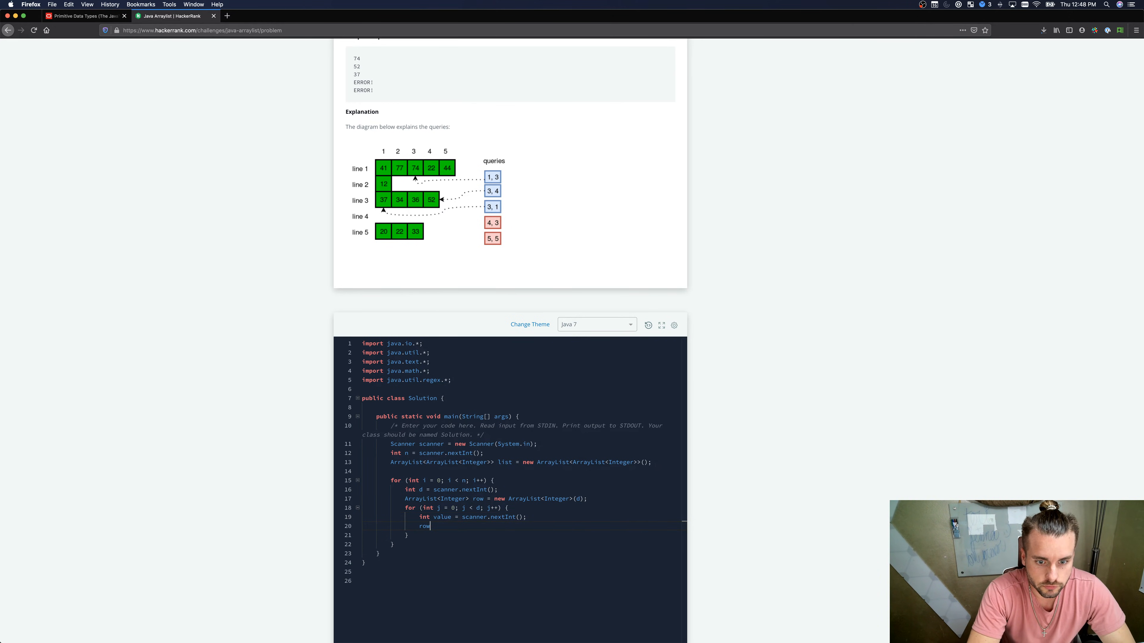
type(".add")
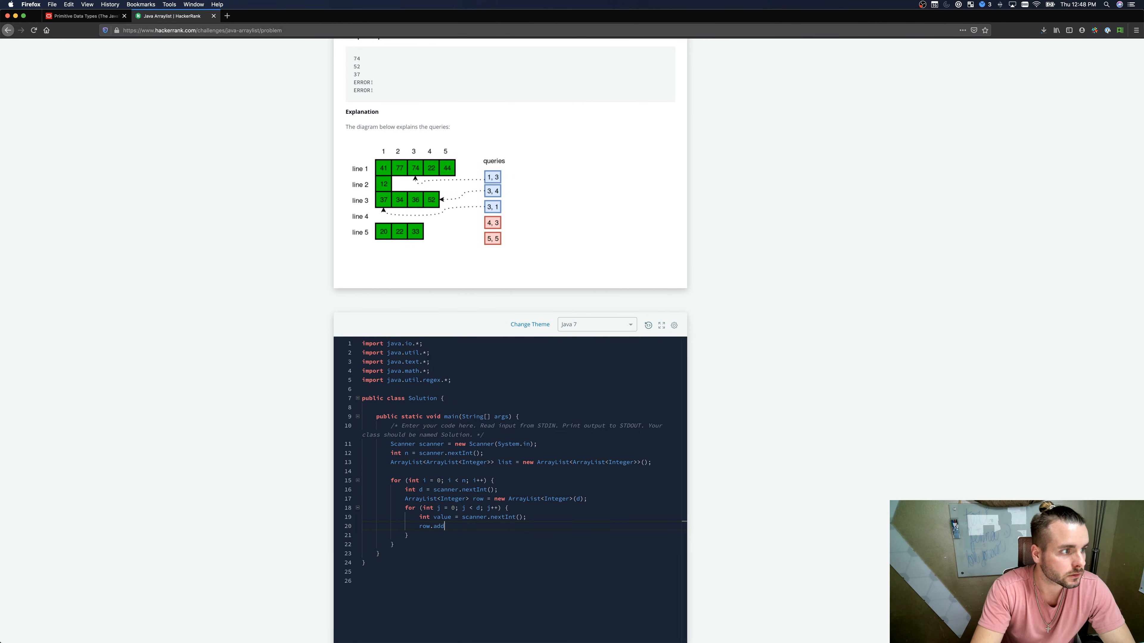
type("(")
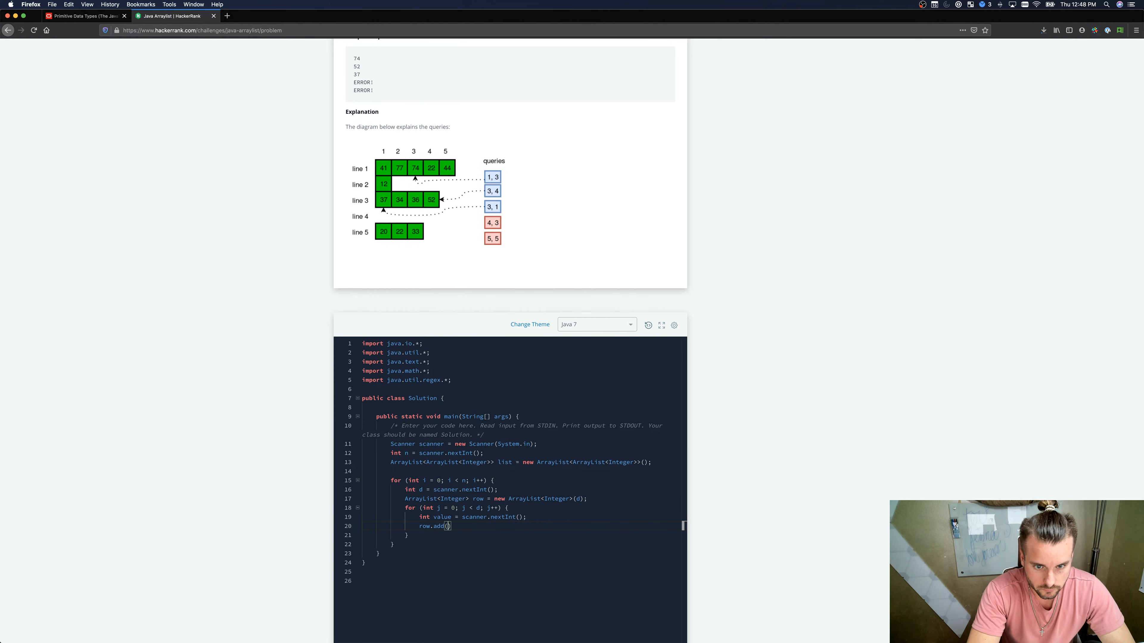
type("value")
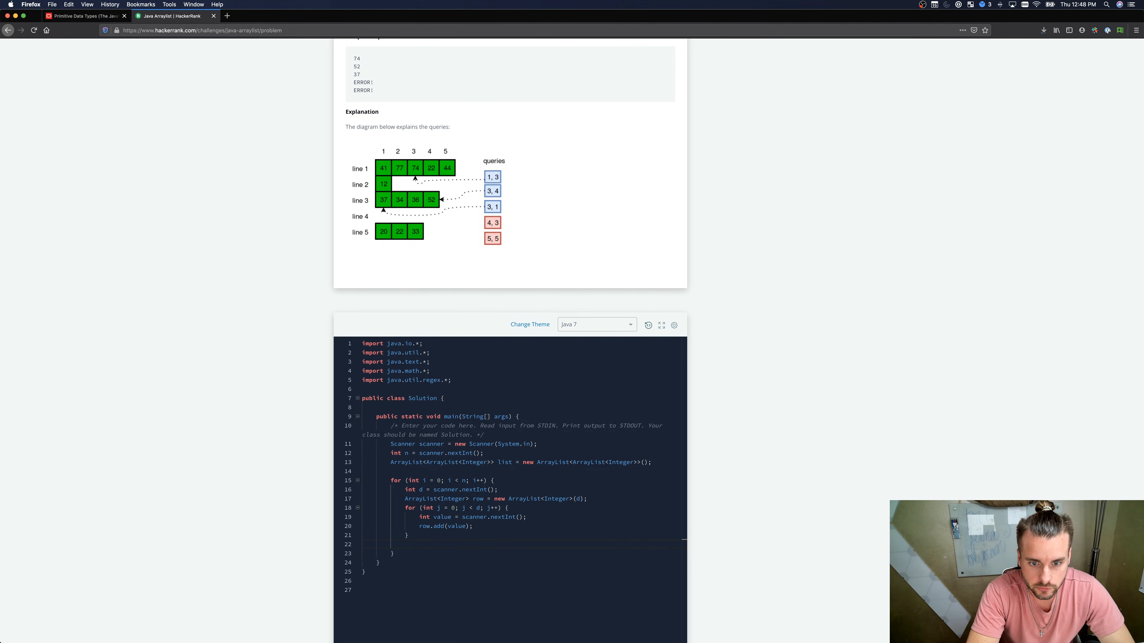
Step: Add list.add(row); after the inner loop and begin declaring int q
type("list.")
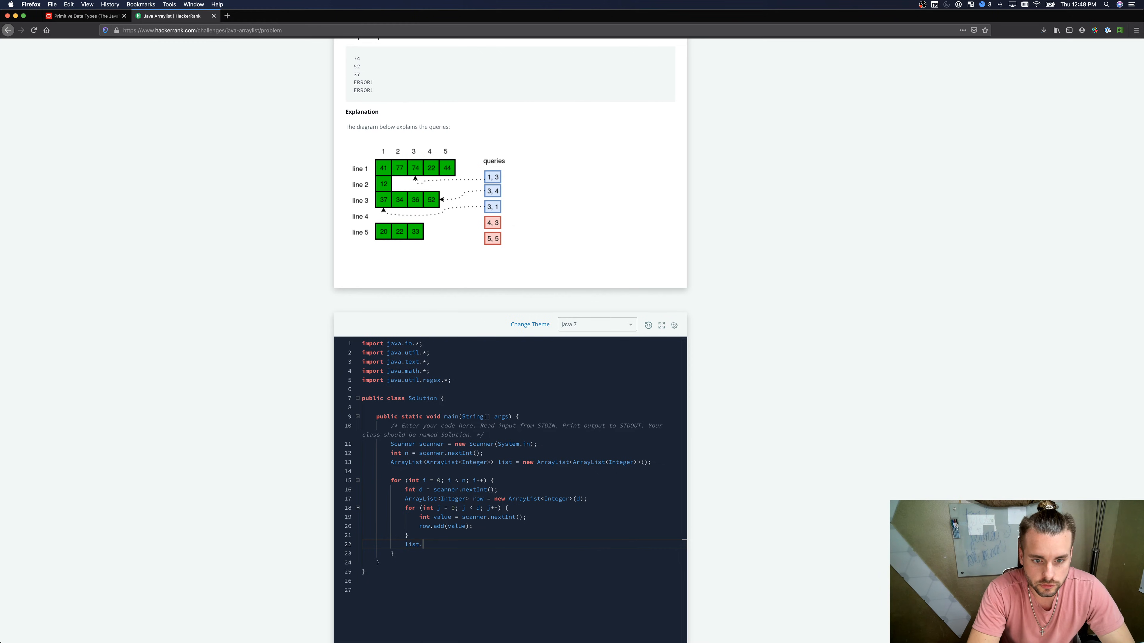
type("ad")
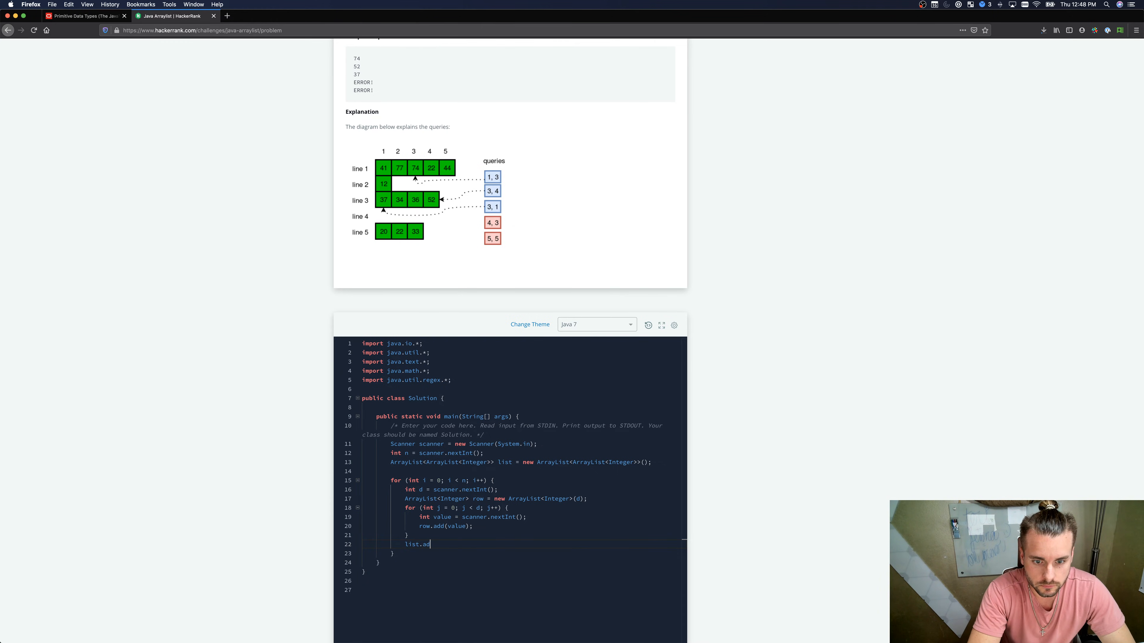
type("(row)")
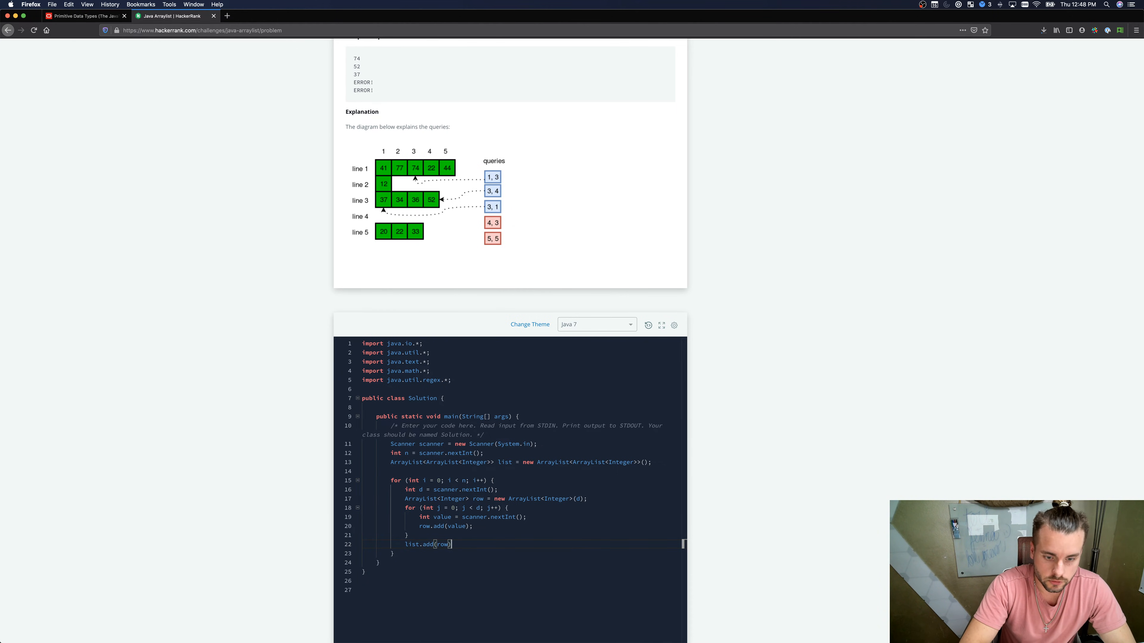
type(";")
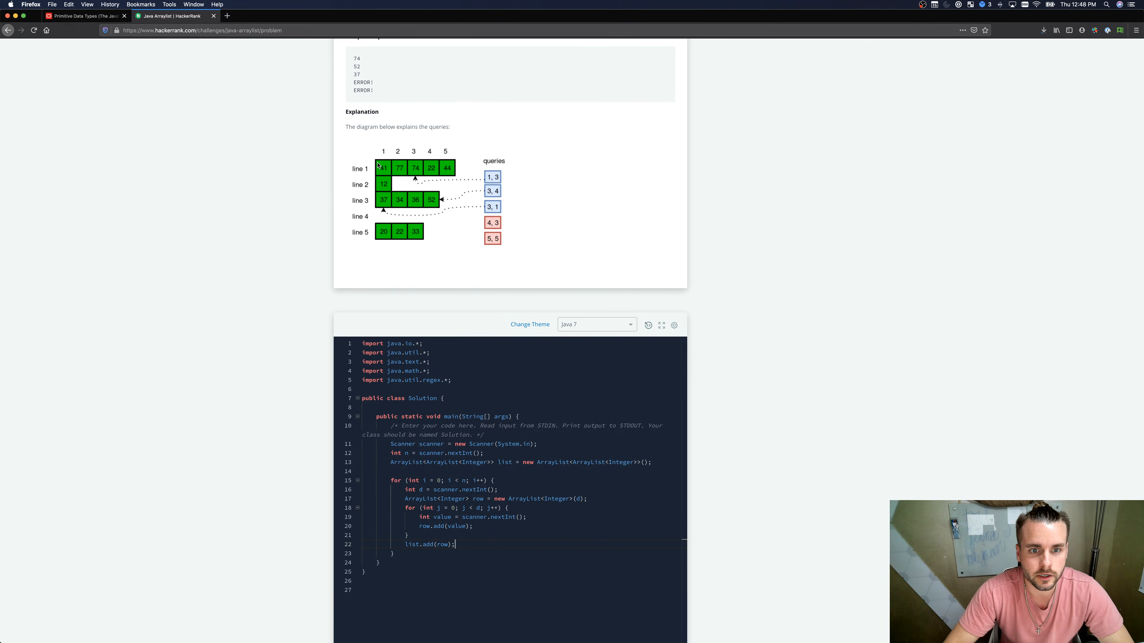
mouse_move(428, 120)
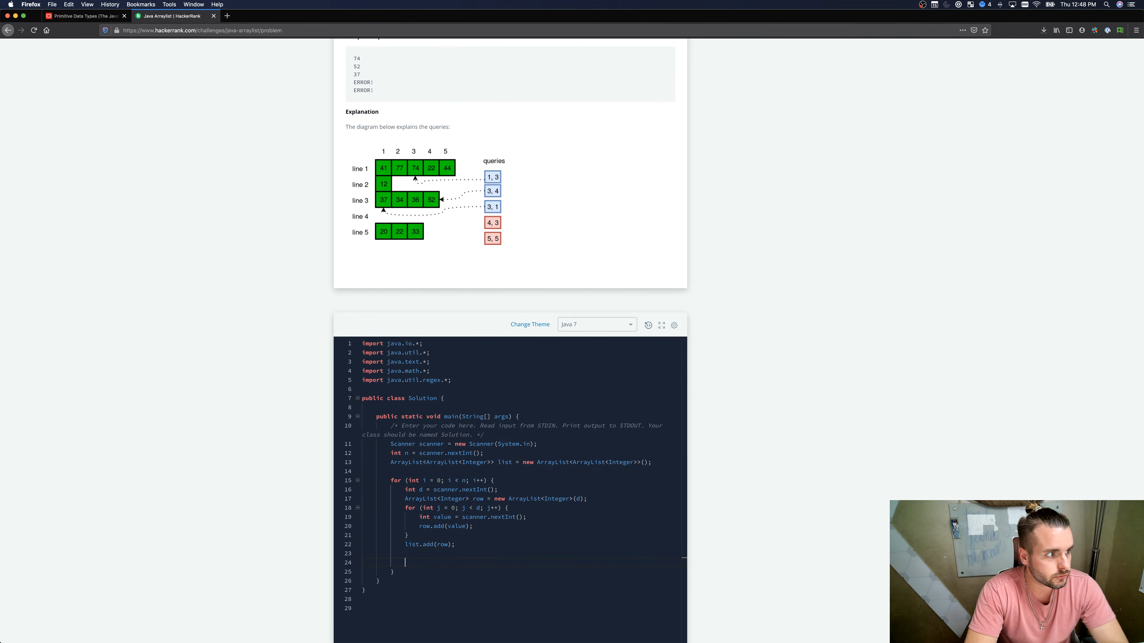
type("int q")
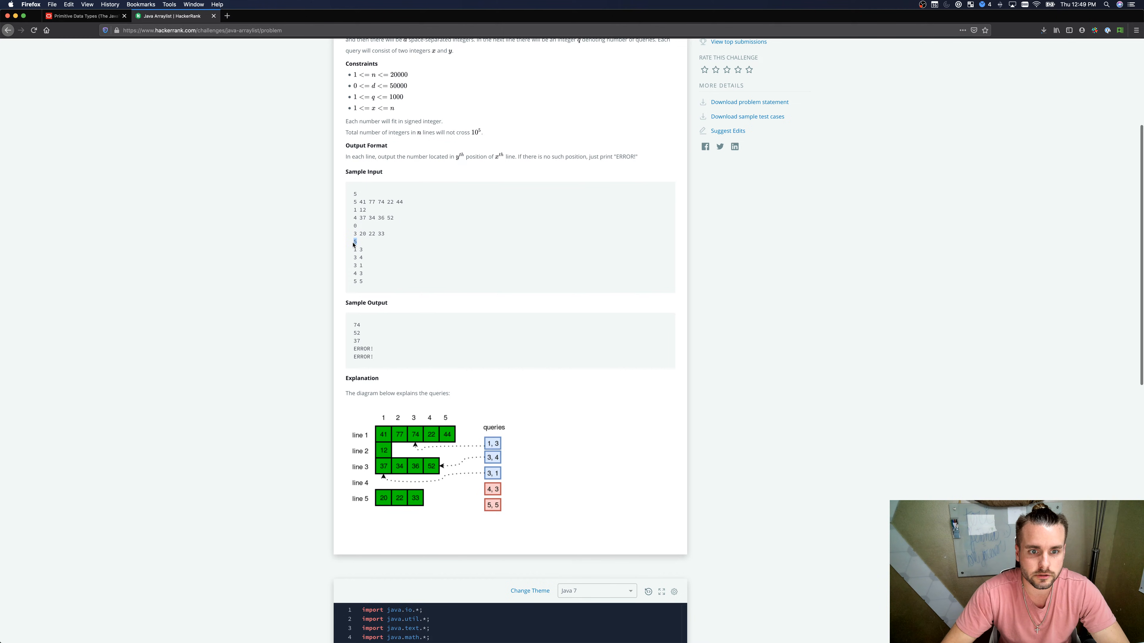
Step: Complete the query count as int q = scanner.nextInt();
scroll("down", 3)
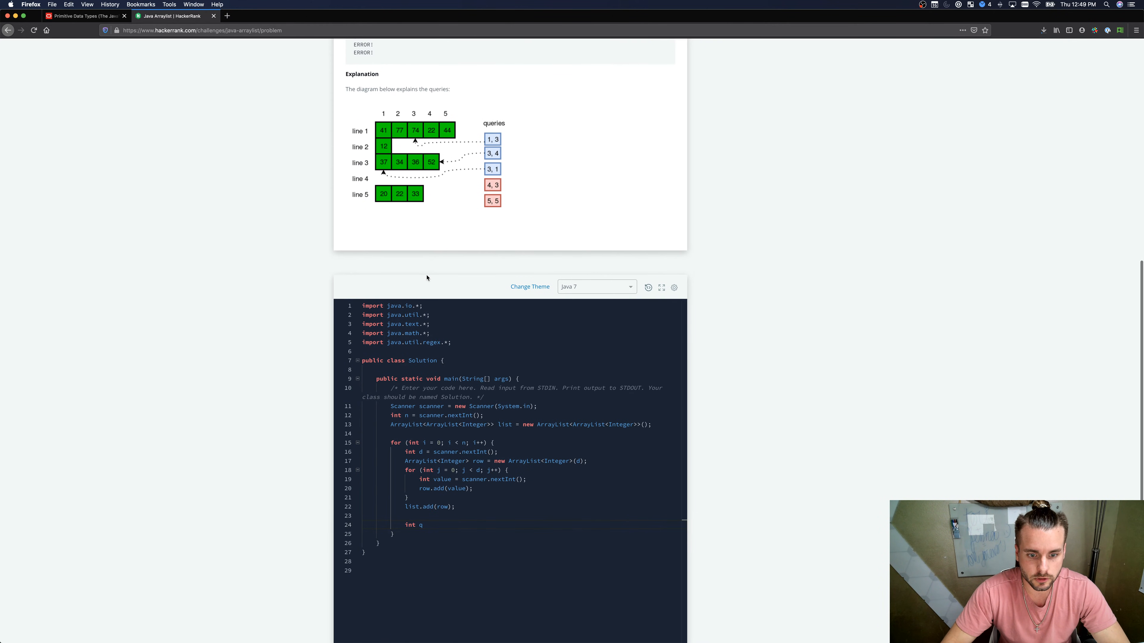
left_click(423, 526)
type(" = ")
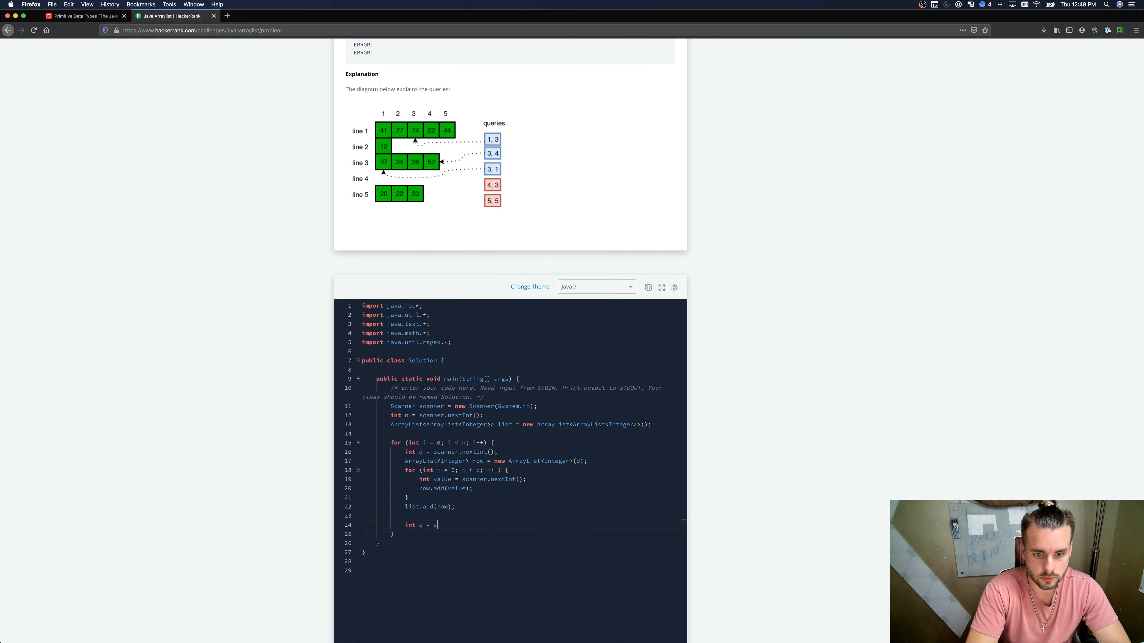
type("scan")
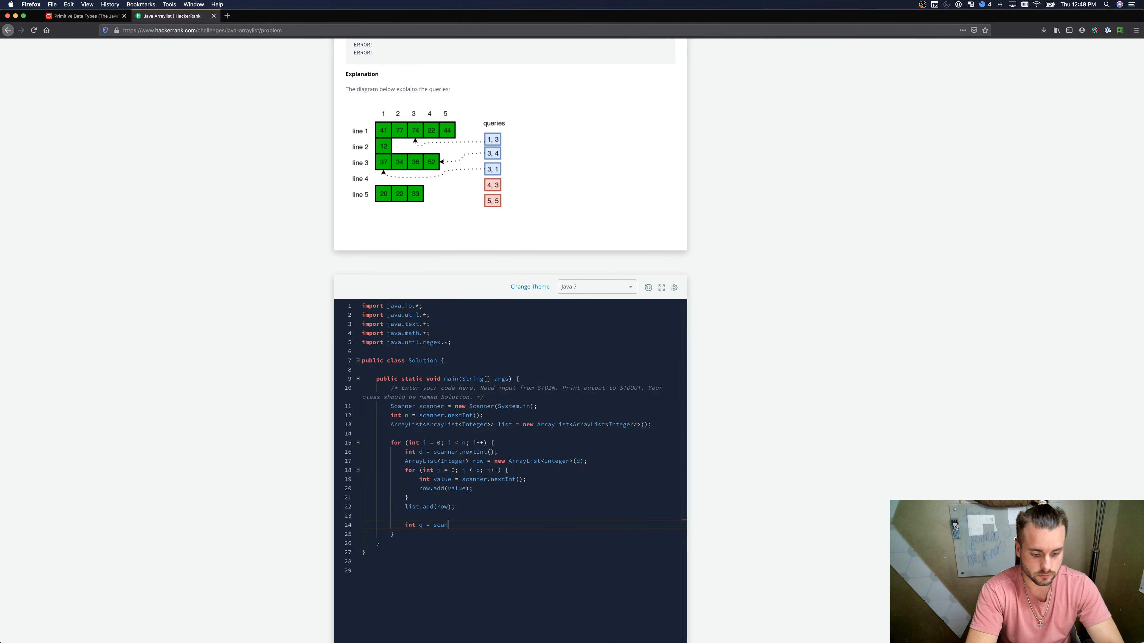
type("nernext")
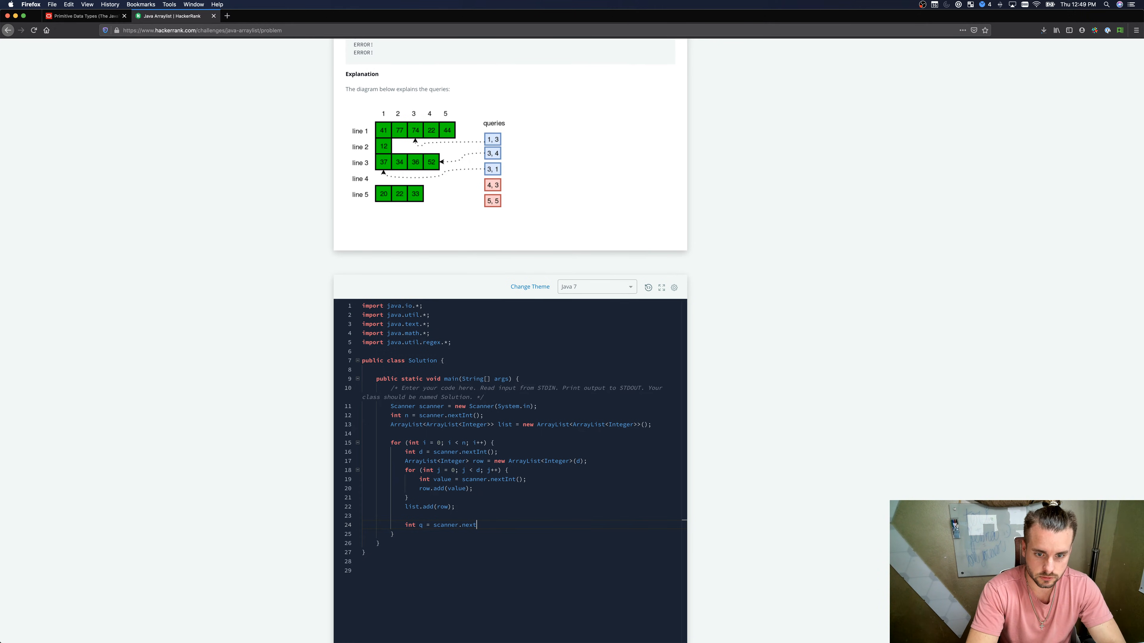
type("Int();")
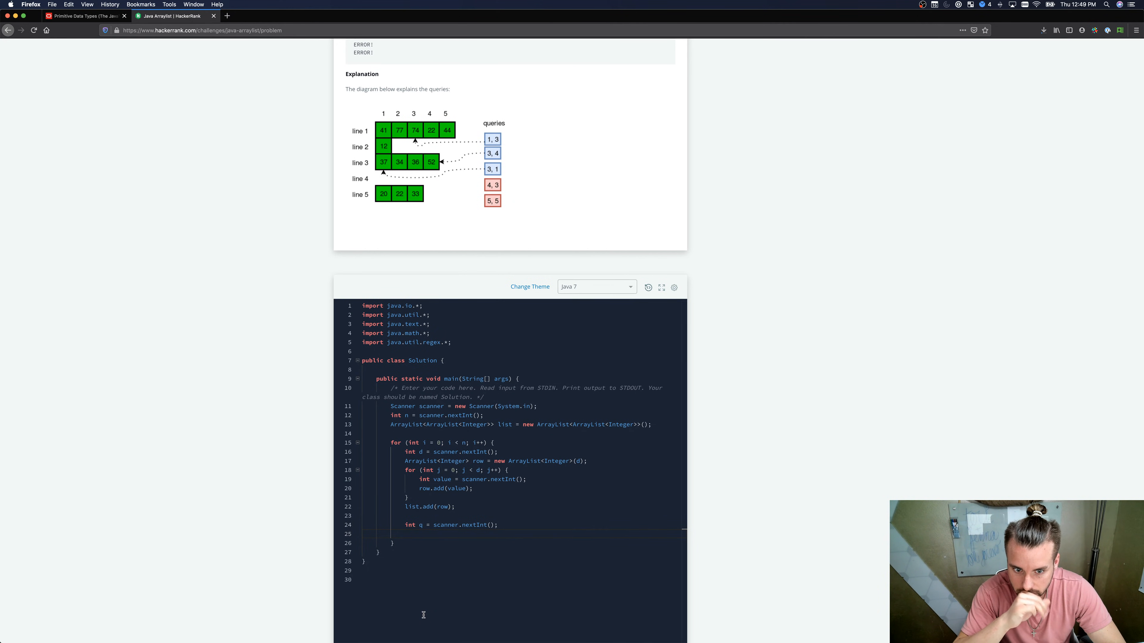
Step: Place int q = scanner.nextInt(); below the first loop and write for (int i = 0; i < q; i++)
scroll("down", 3)
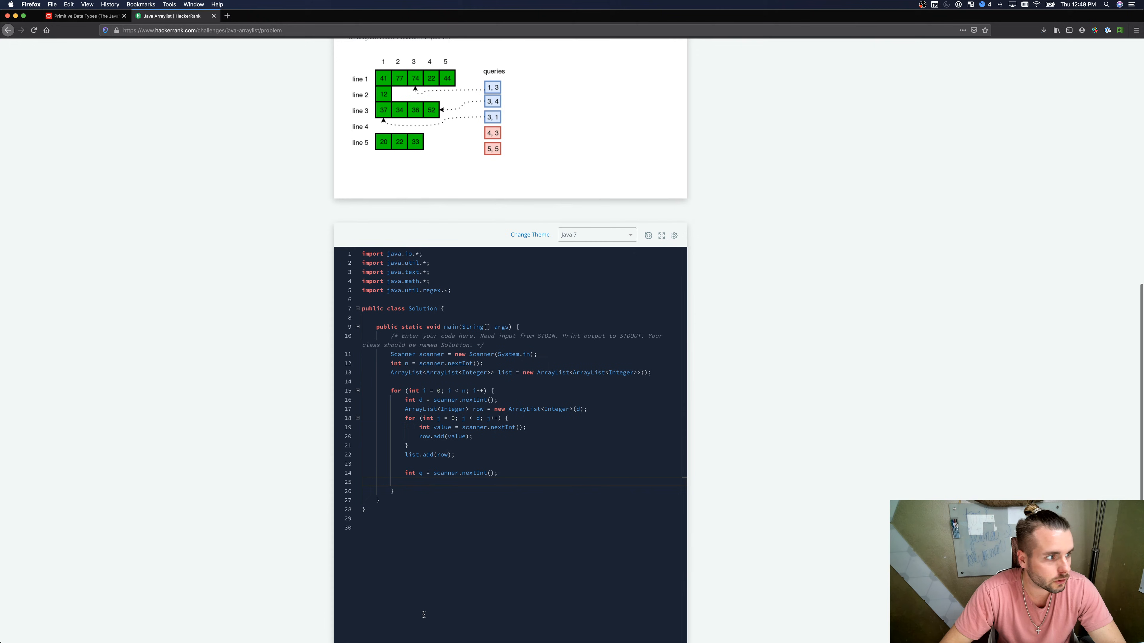
mouse_move(432, 311)
type("for (int ")
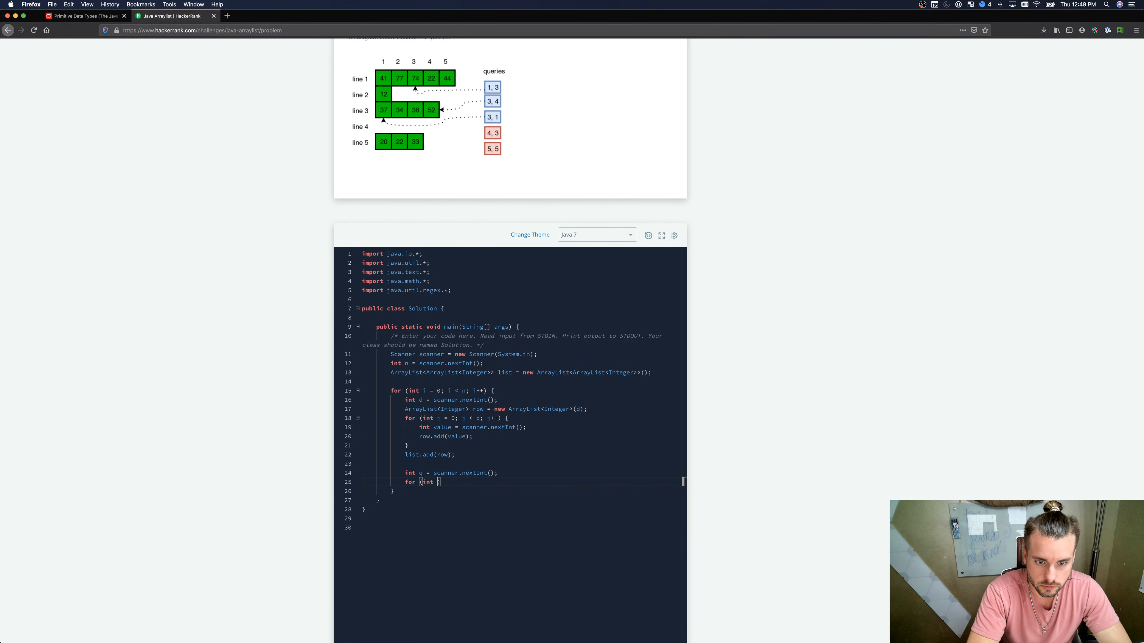
type("i =")
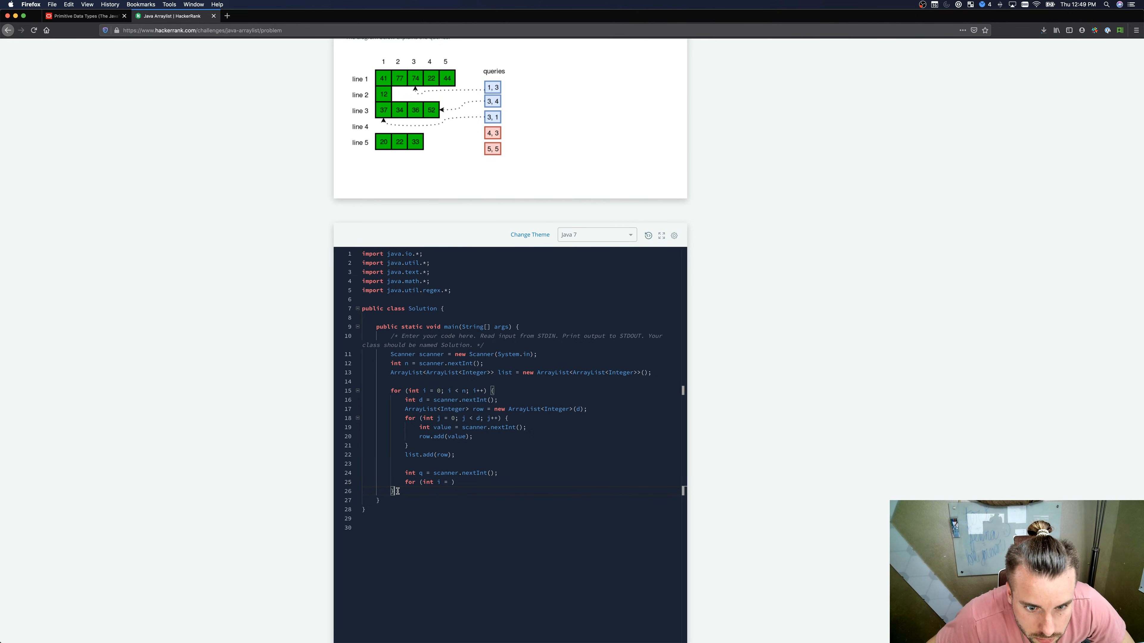
mouse_move(431, 504)
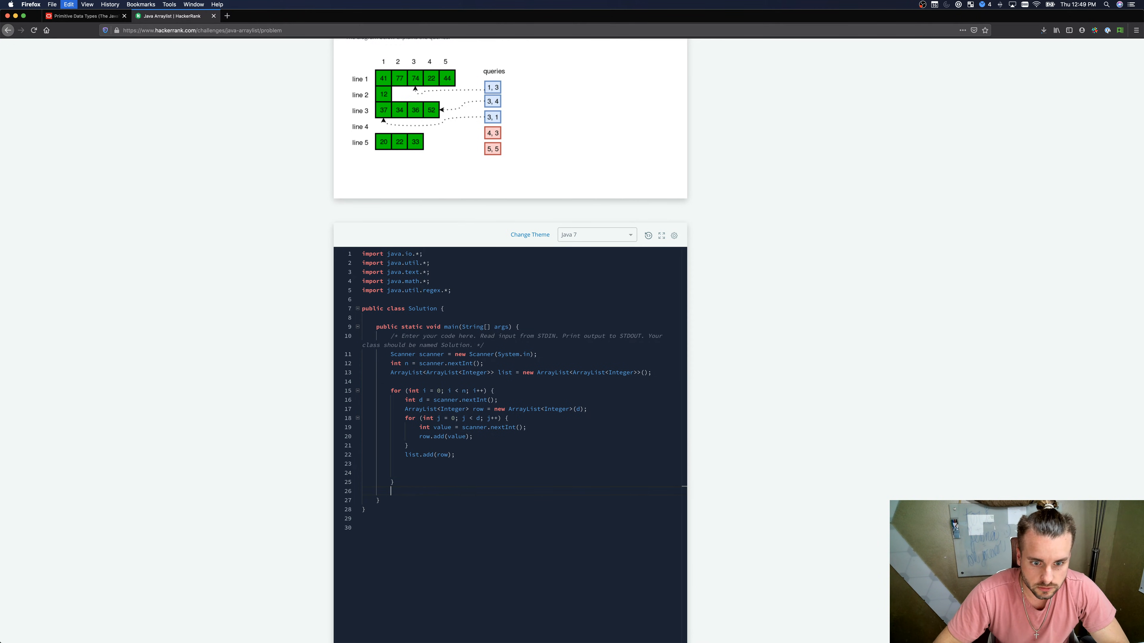
type("int q = scanner.nextInt();")
type("for (int i = ")
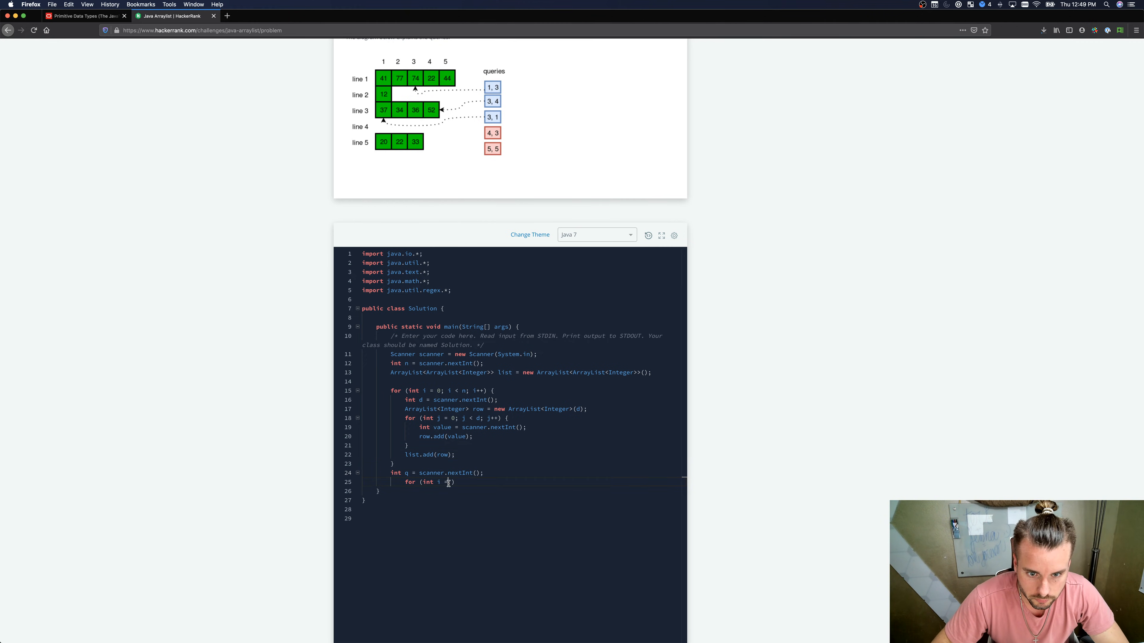
type("= 0; i")
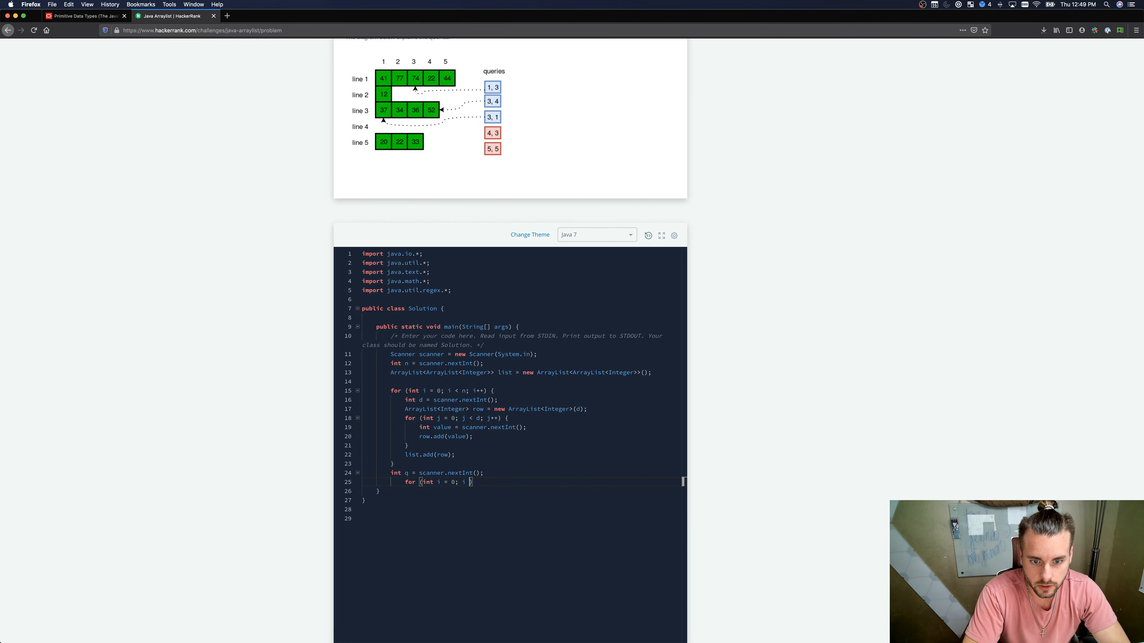
type("< q; i++")
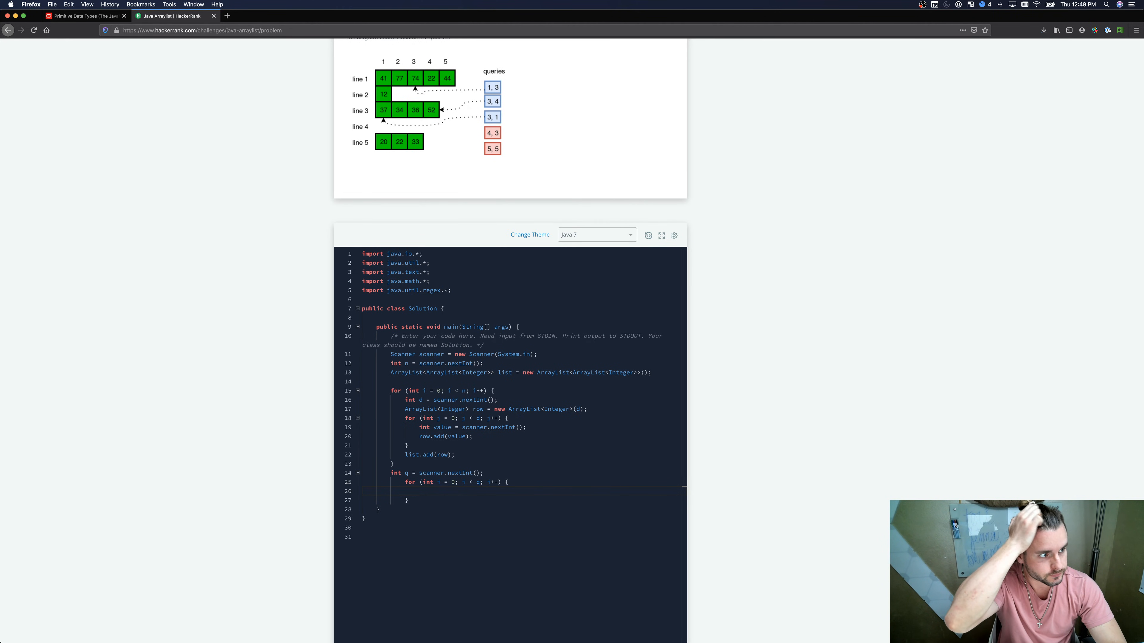
Step: Read int x and int y with scanner.nextInt() inside the query loop
type("int")
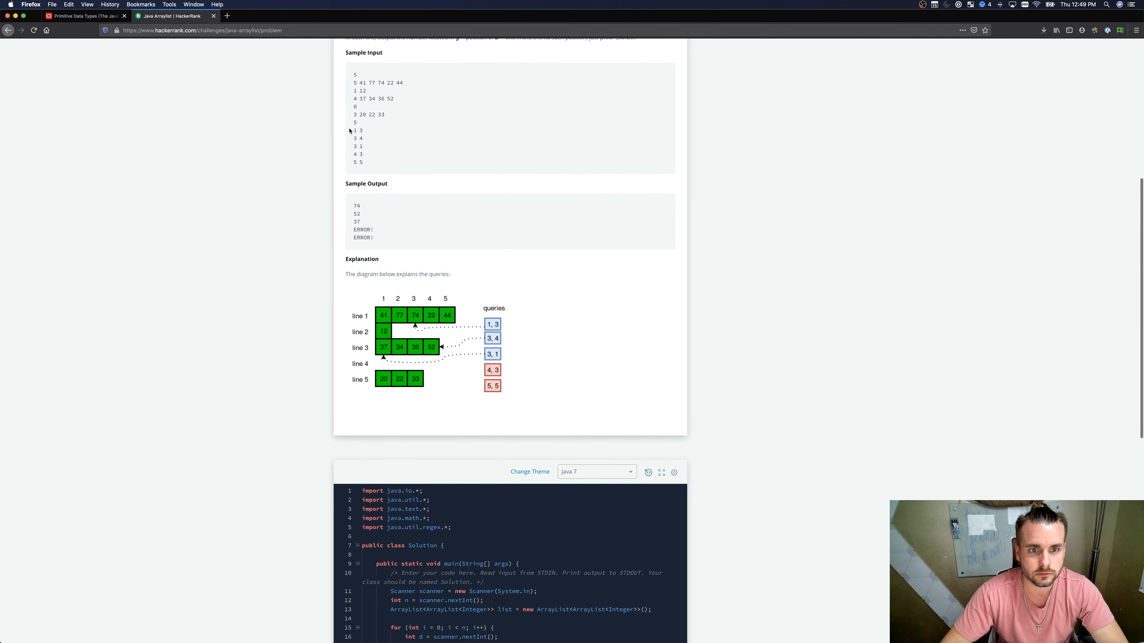
left_click_drag(352, 130, 362, 162)
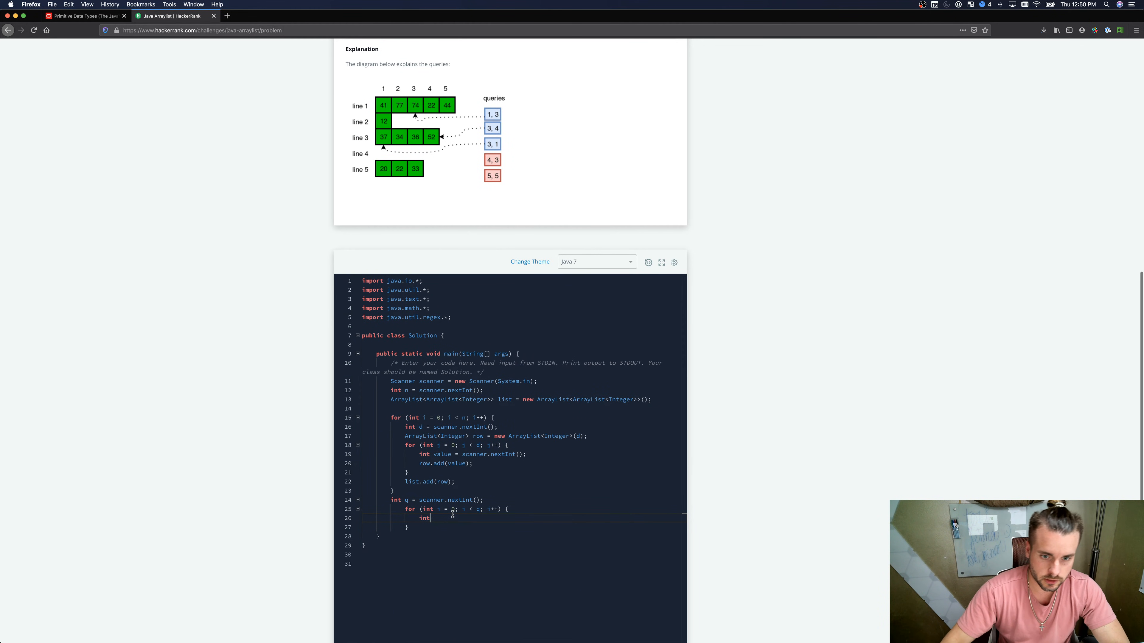
type("x = scanner.next")
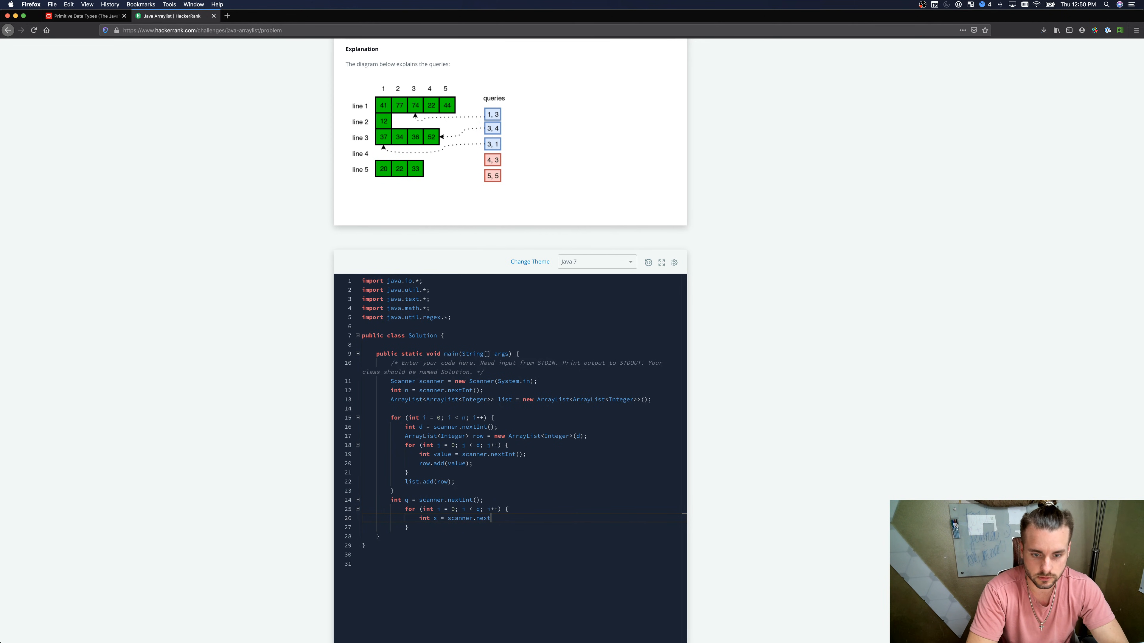
type("Int()")
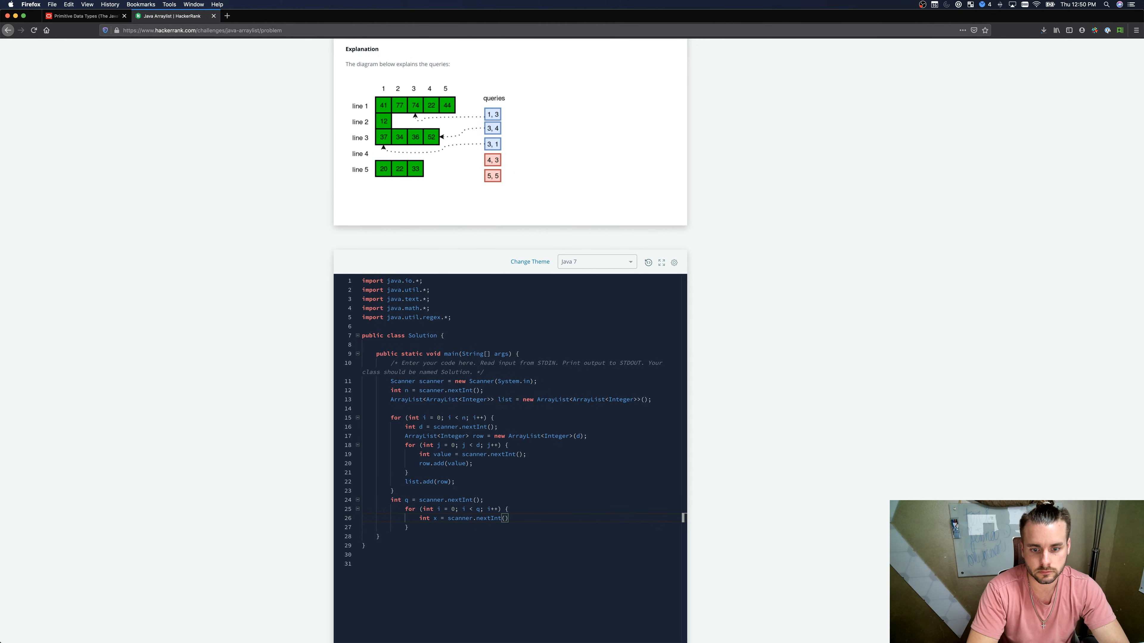
type(";")
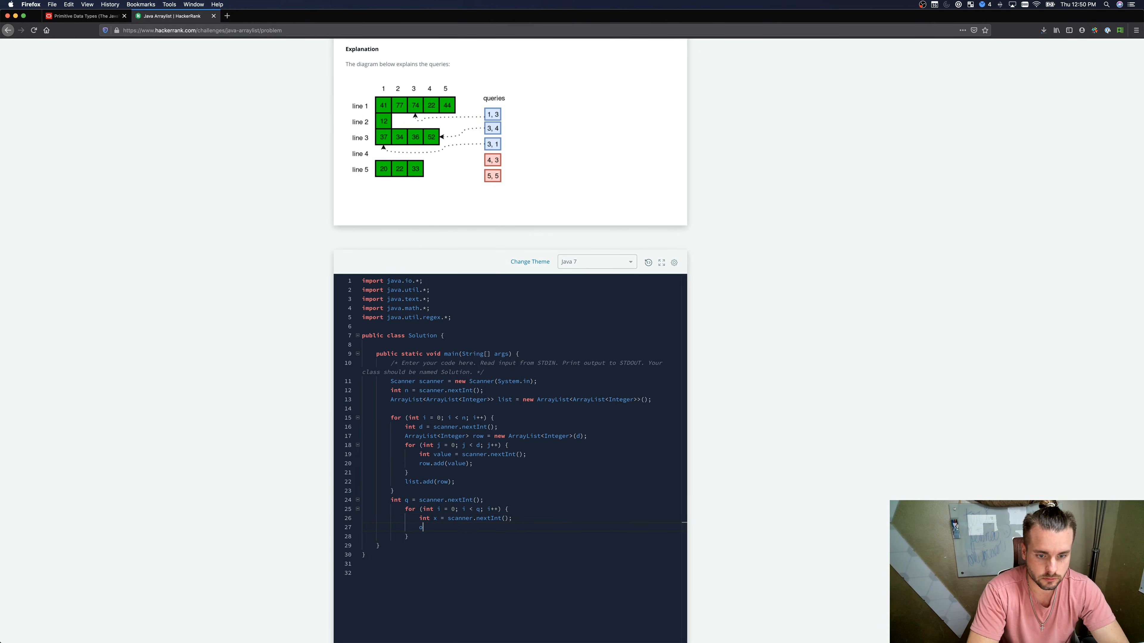
type("int y = scanner.nextInt(")
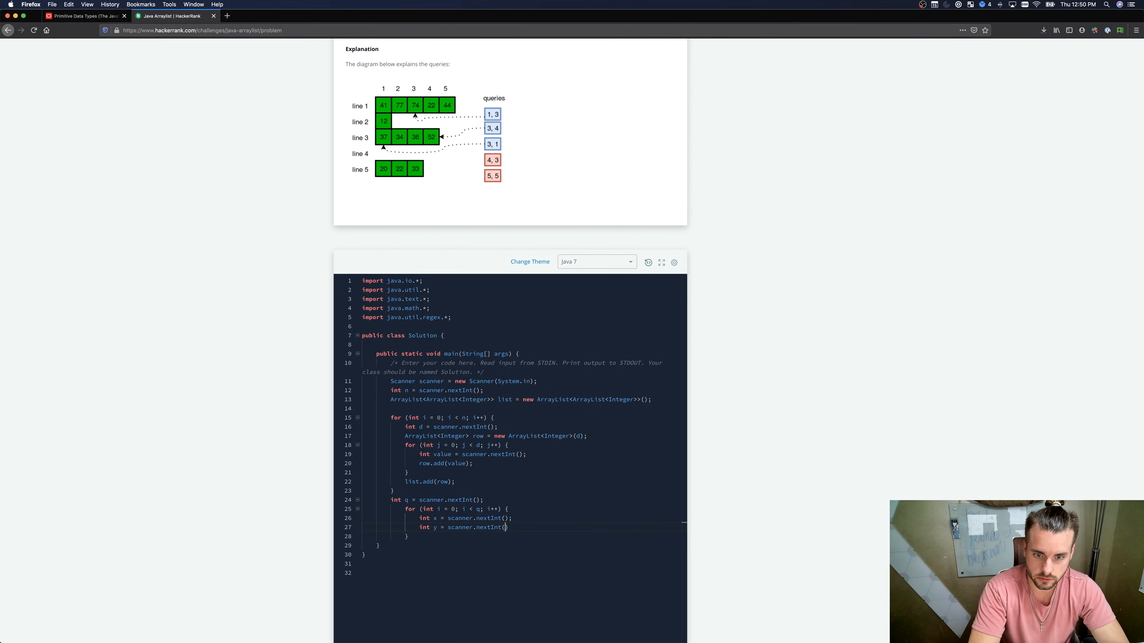
type(";")
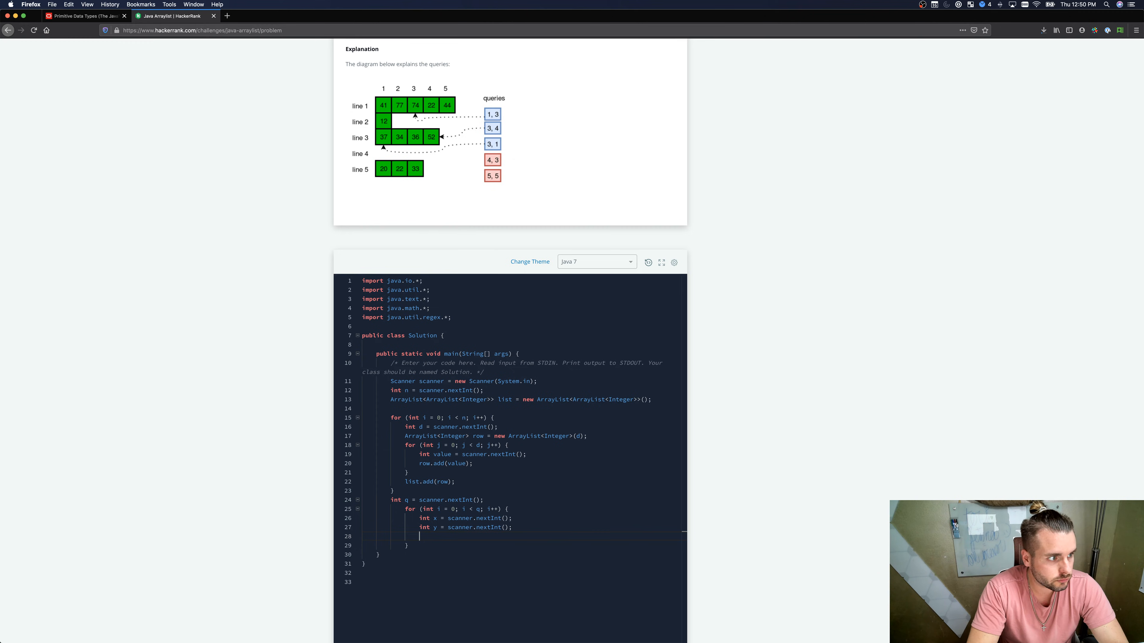
Step: Print list.get(x-1).get(y-1) with System.out.println inside a try block
type("try {")
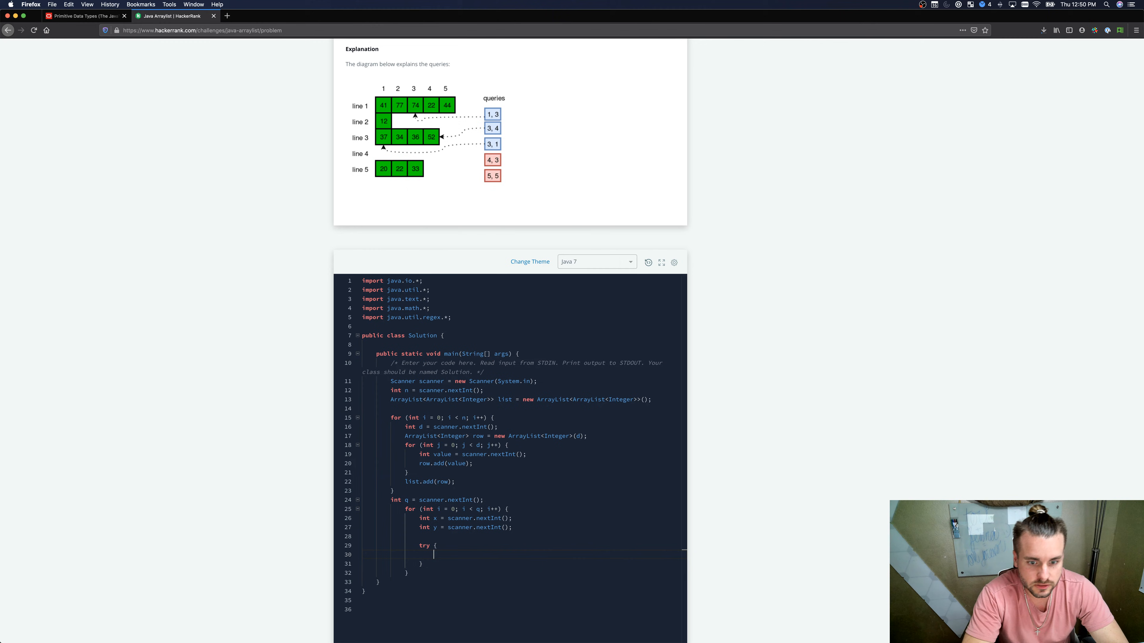
type("System")
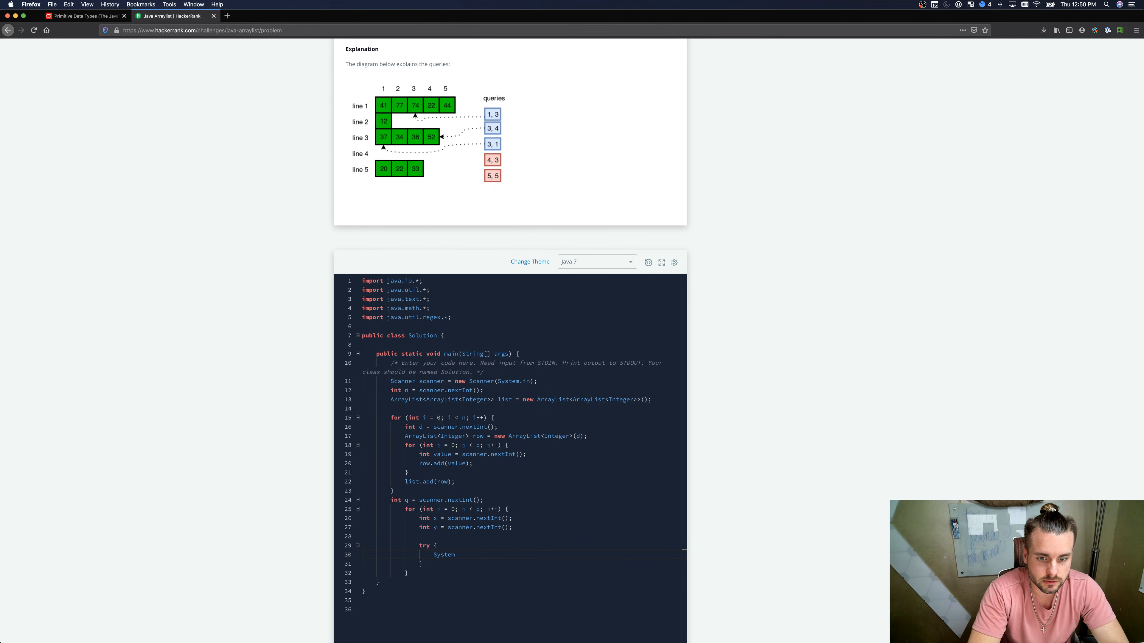
type(".out.println(")
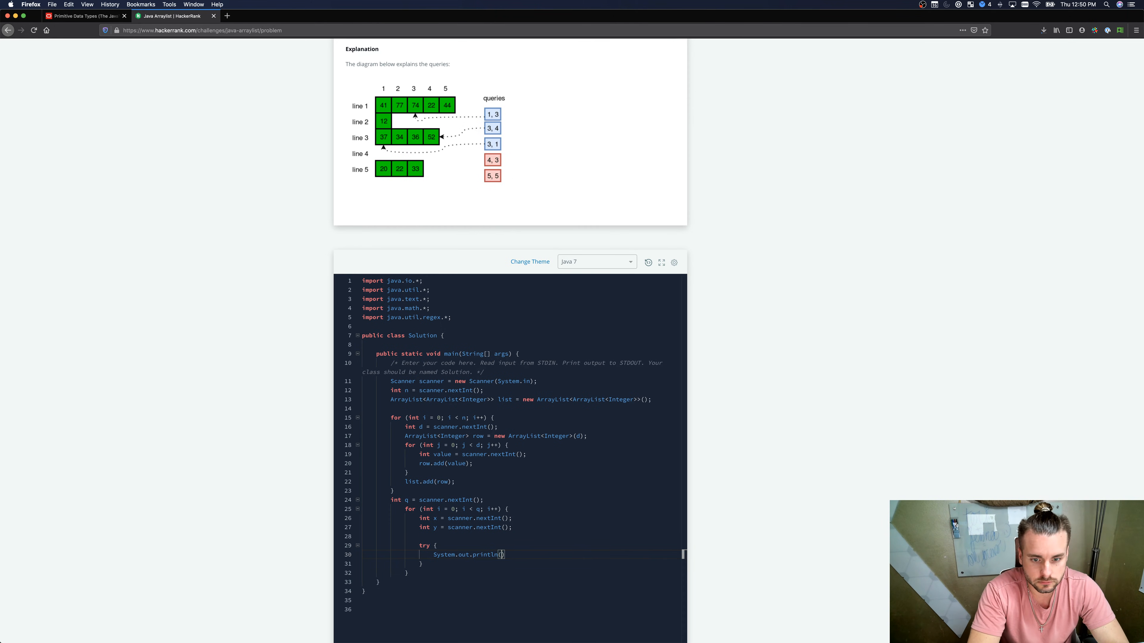
type("lists")
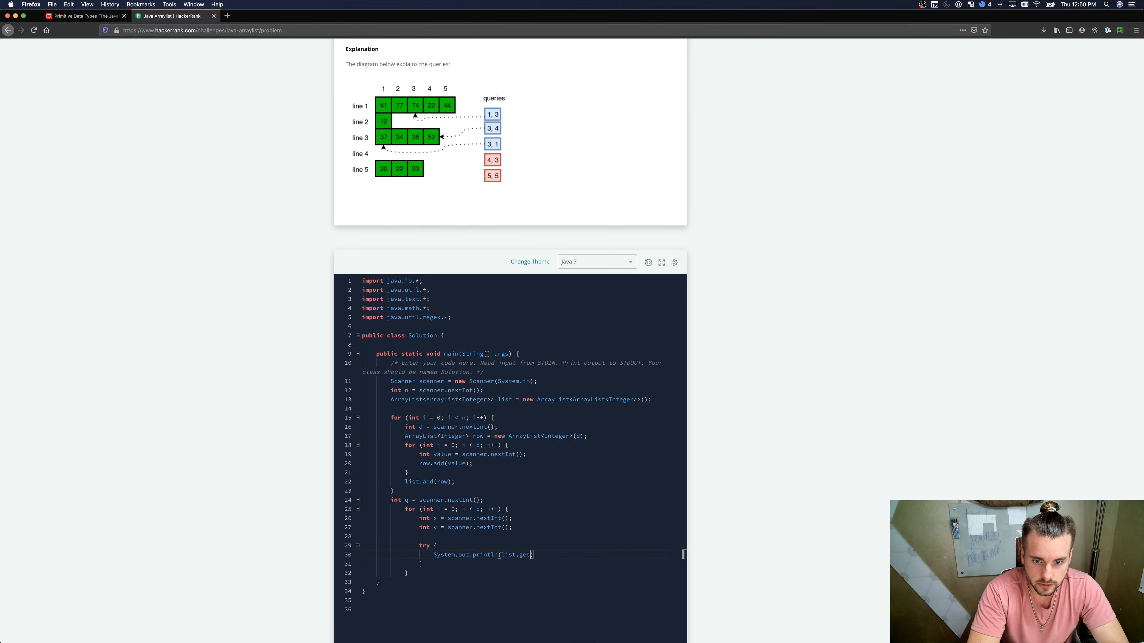
type("x")
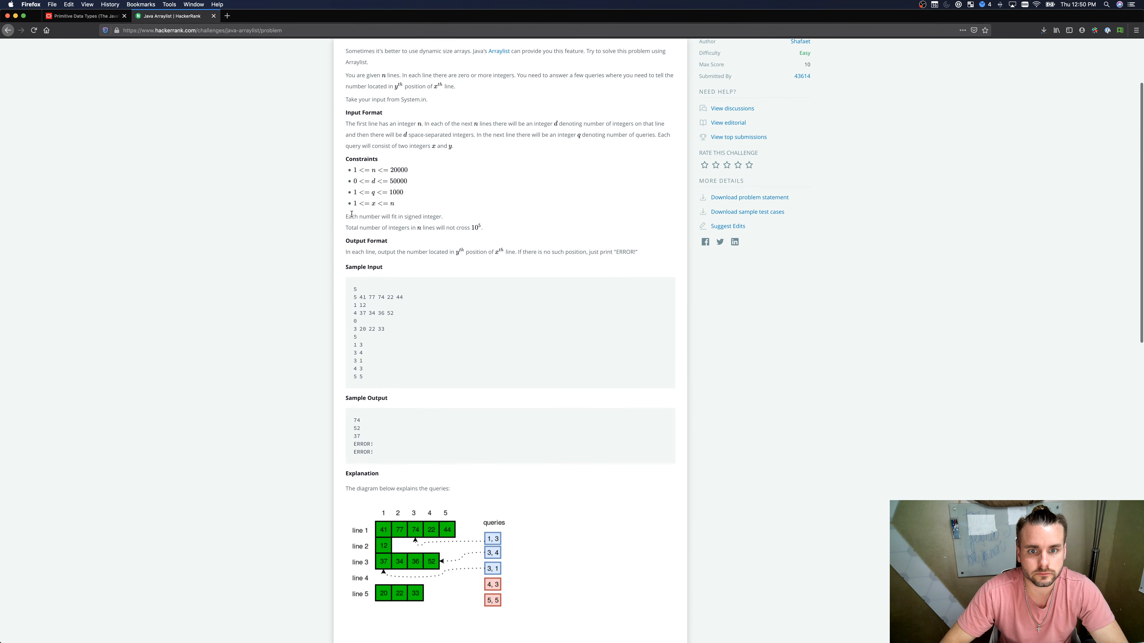
scroll("down", 3)
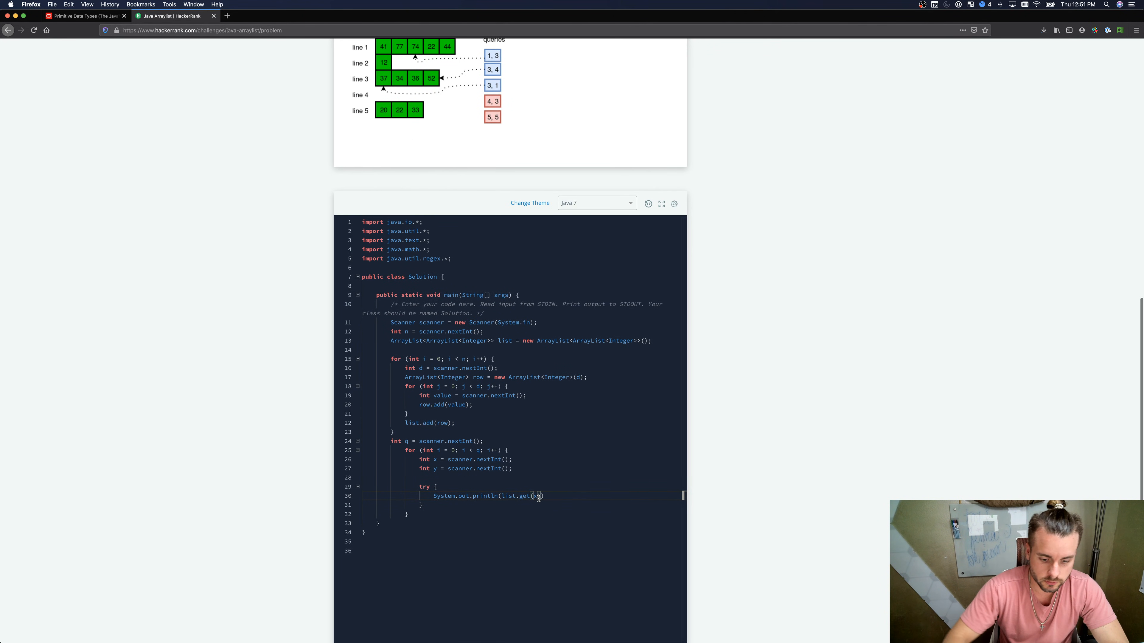
type("x-1")
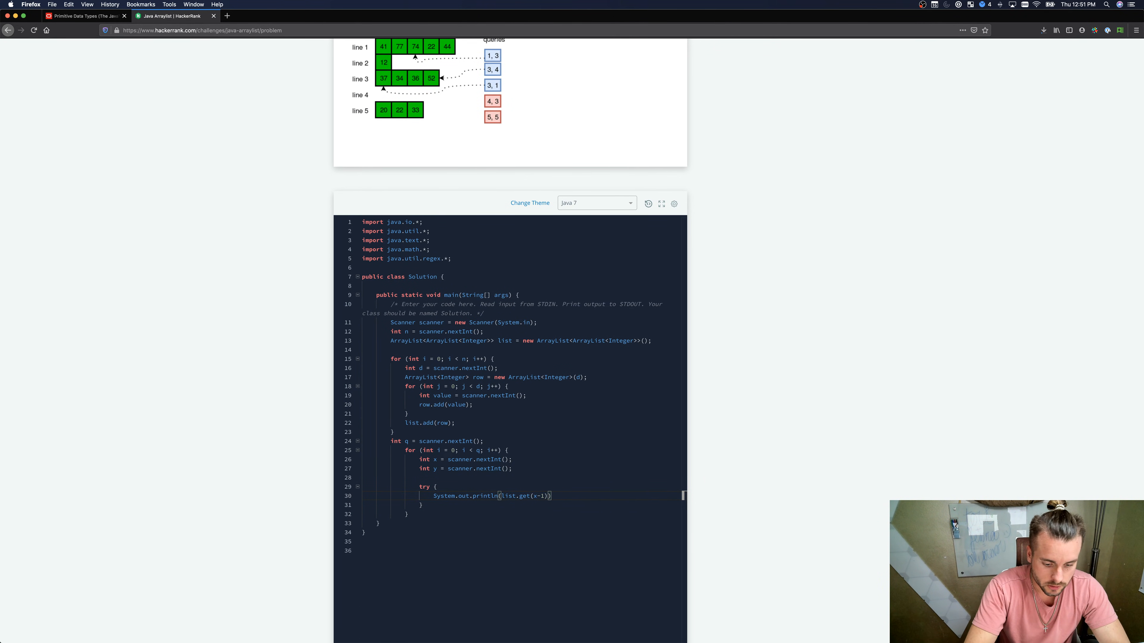
type(".get")
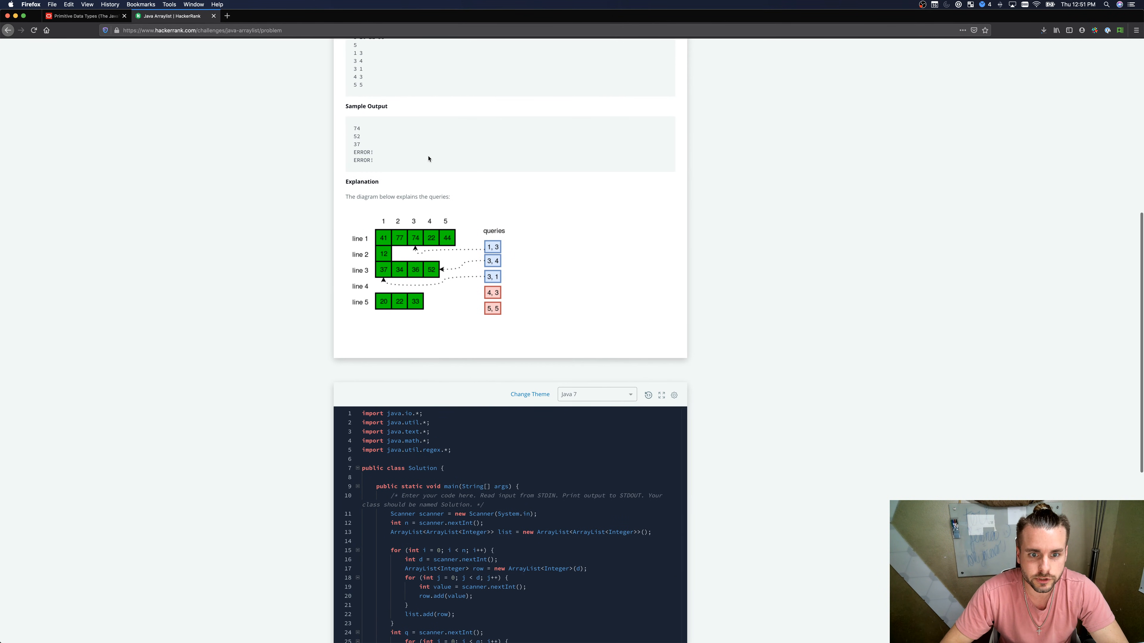
mouse_move(373, 240)
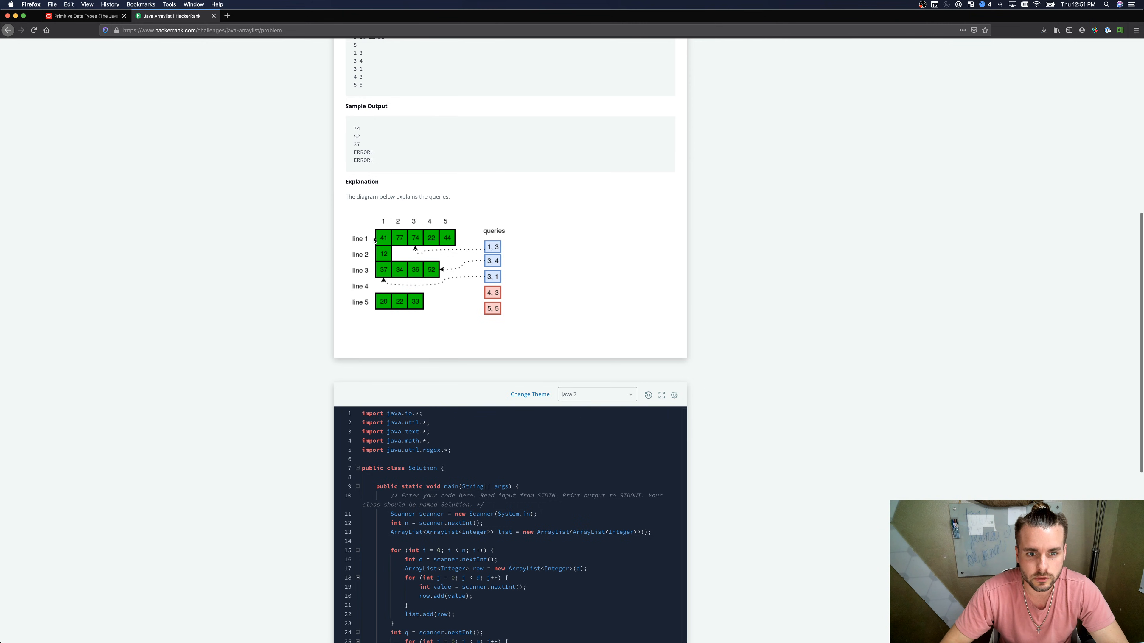
mouse_move(467, 310)
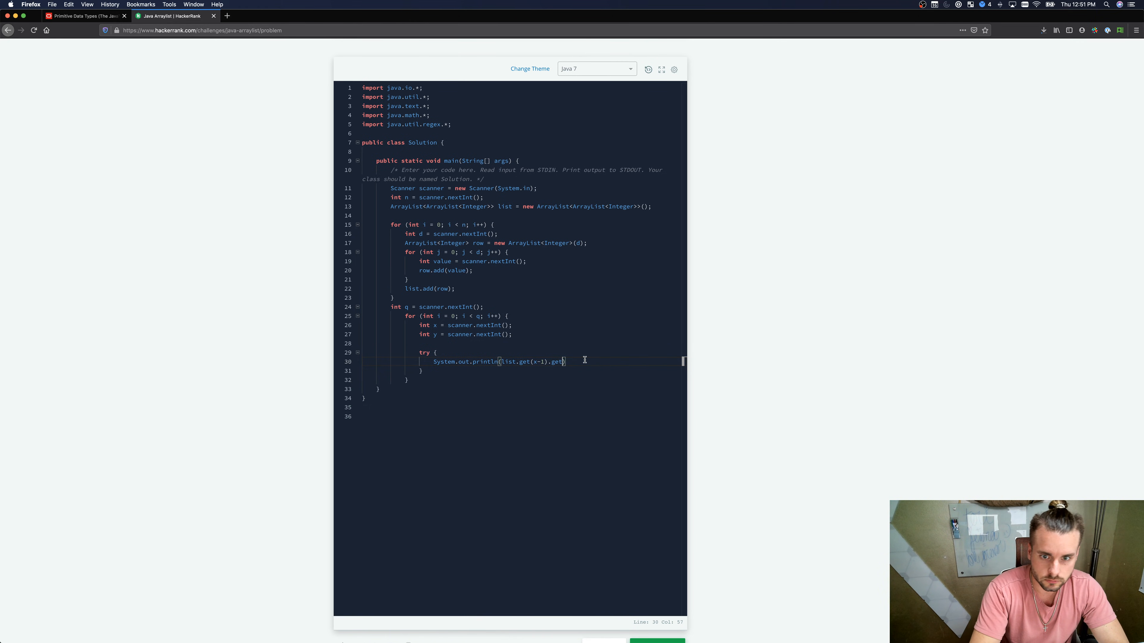
type("(y-1)")
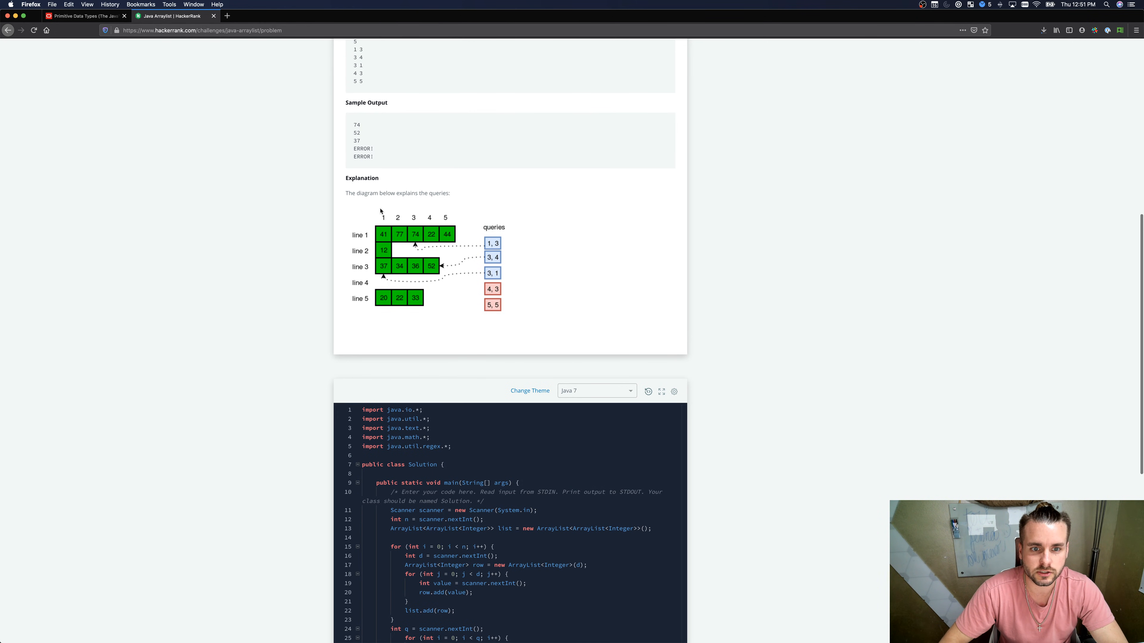
scroll("down", 3)
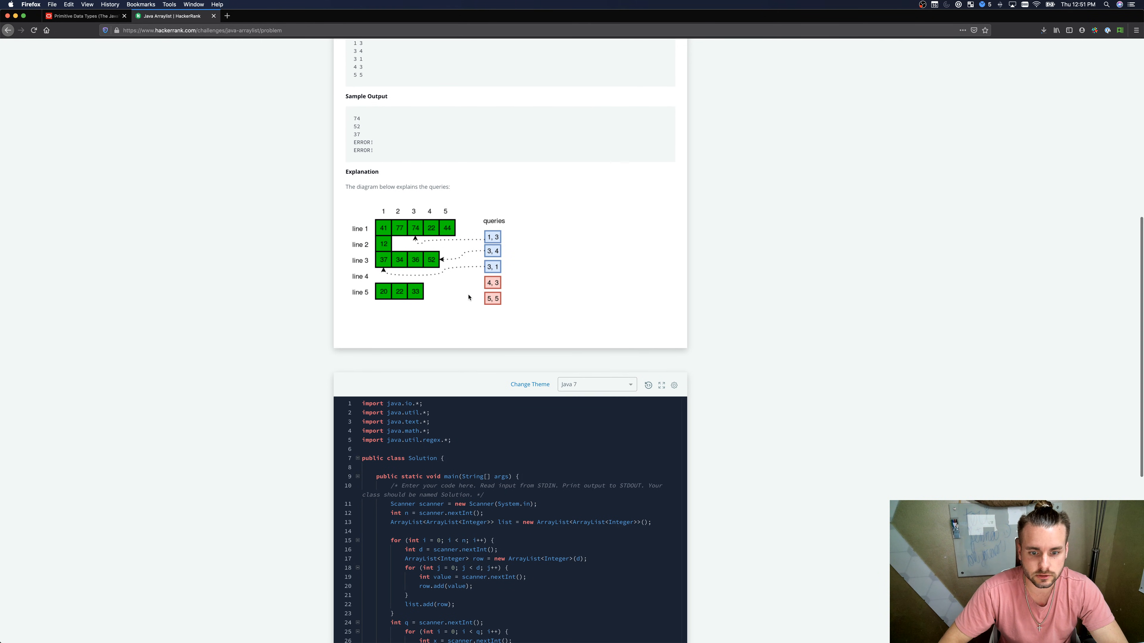
scroll("down", 3)
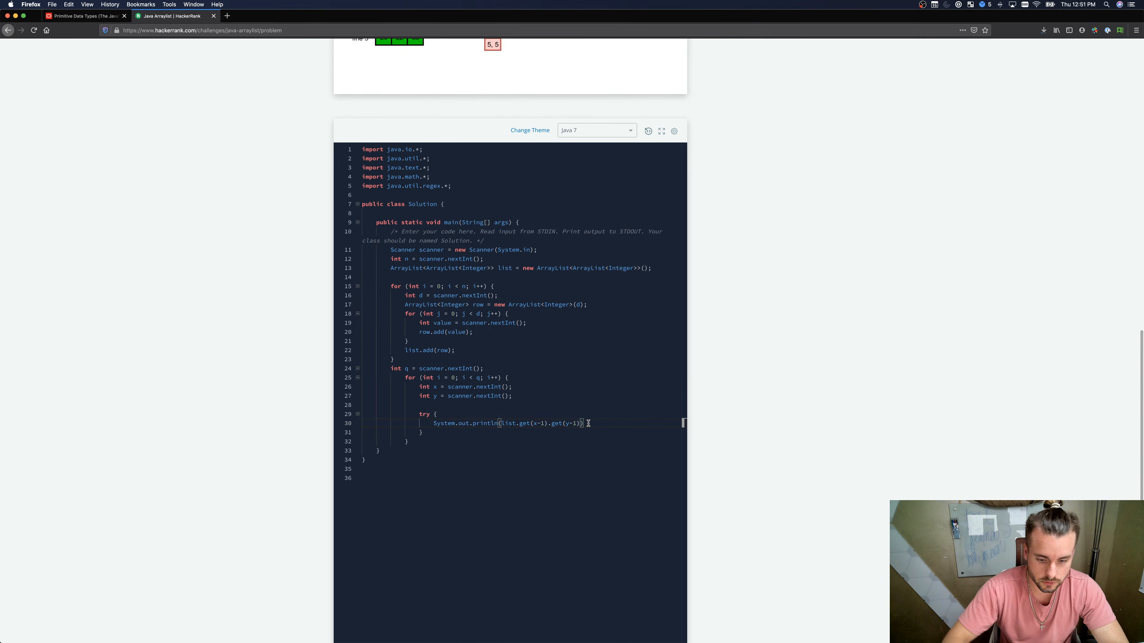
type(";")
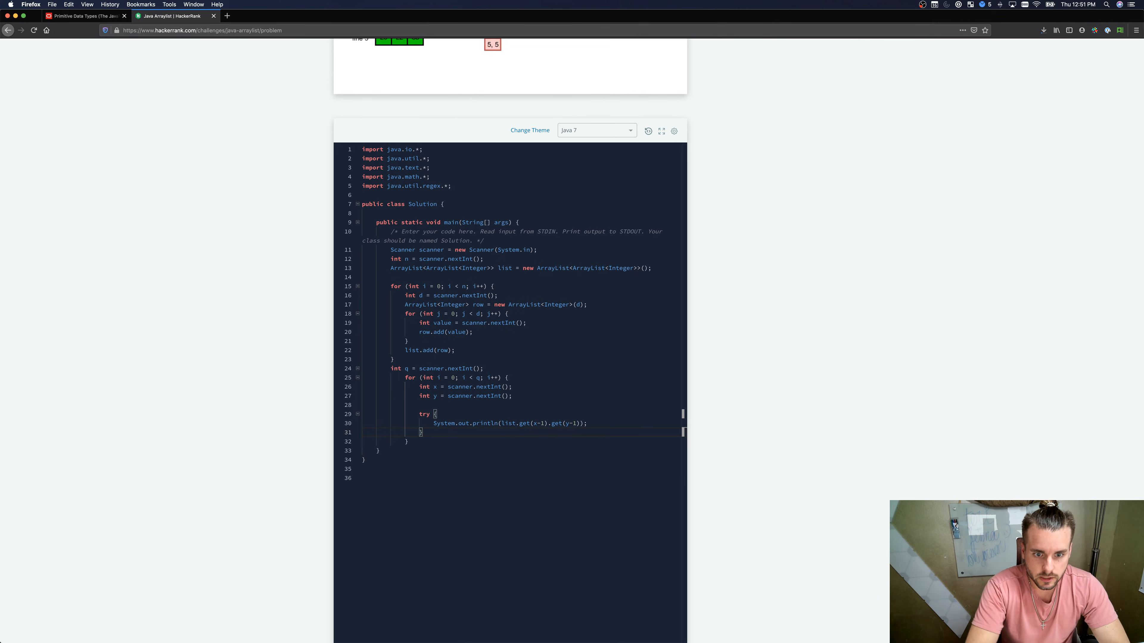
Step: Catch IndexOutOfBoundsException and print "ERROR"
type("catch")
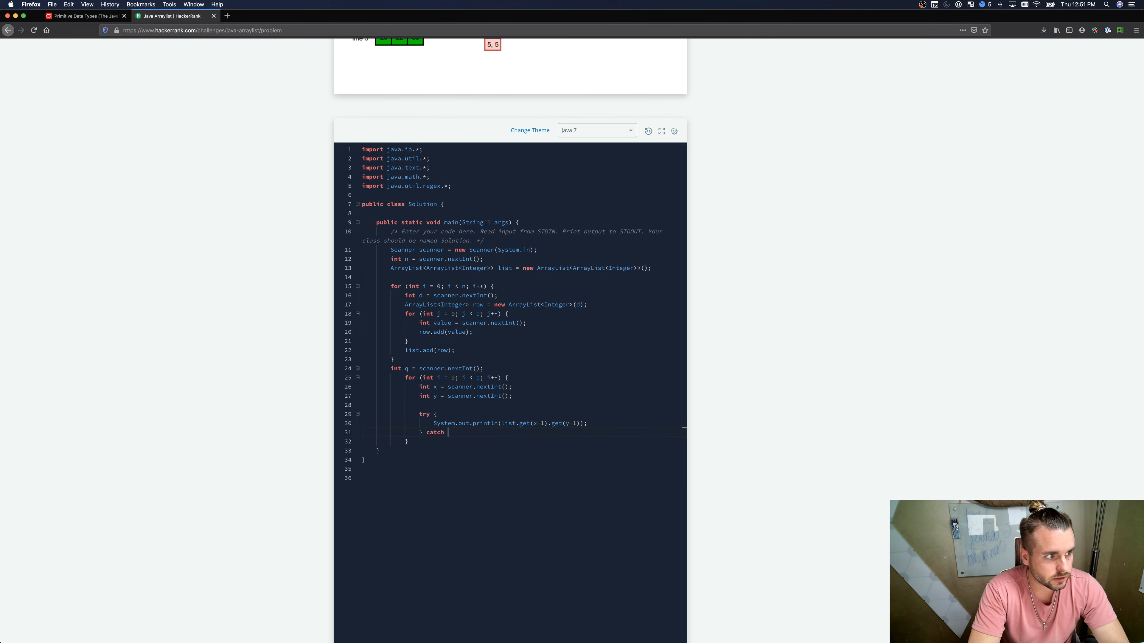
type("(IndexOutOf")
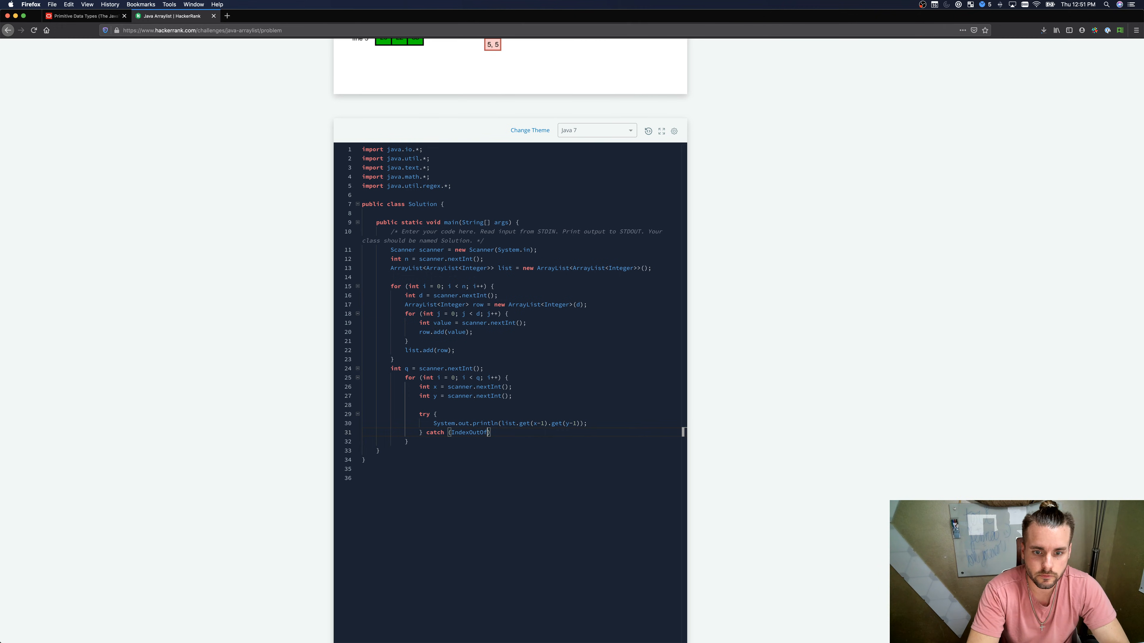
type("BoundsException e")
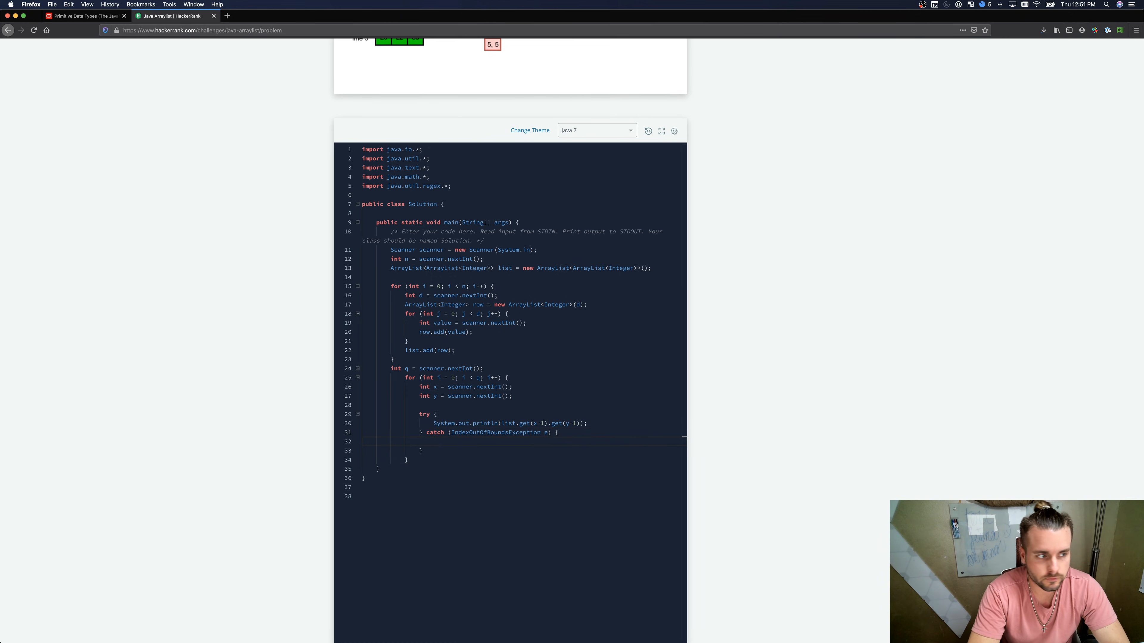
type("System.out.println(\"")
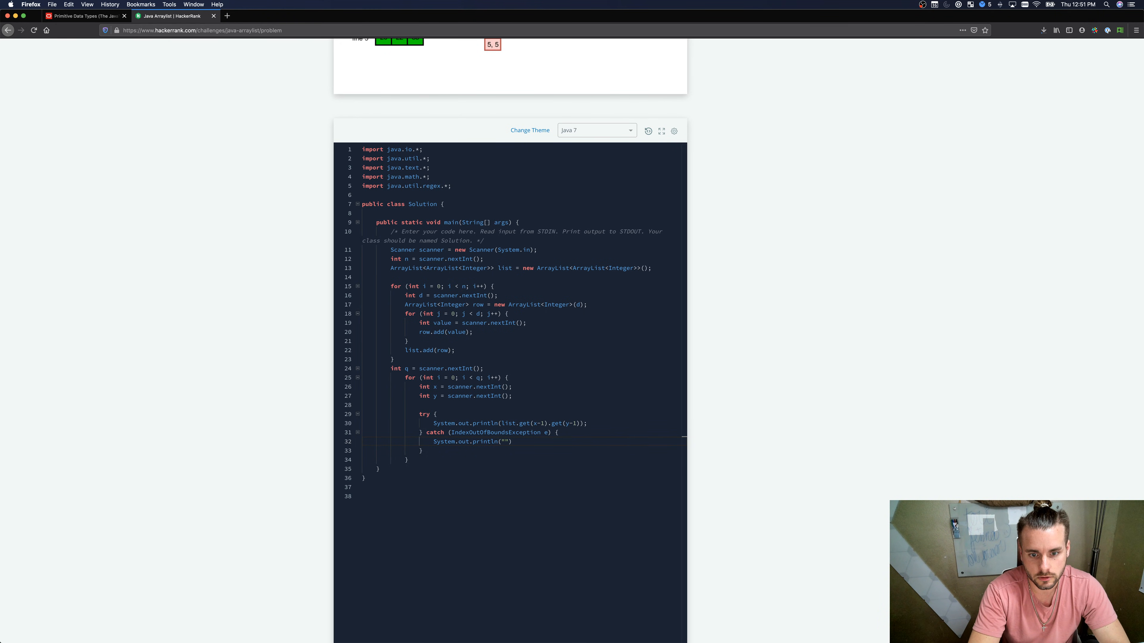
type("ERROR")
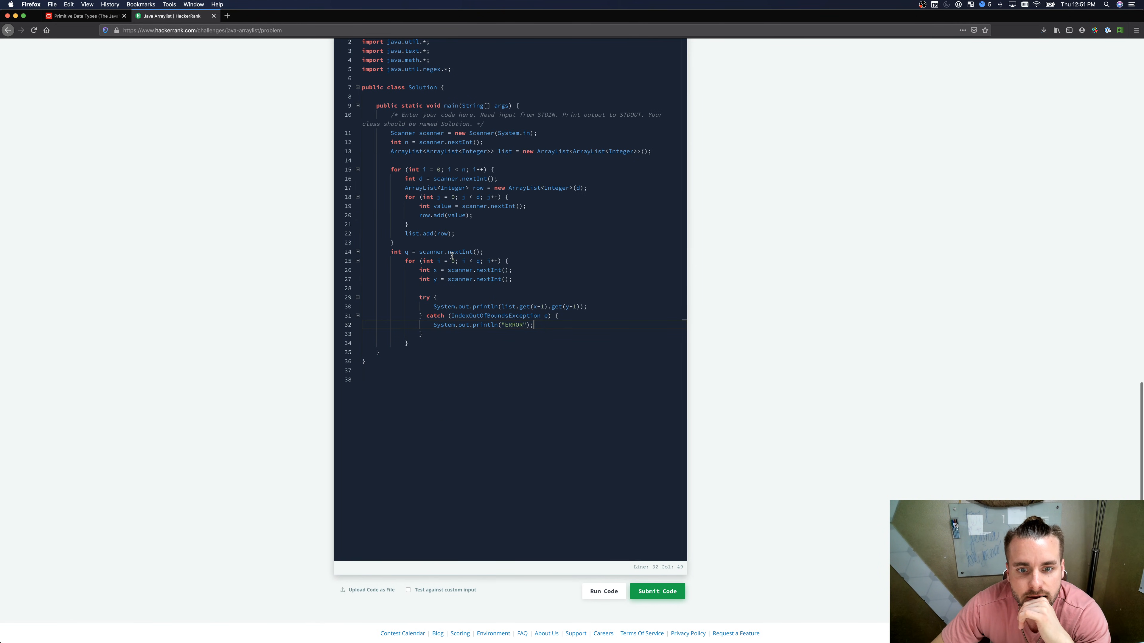
Step: Run the sample tests, see Wrong Answer, and change the message to "ERROR!"
left_click(656, 591)
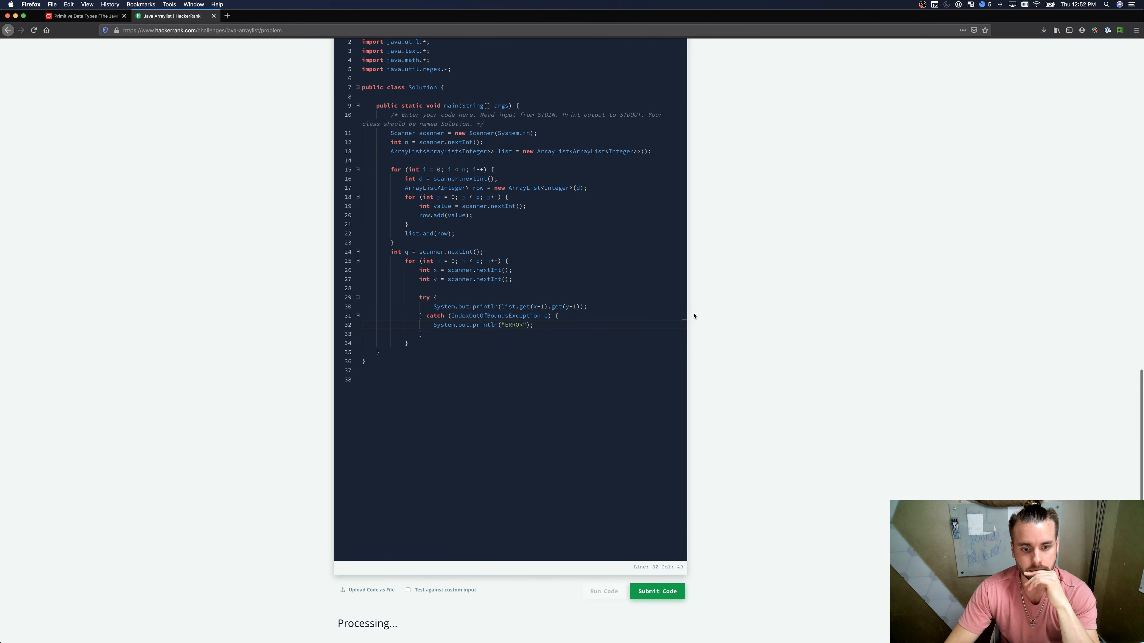
left_click(655, 591)
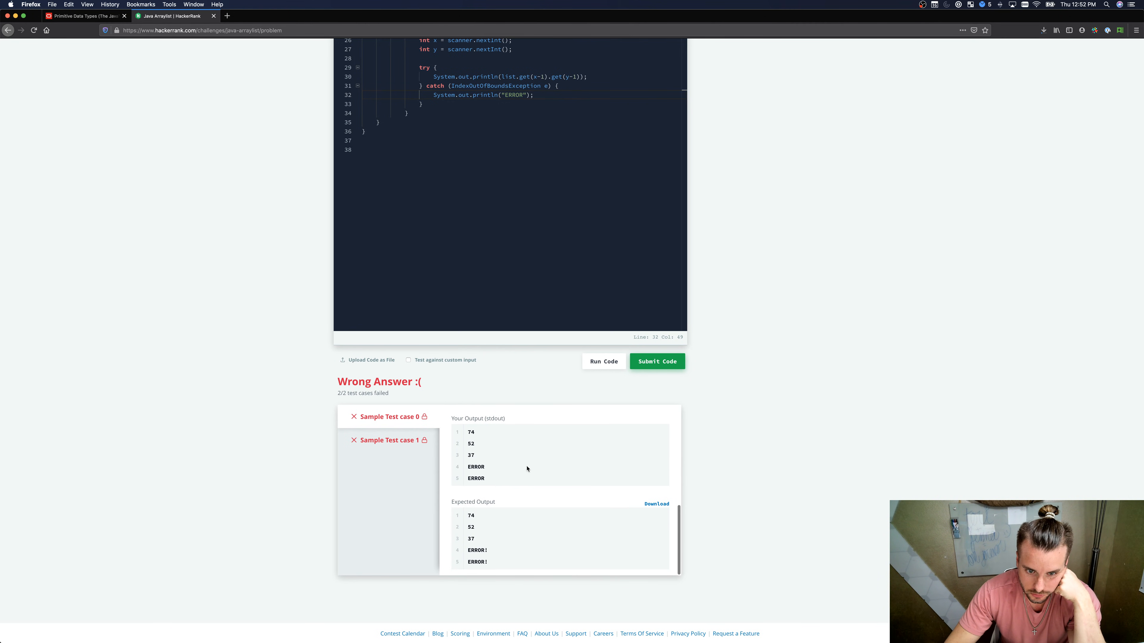
mouse_move(506, 292)
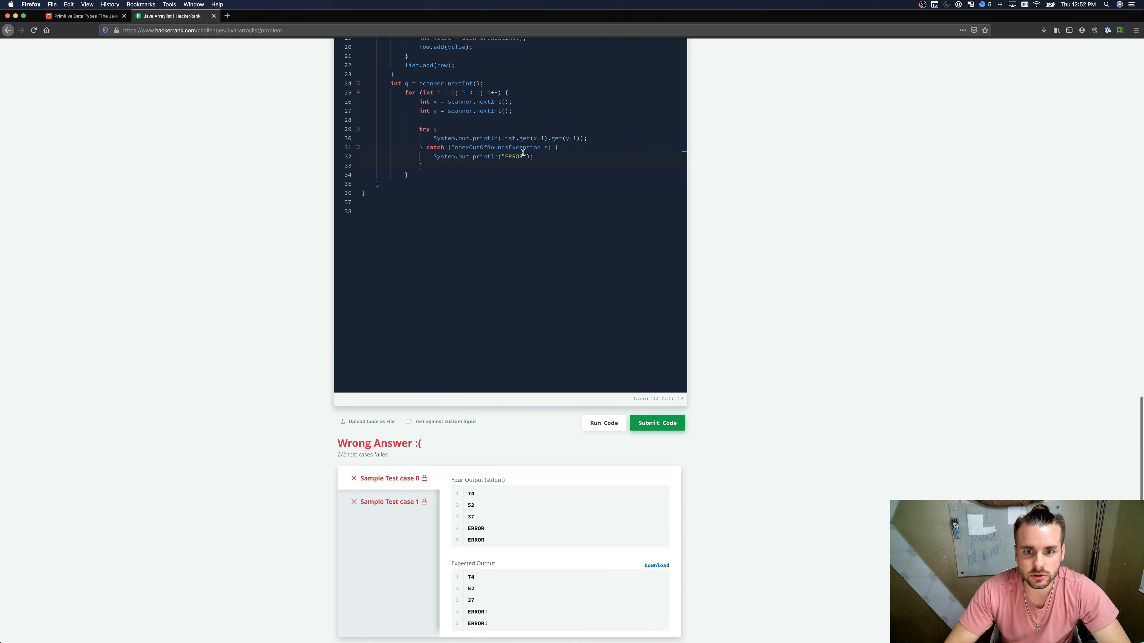
type("!")
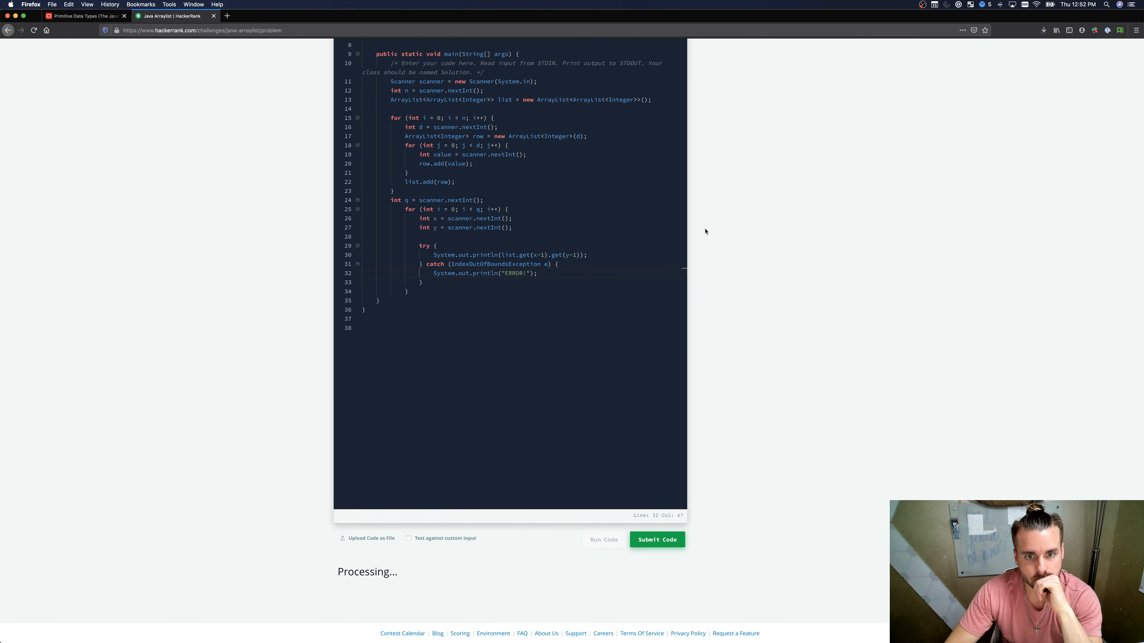
Step: Rerun the sample tests until they pass, then submit the solution for full testing
left_click(603, 539)
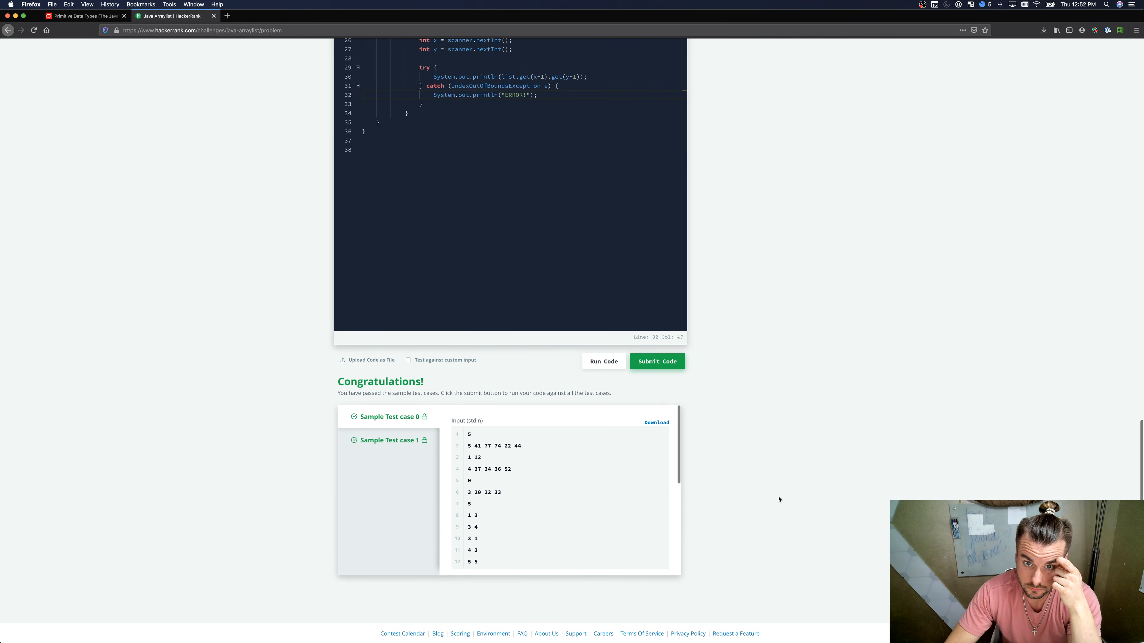
left_click(603, 361)
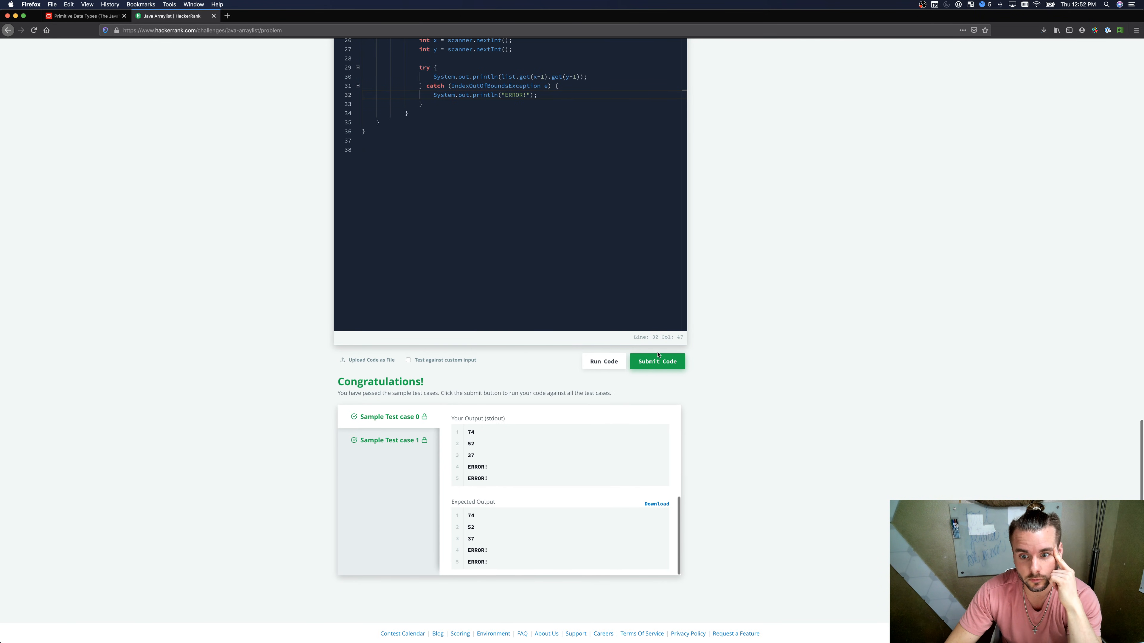
left_click(656, 361)
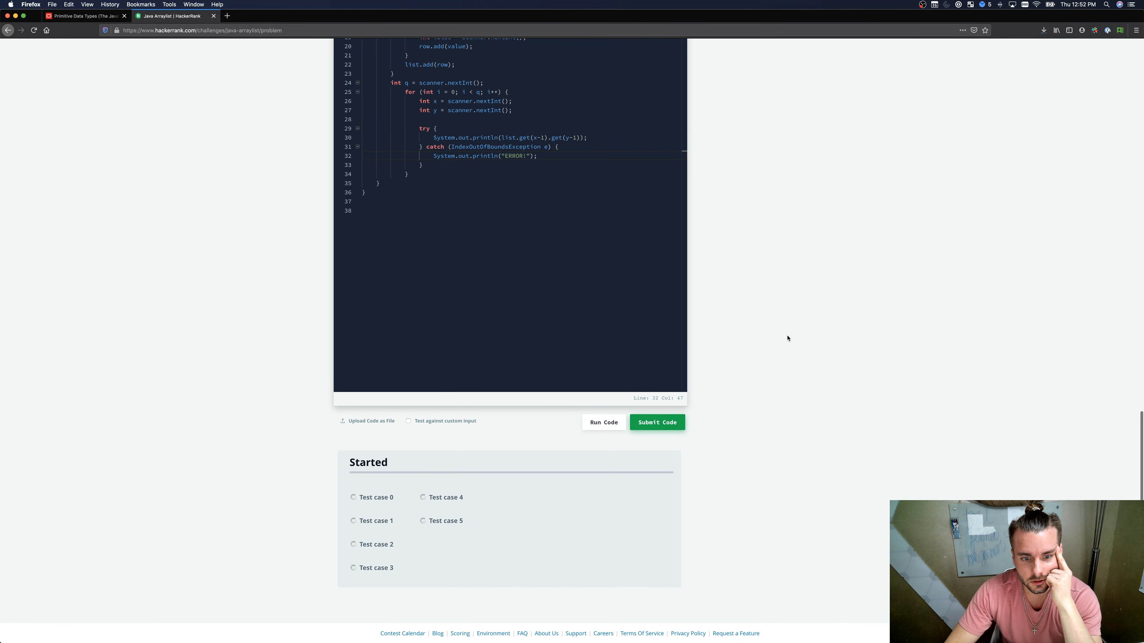
mouse_move(704, 334)
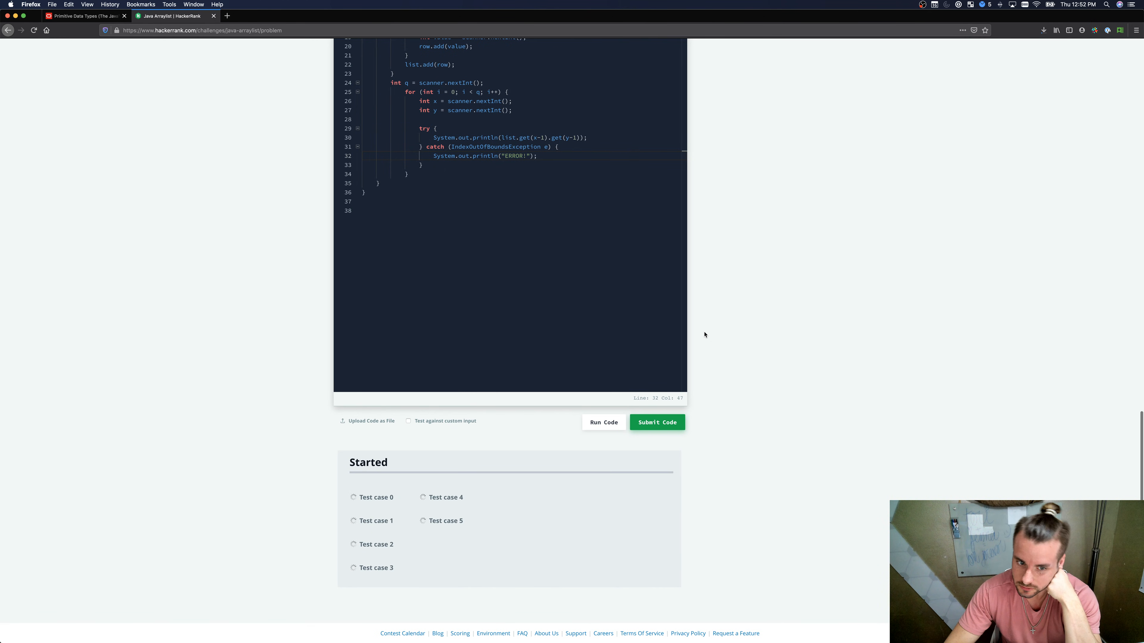
Step: View the Congratulations banner with all six test cases passing
left_click(655, 422)
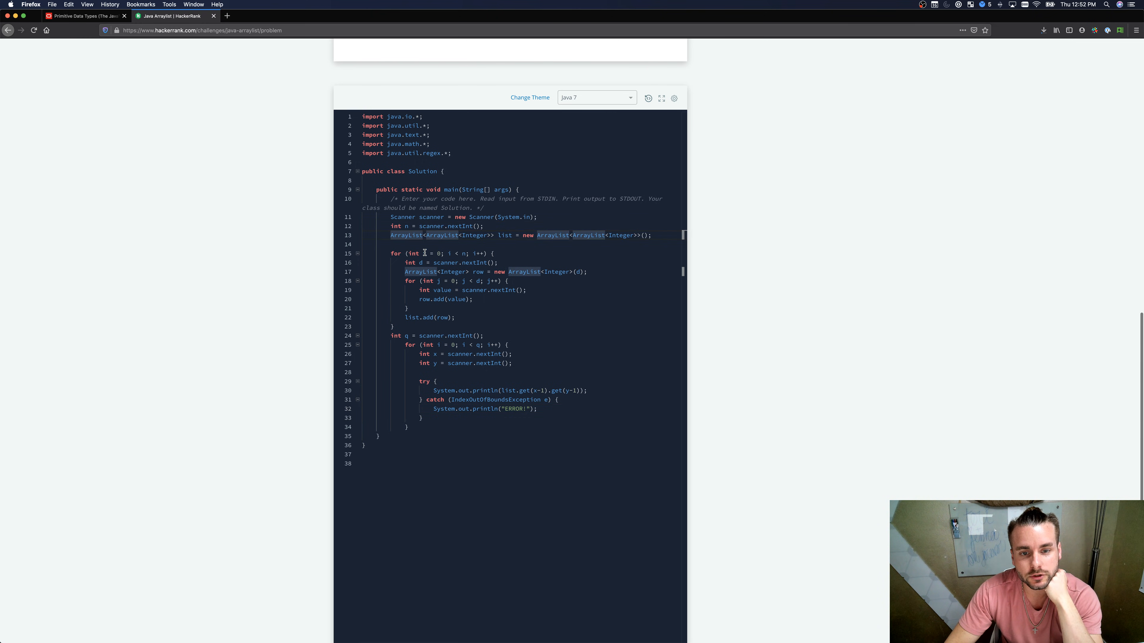
mouse_move(496, 276)
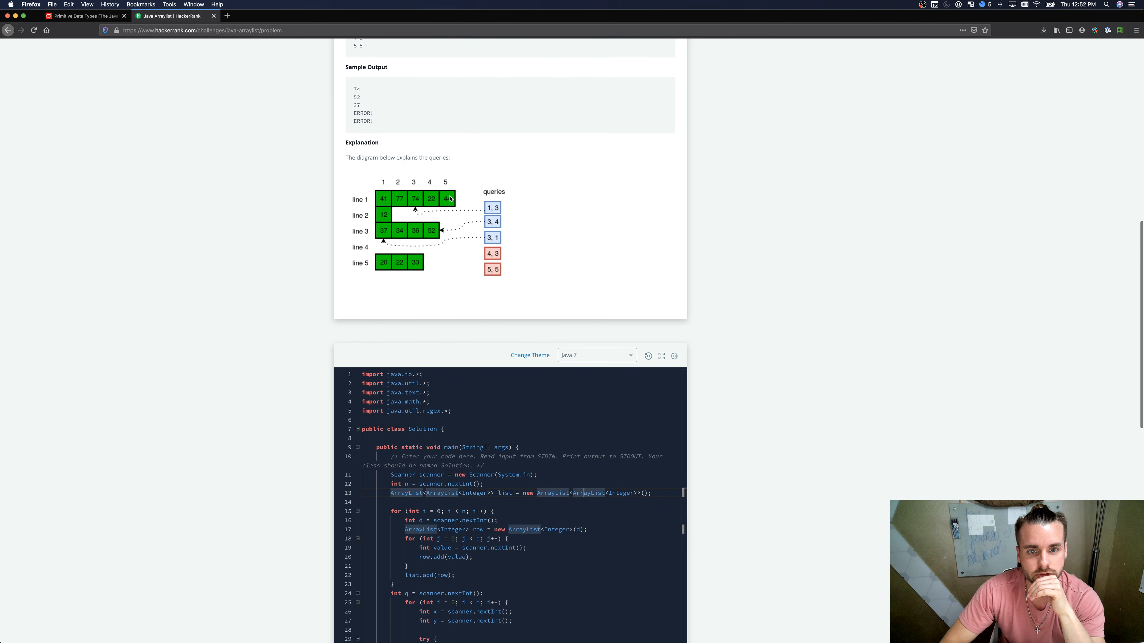
scroll("down", 3)
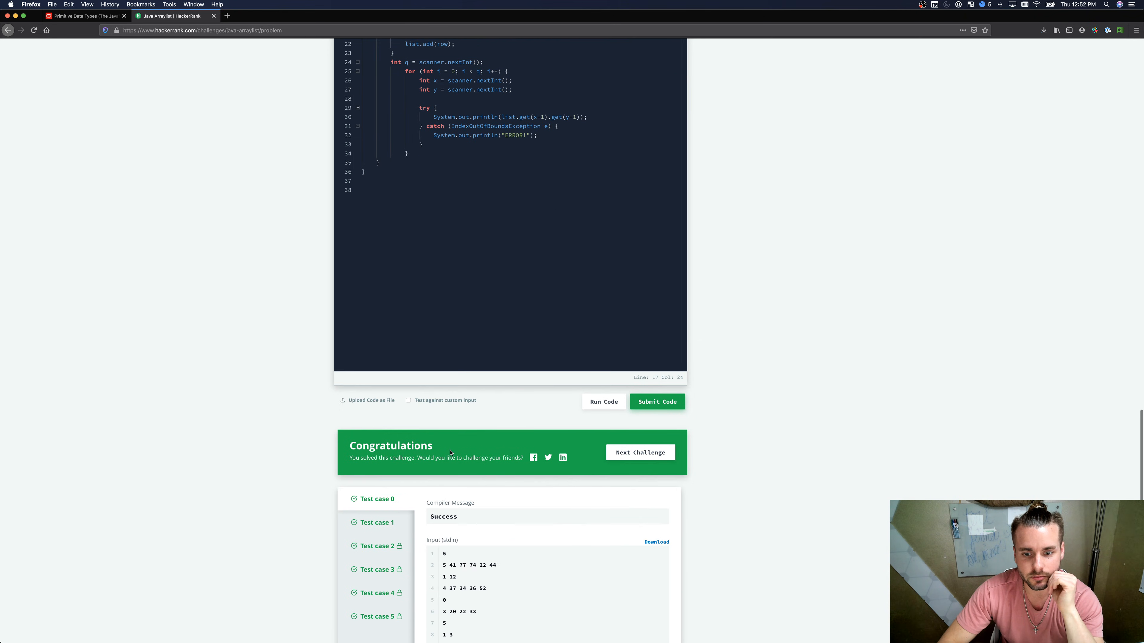
scroll("down", 3)
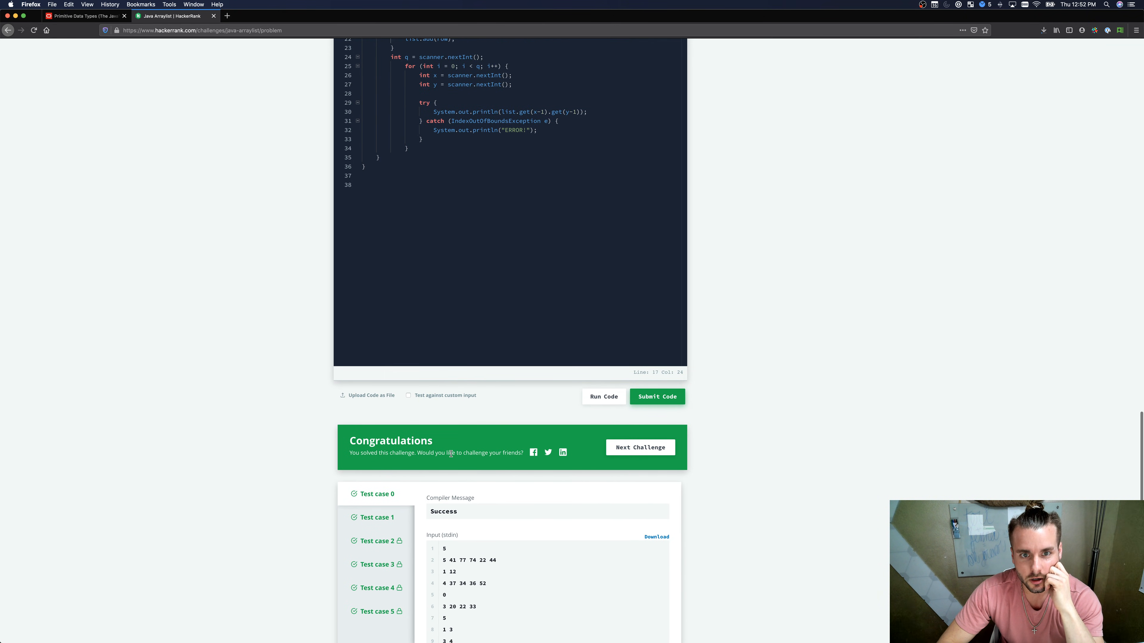